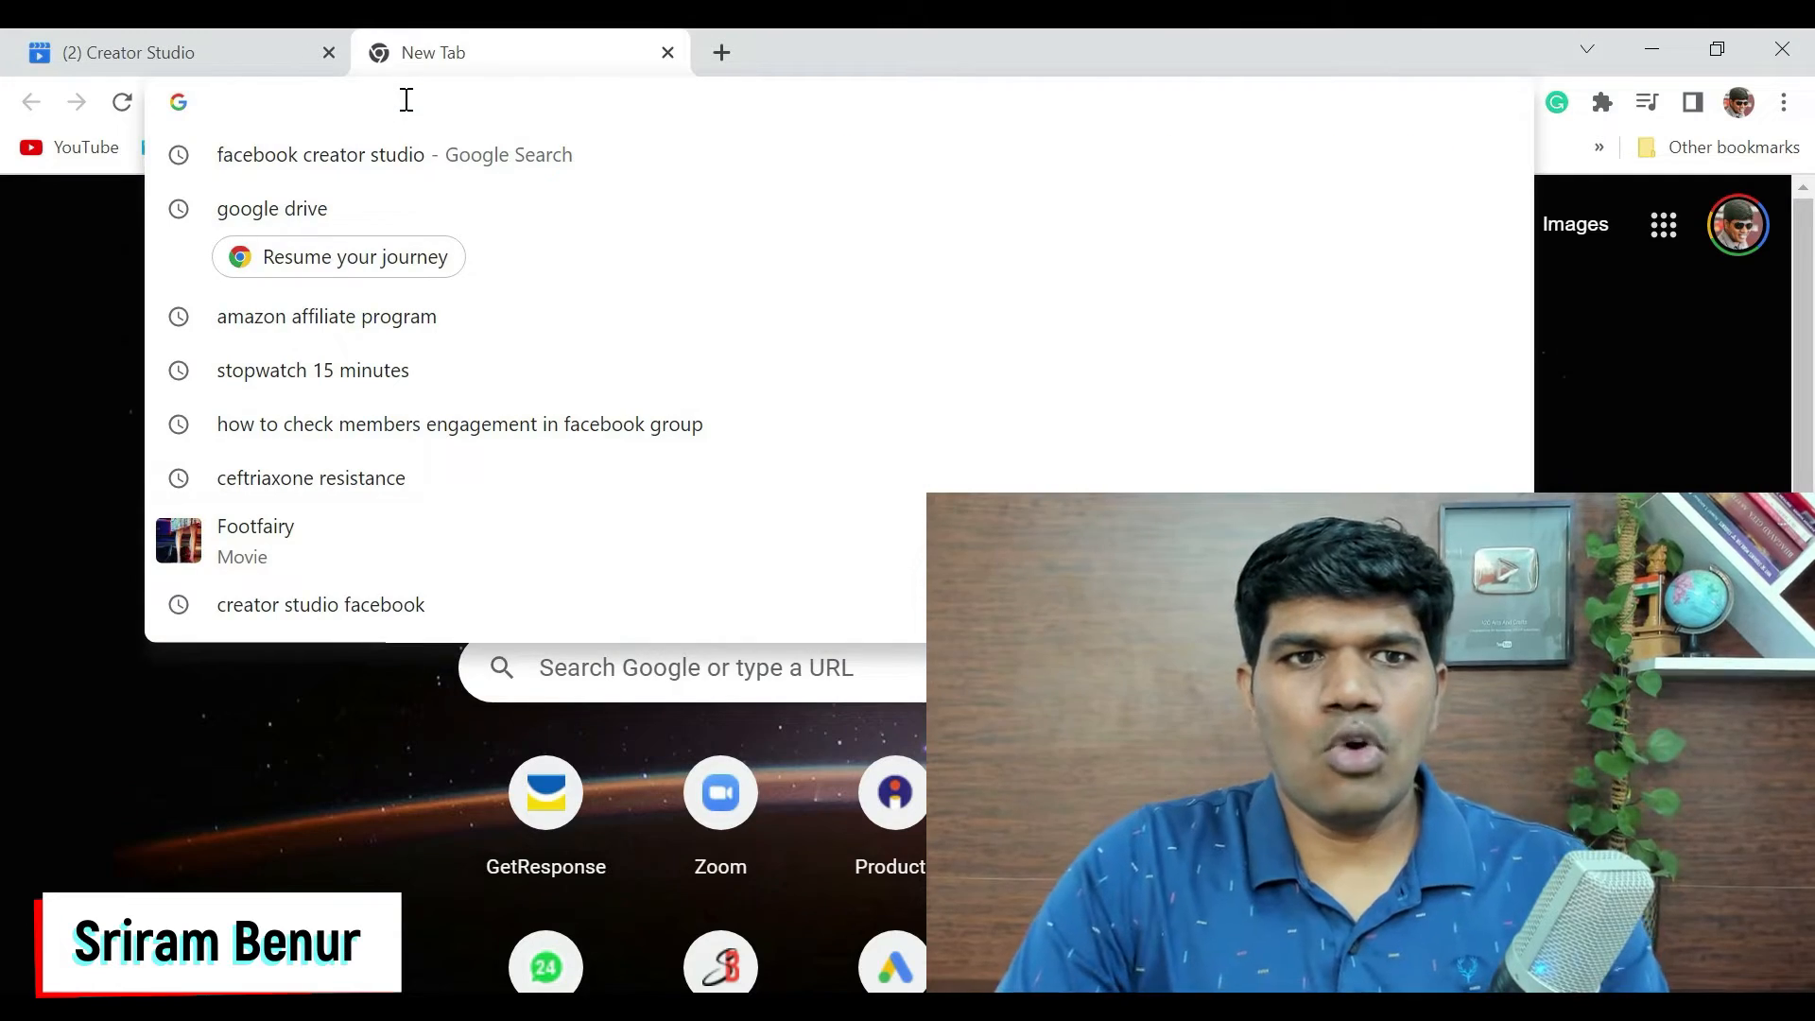
Step: Search Google for 'facebook creator studio' and open the Creator Studio – Facebook result
{"action": "left_click", "coordinate": [321, 155]}
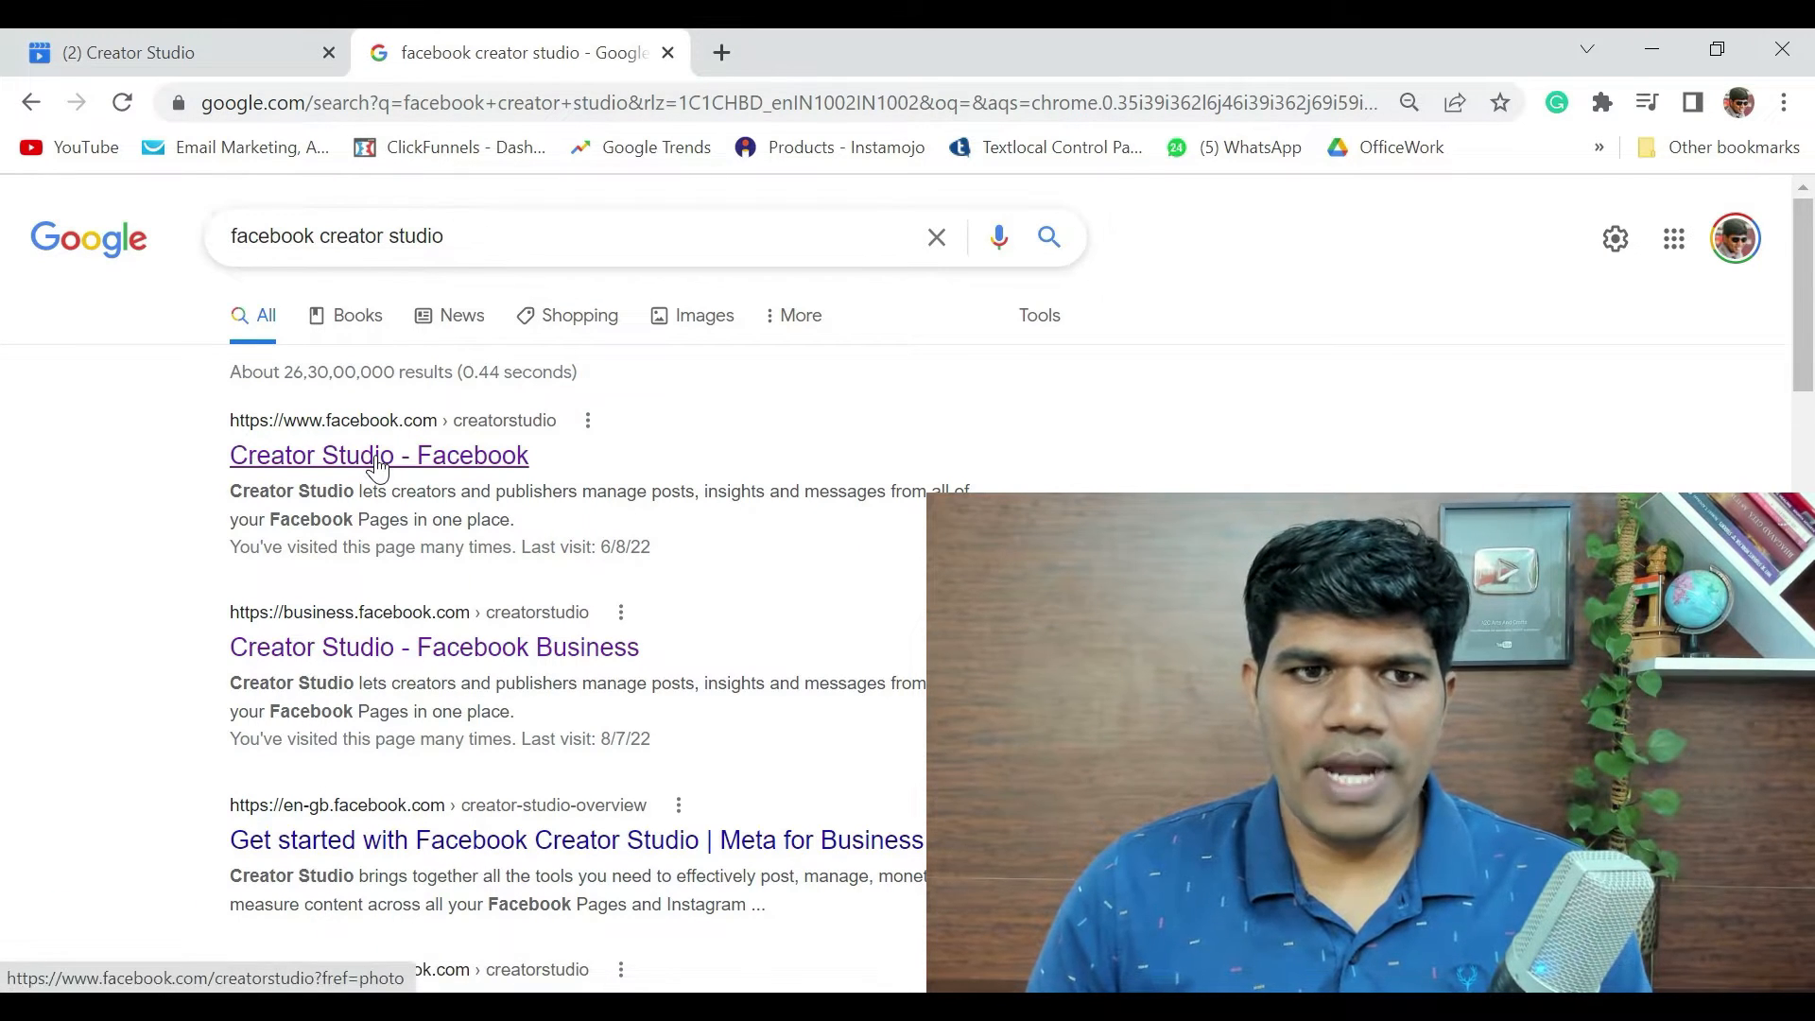
{"action": "left_click", "coordinate": [433, 646]}
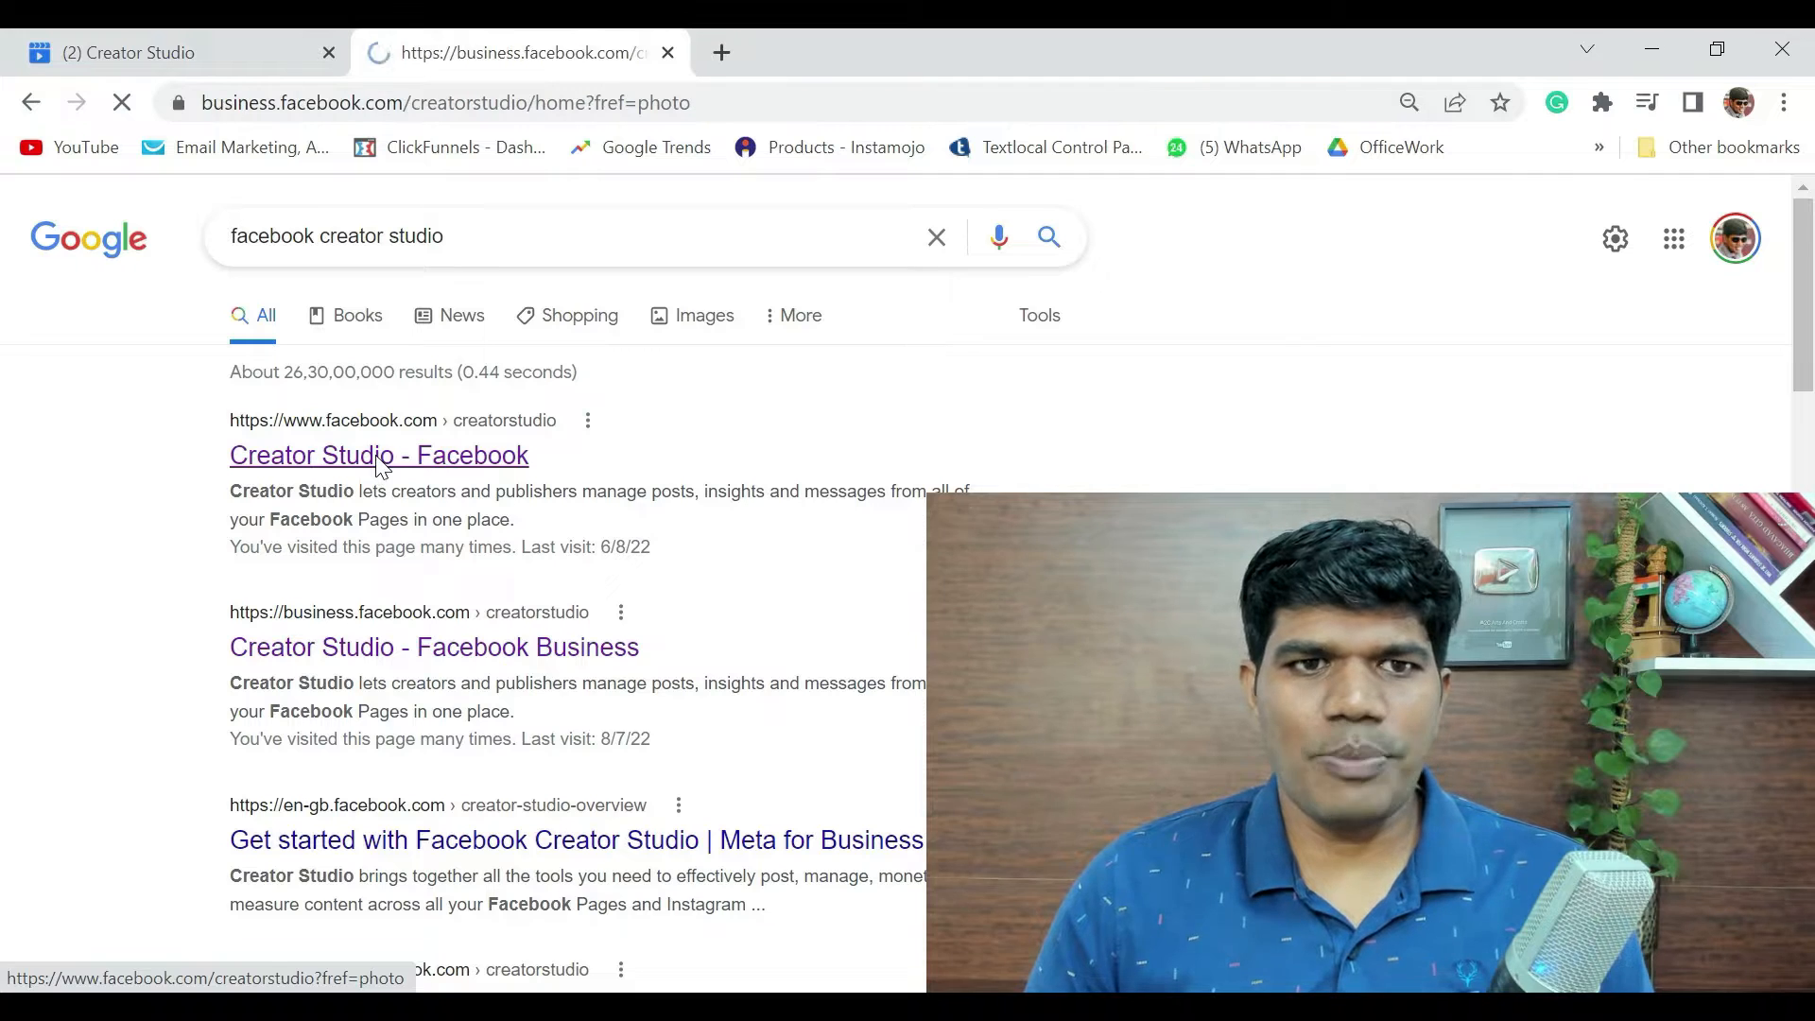
{"action": "left_click", "coordinate": [378, 454]}
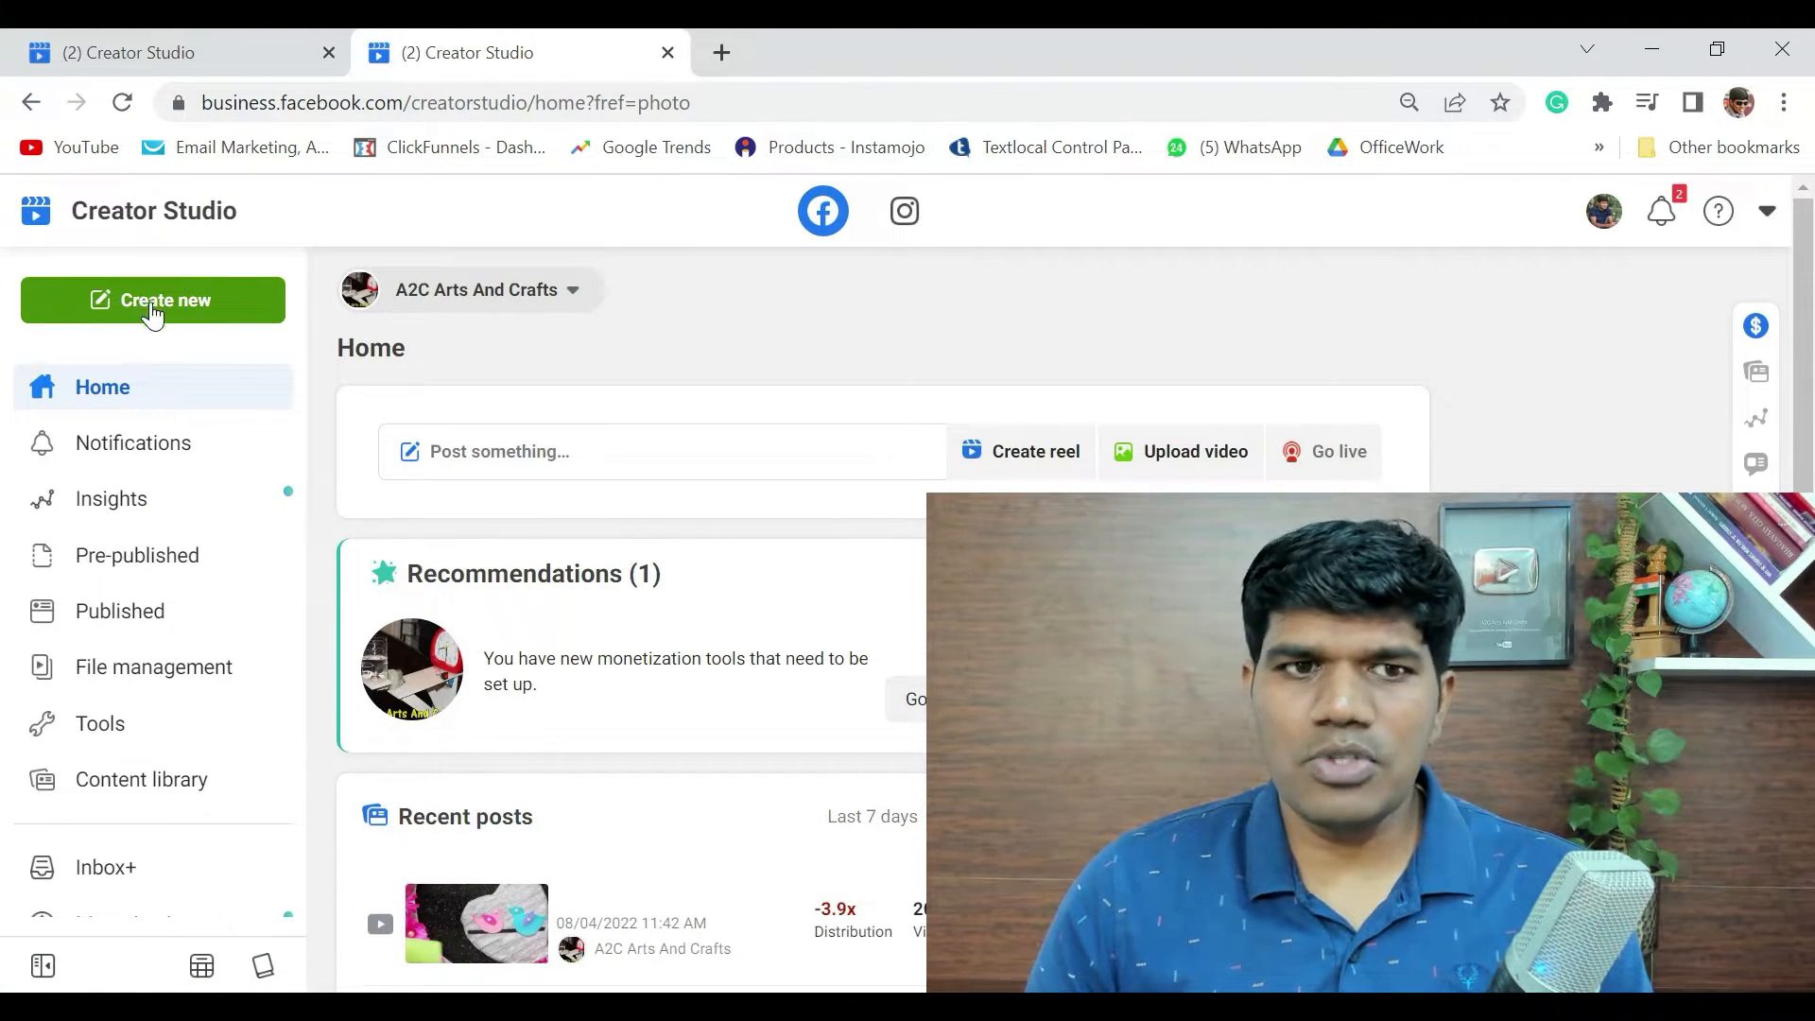
{"action": "left_click", "coordinate": [153, 300]}
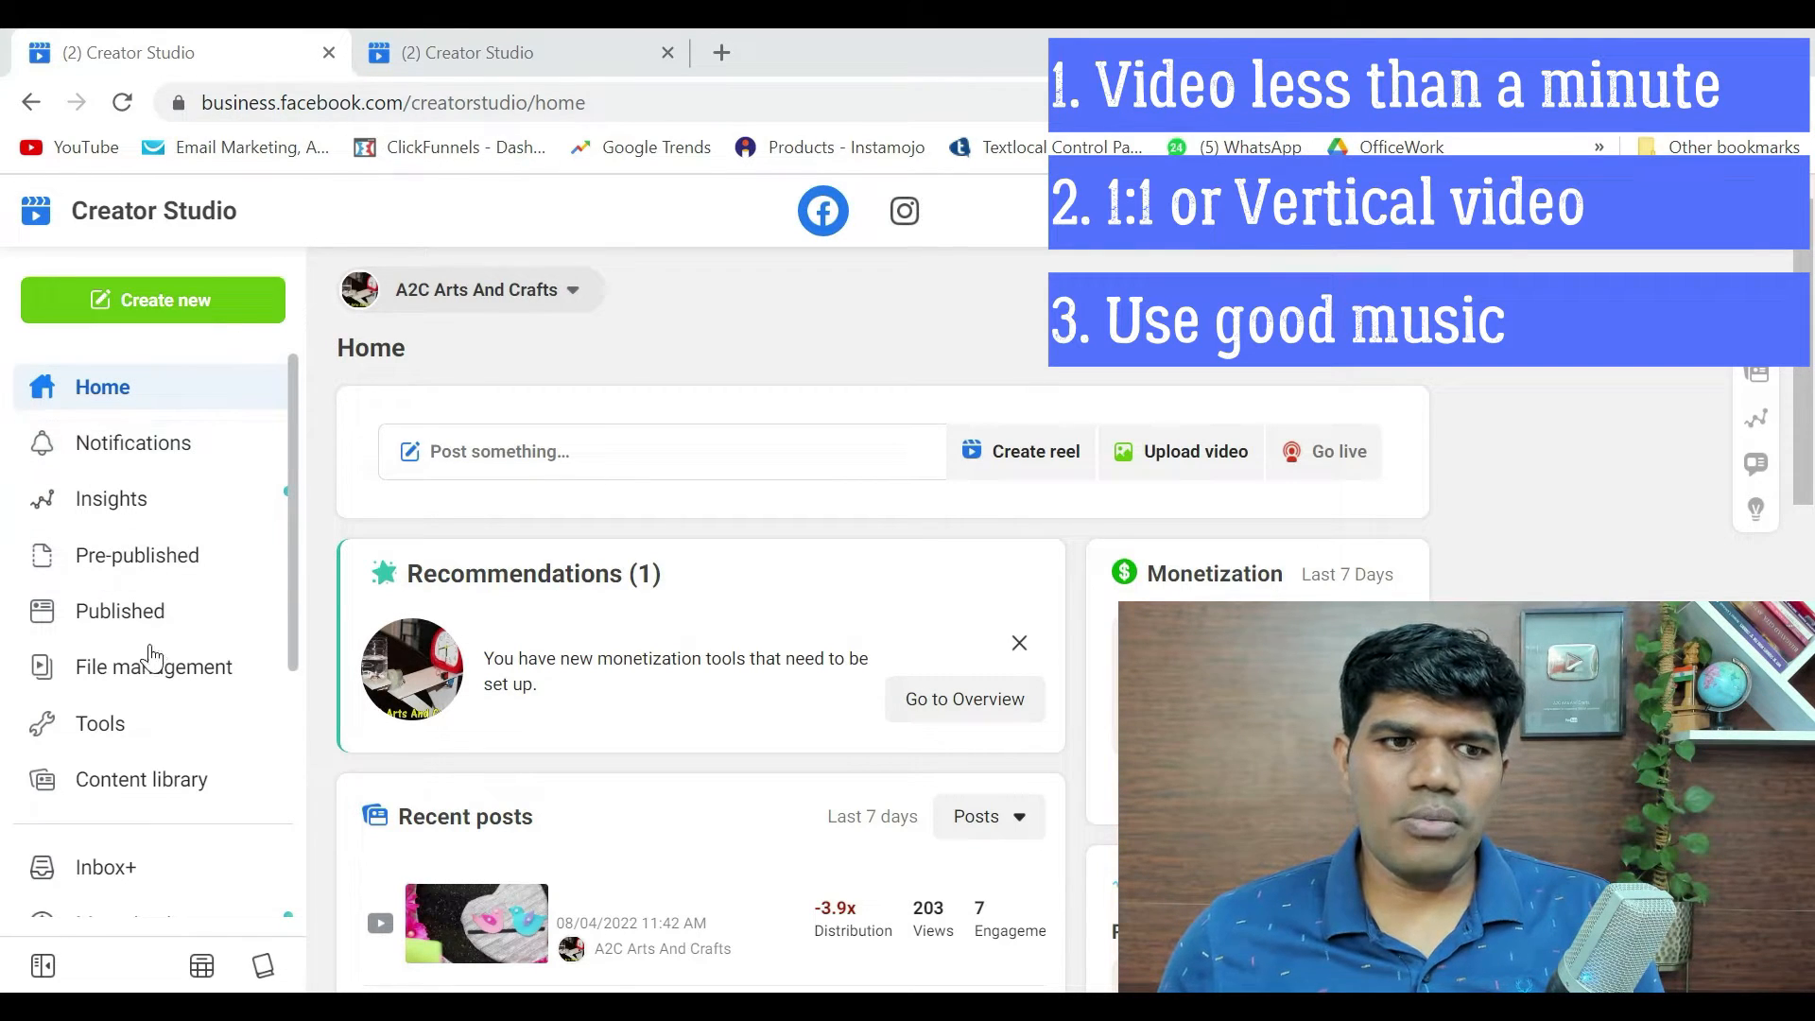
Step: Browse the free sound collection's genres under File management, then open Published > Reels
{"action": "left_click", "coordinate": [154, 666]}
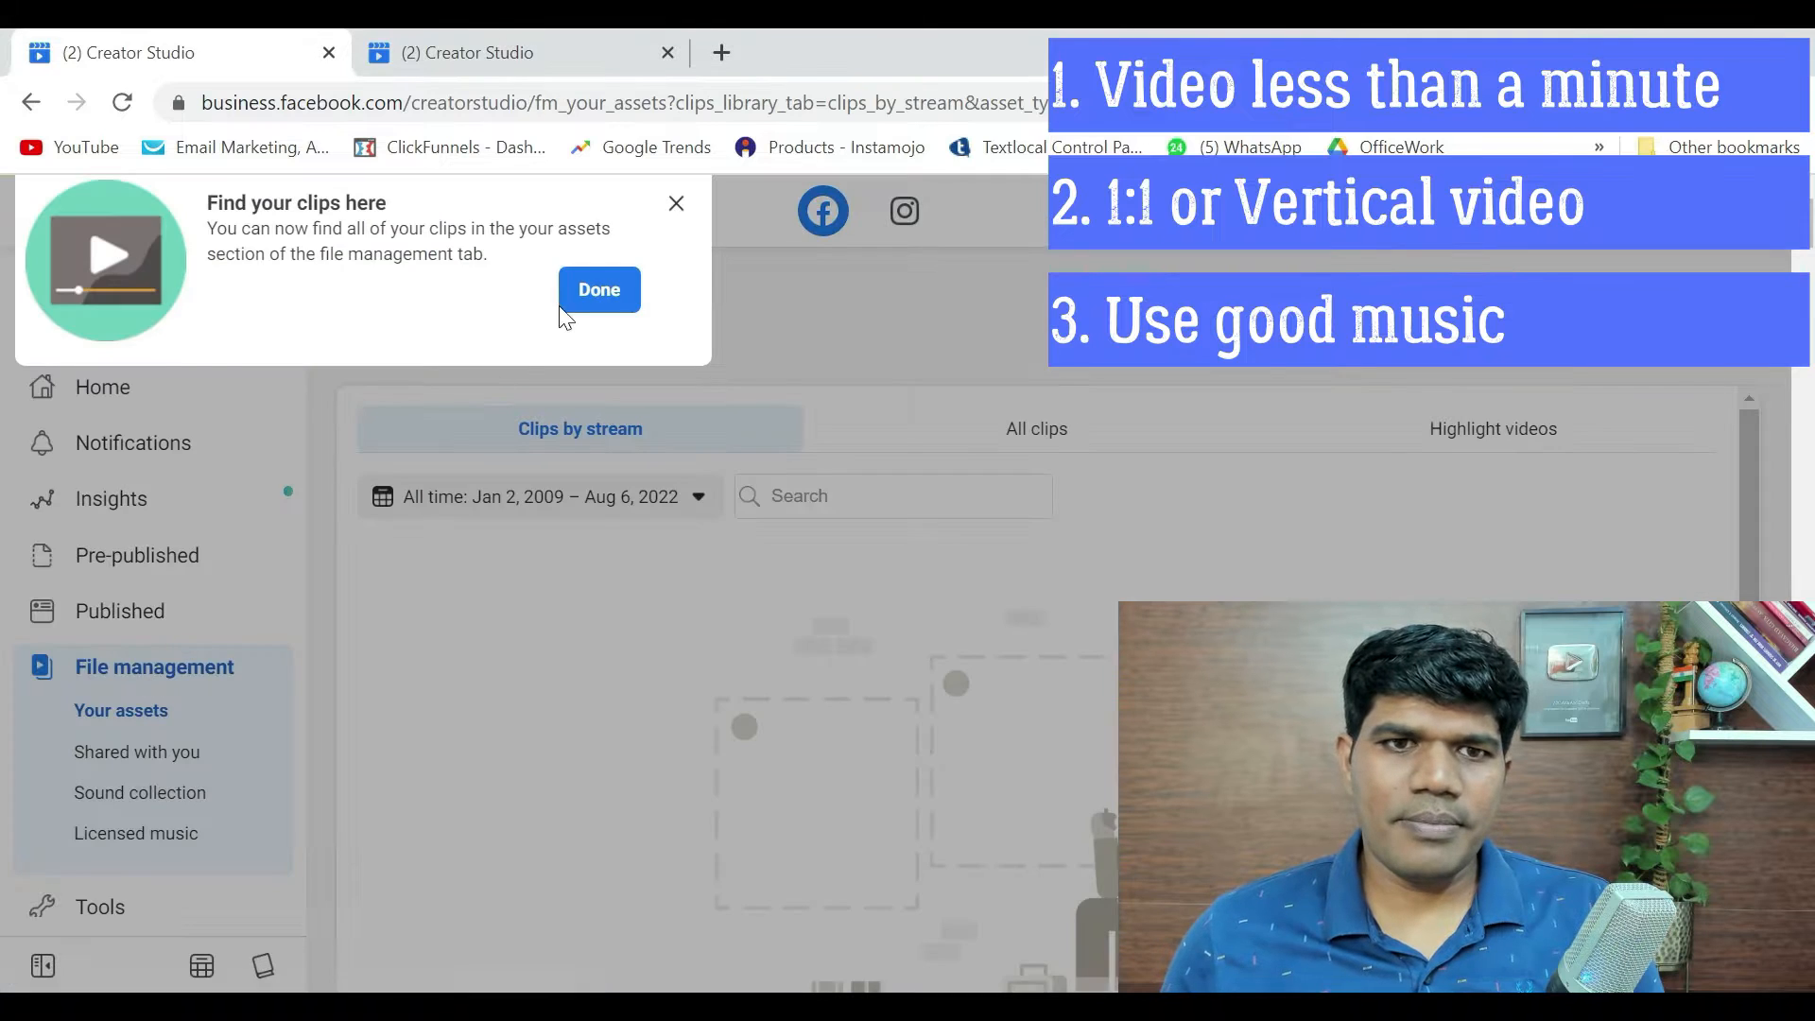
{"action": "left_click", "coordinate": [599, 289]}
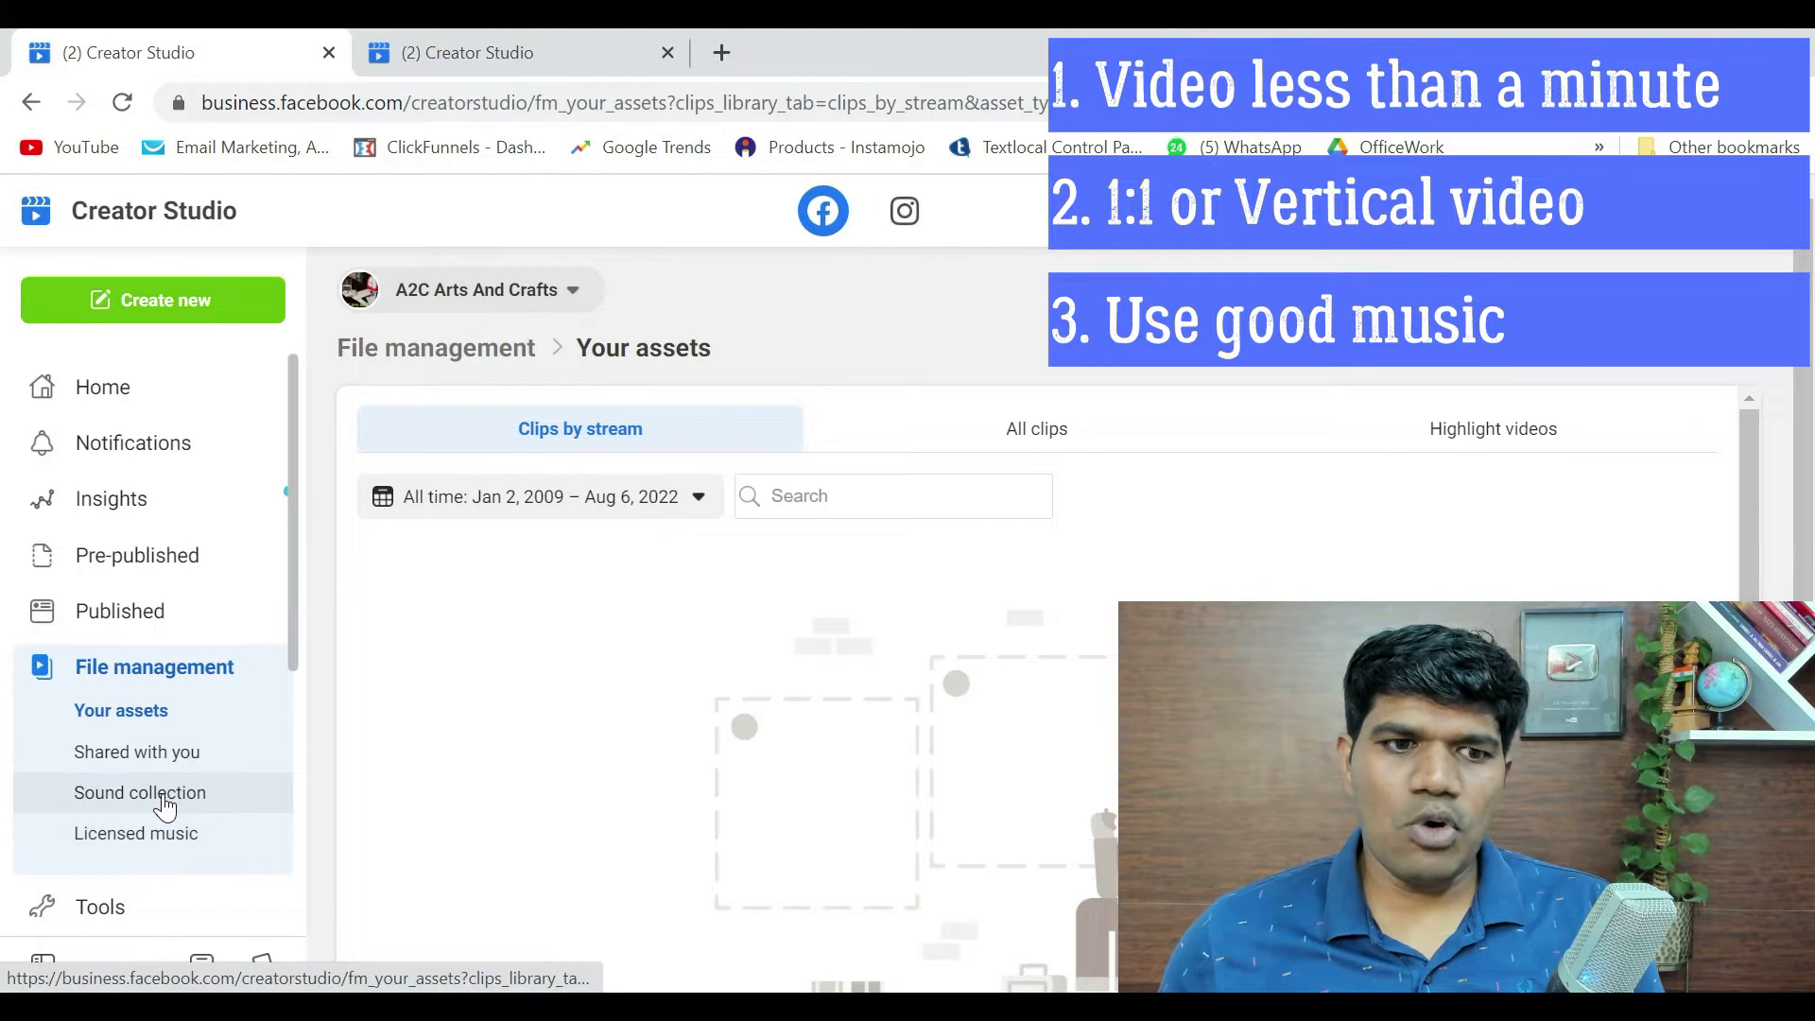
{"action": "left_click", "coordinate": [140, 793]}
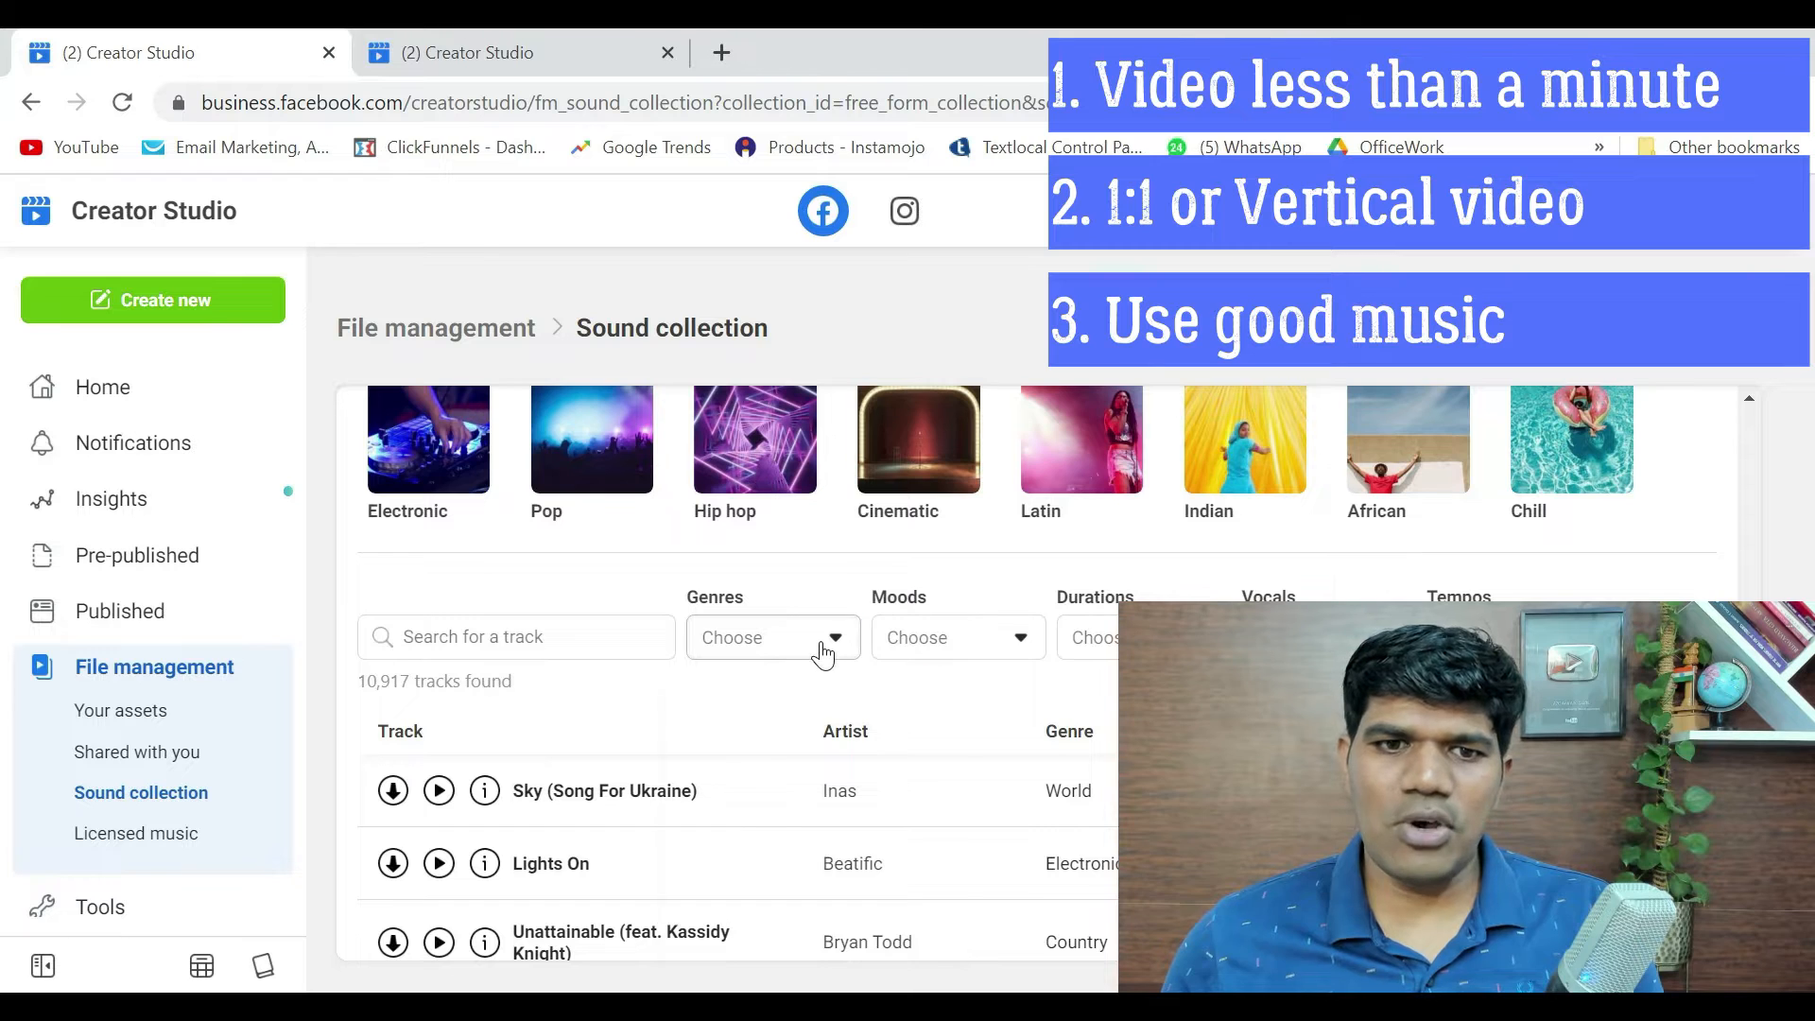
{"action": "left_click", "coordinate": [772, 636]}
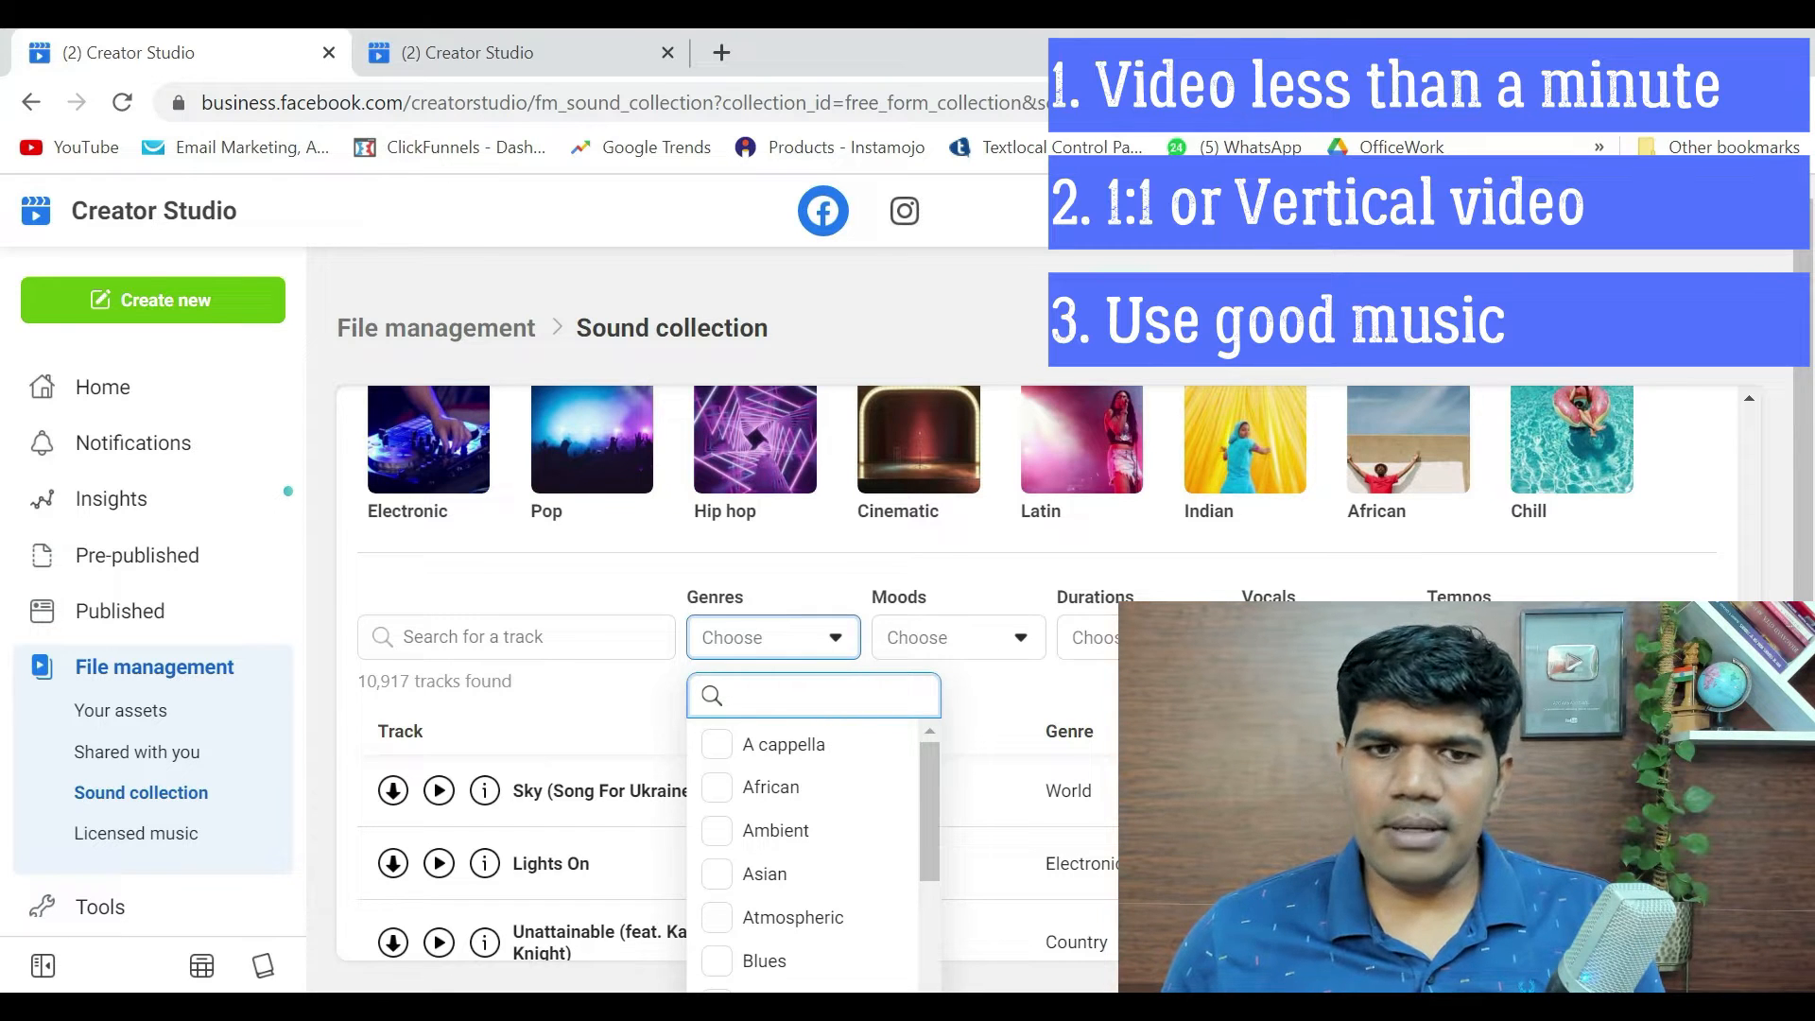
{"action": "scroll", "scroll_direction": "down", "scroll_amount": 3}
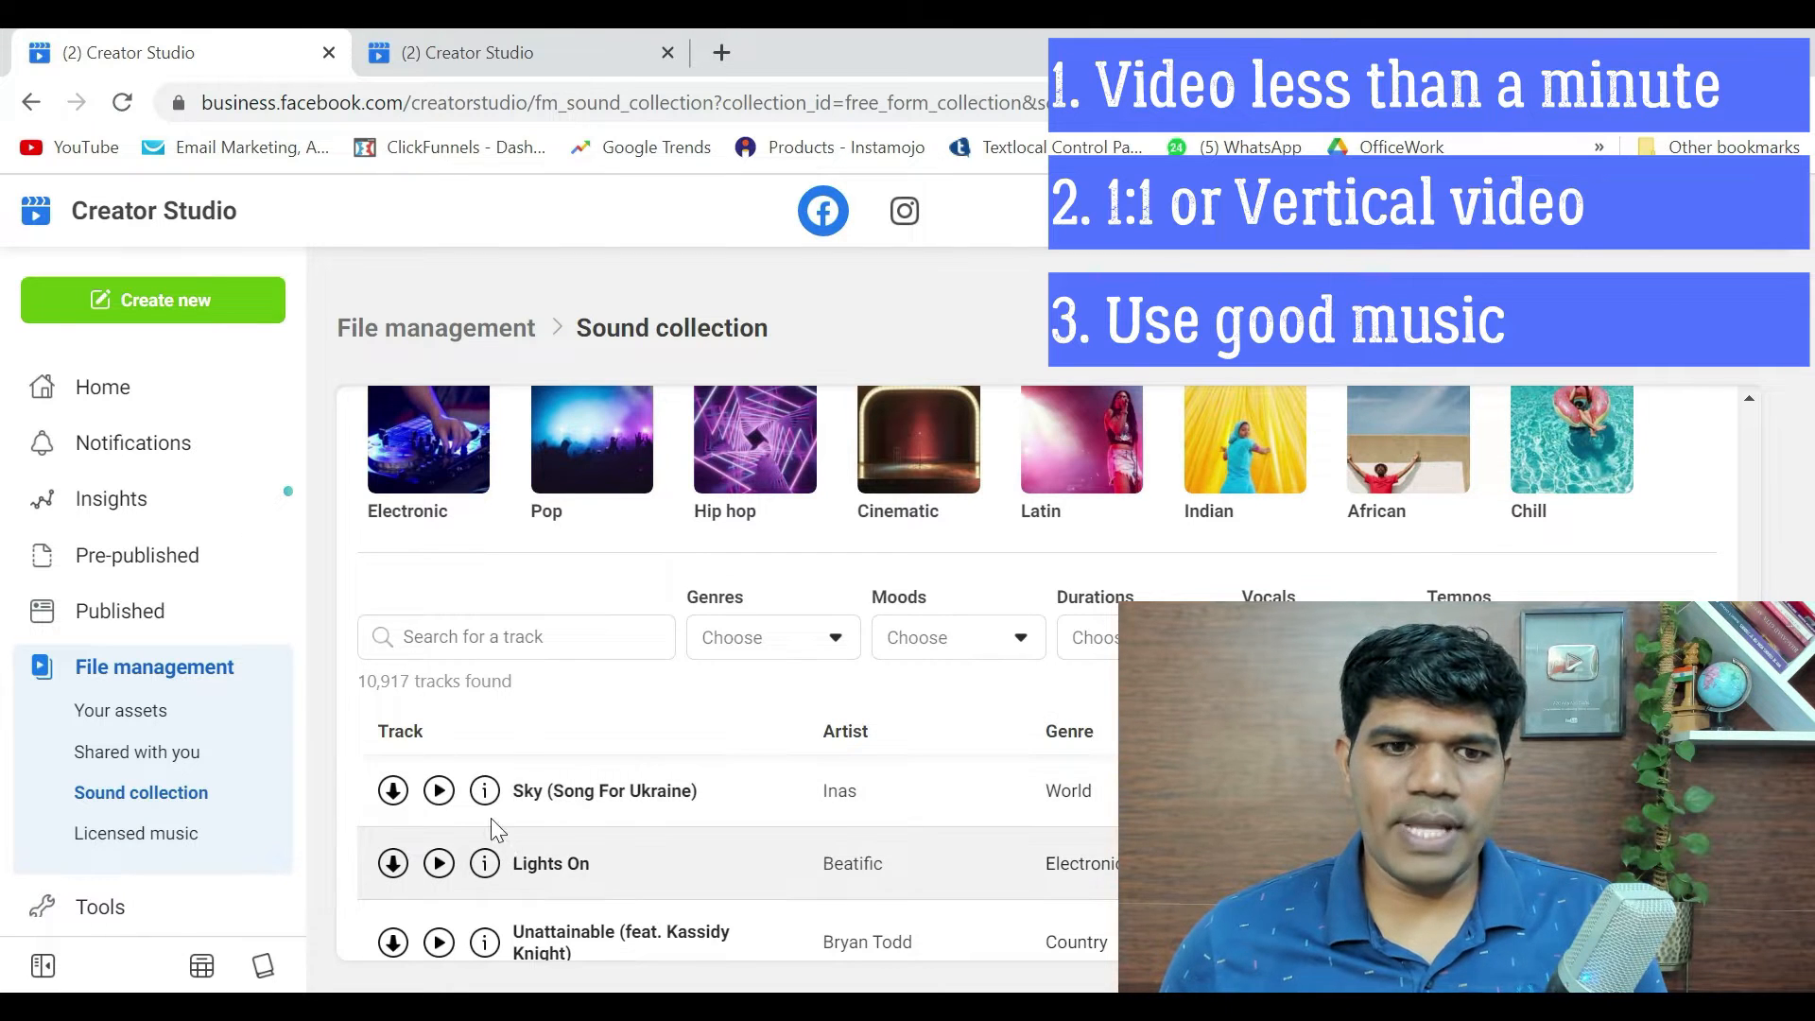
{"action": "left_click", "coordinate": [484, 791]}
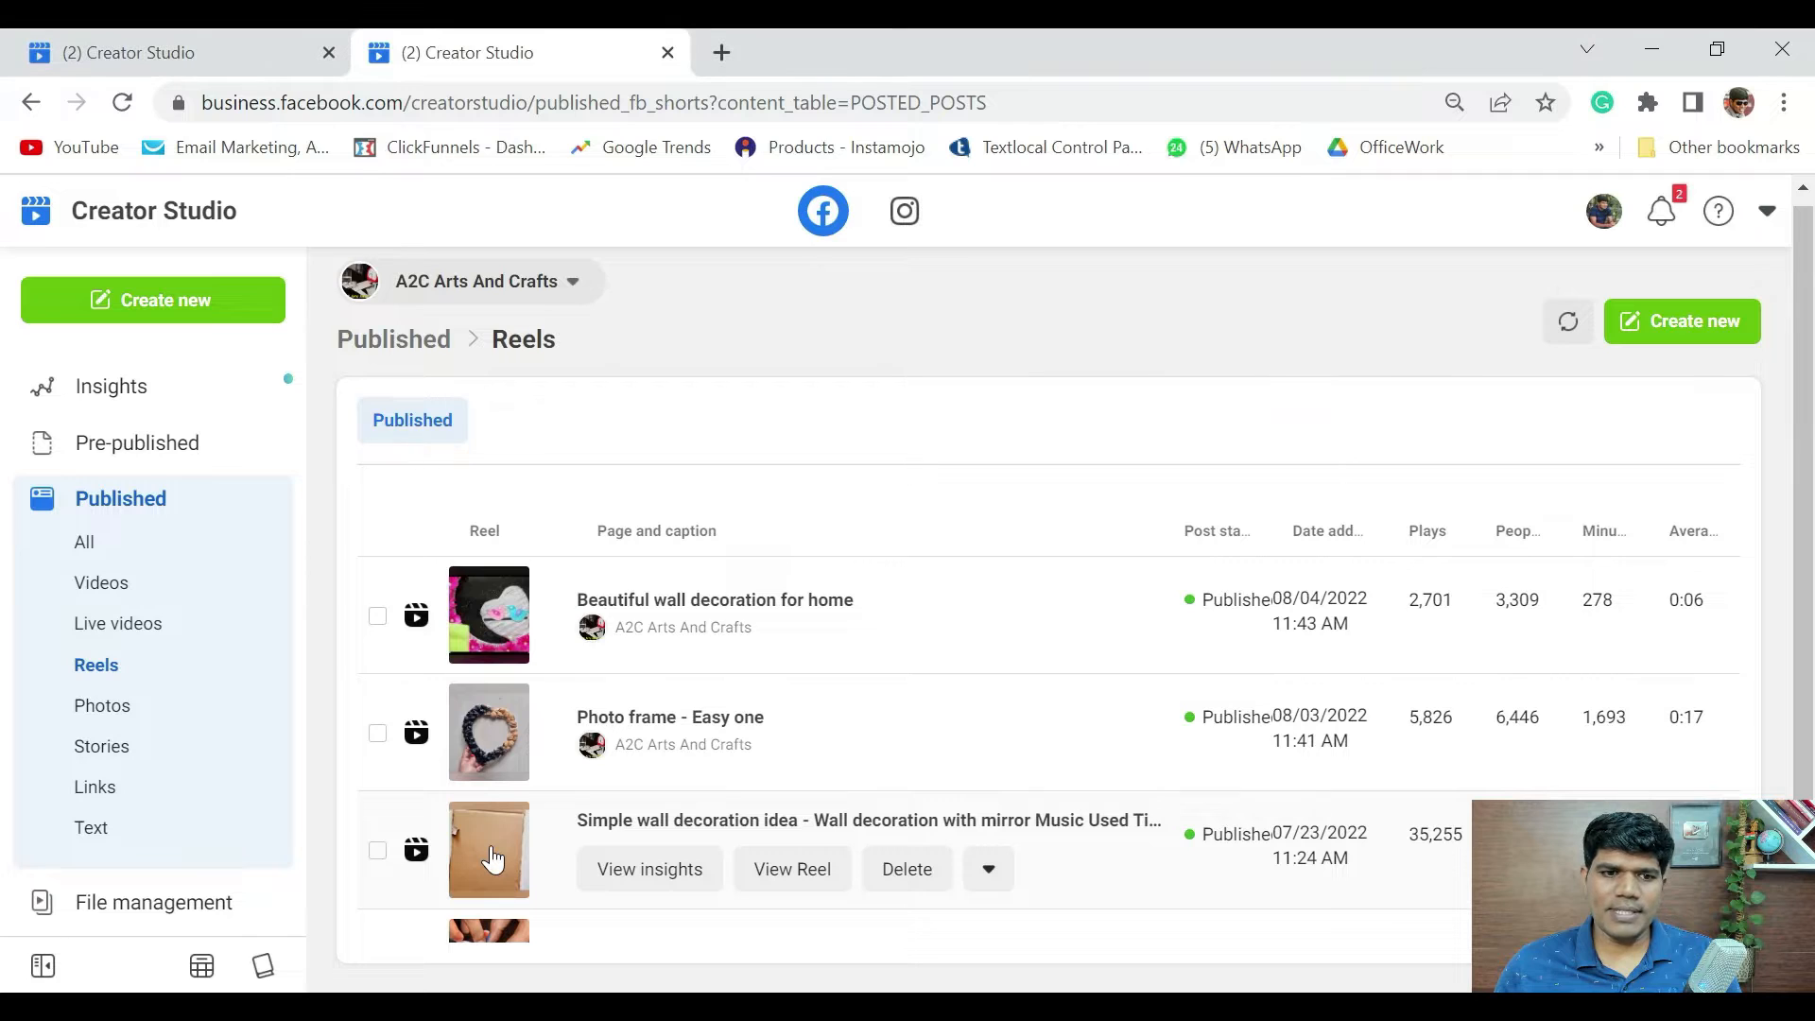
Step: Open Post details for the Simple wall decoration idea reel and play its preview
{"action": "left_click", "coordinate": [649, 870]}
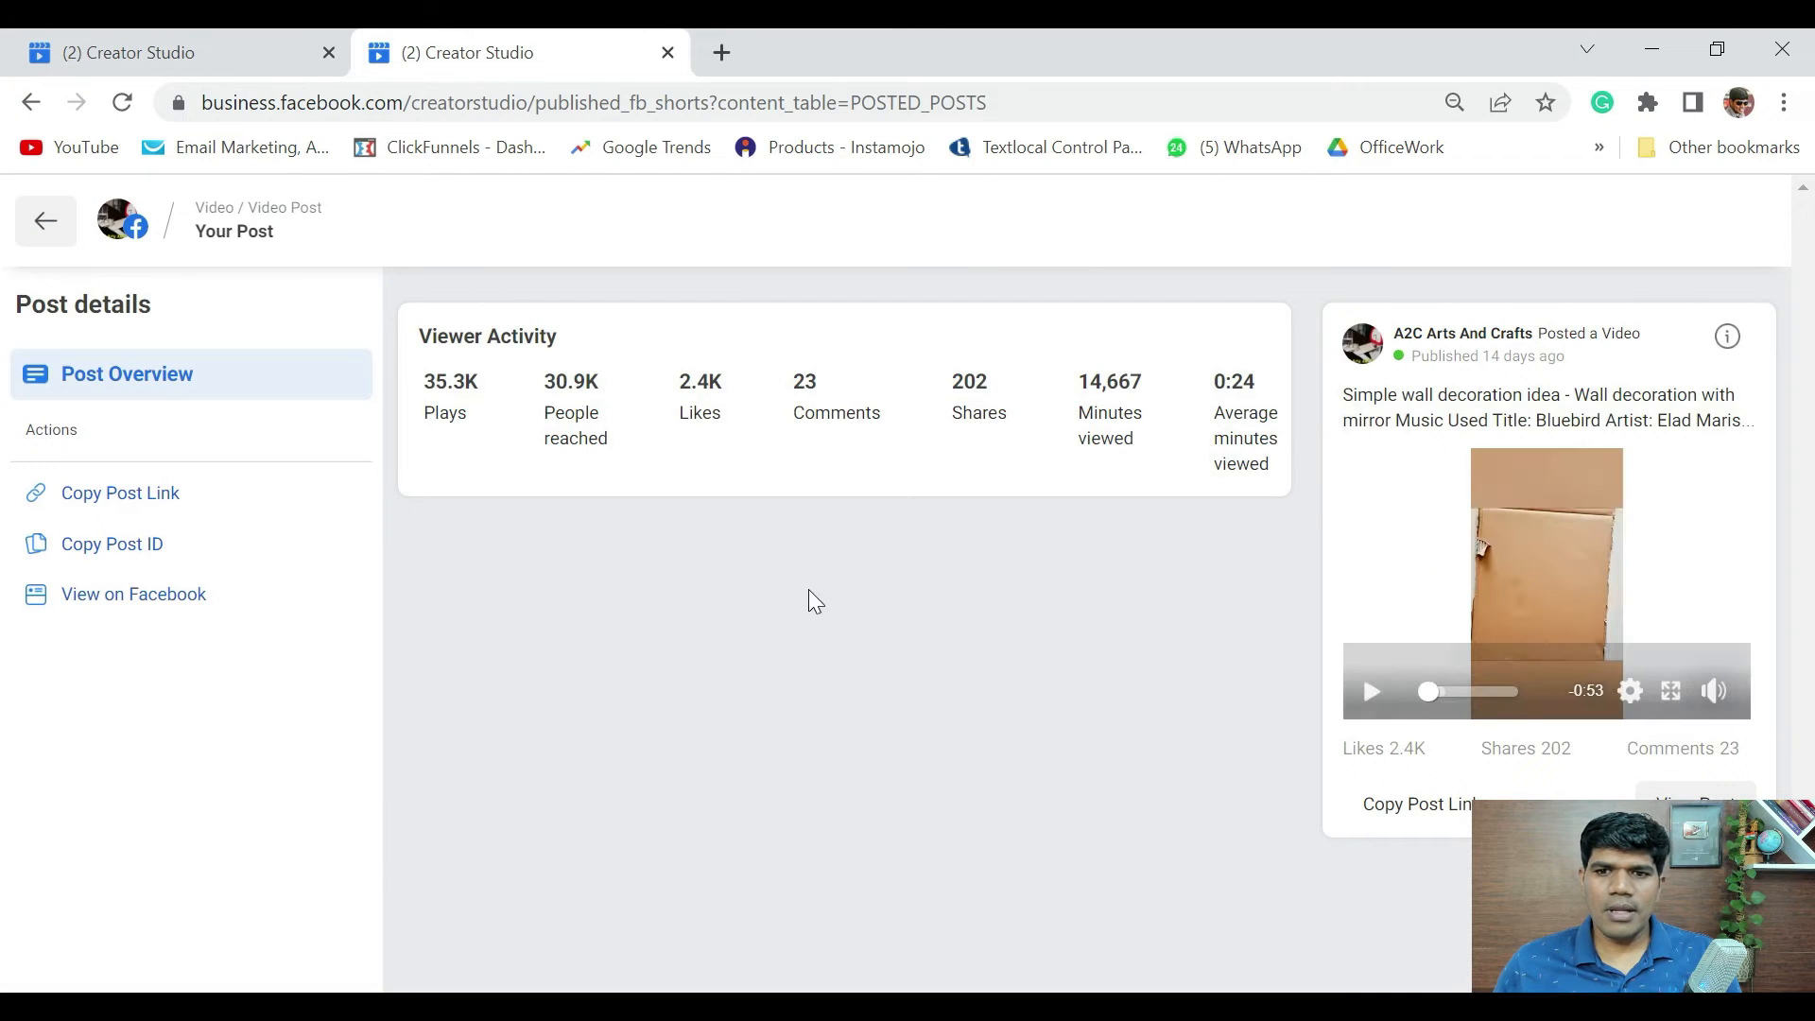
{"action": "double_click", "coordinate": [1384, 747]}
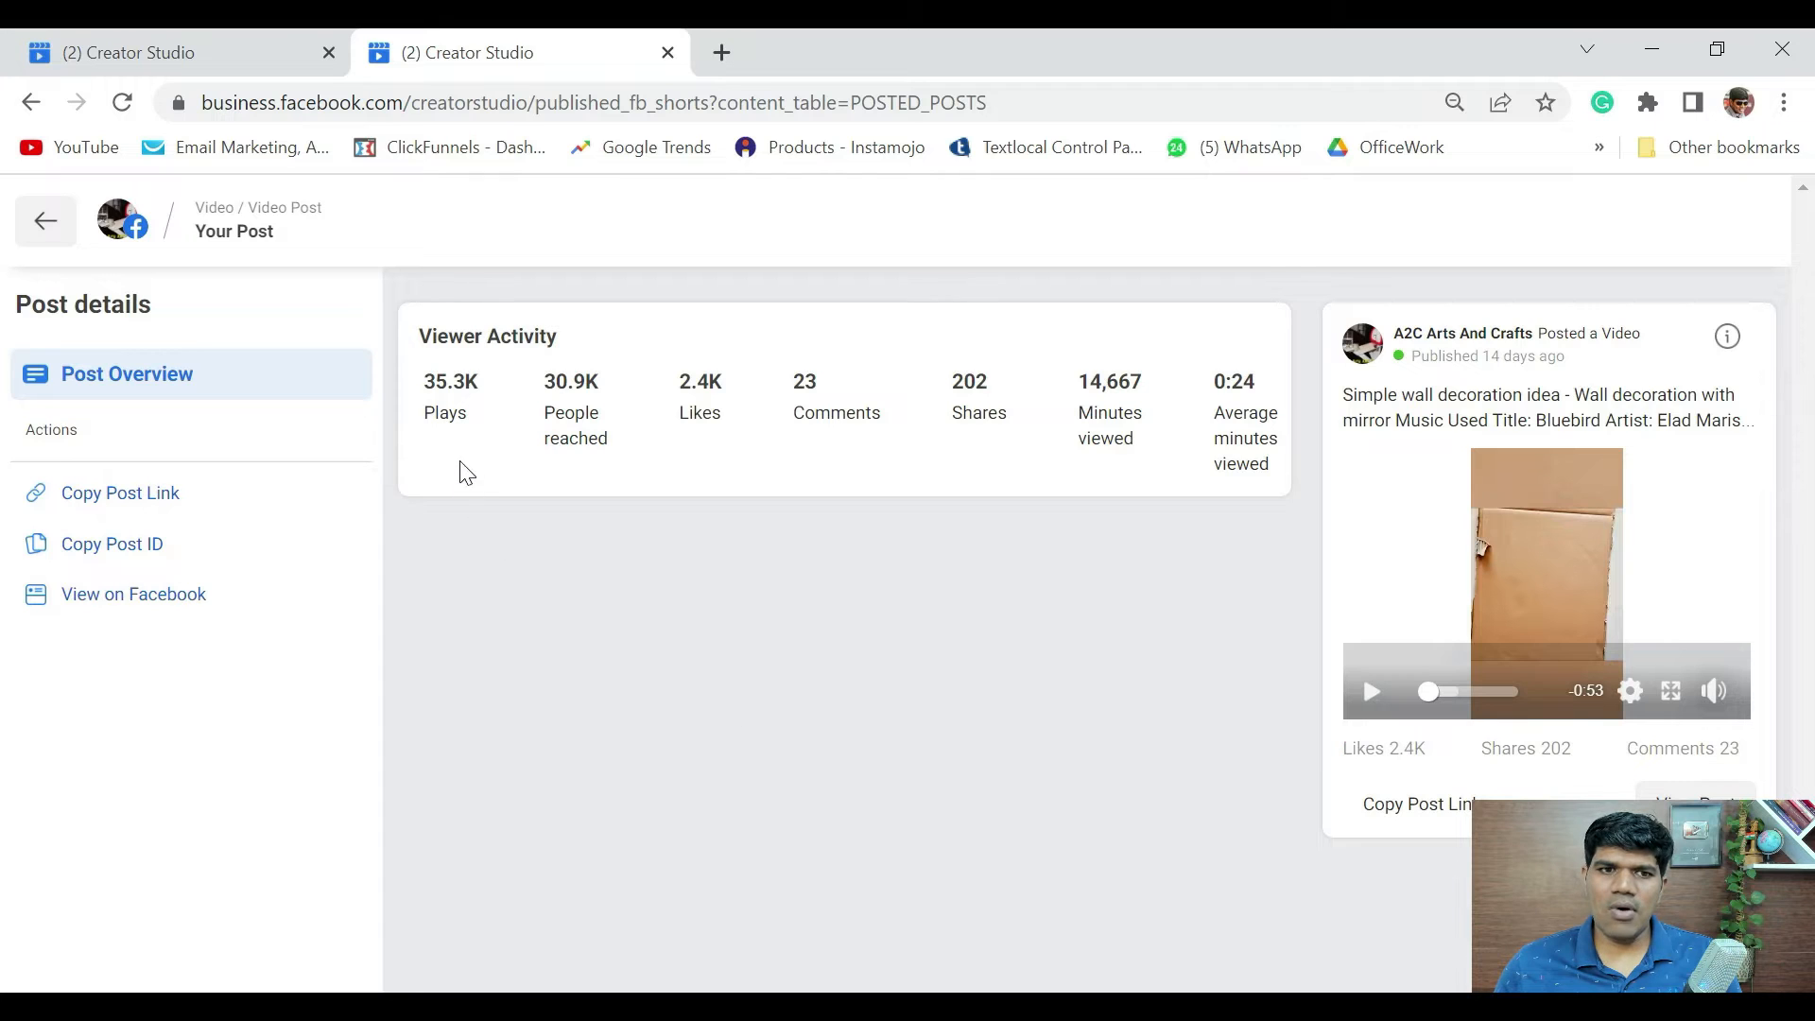
{"action": "mouse_move", "coordinate": [628, 464]}
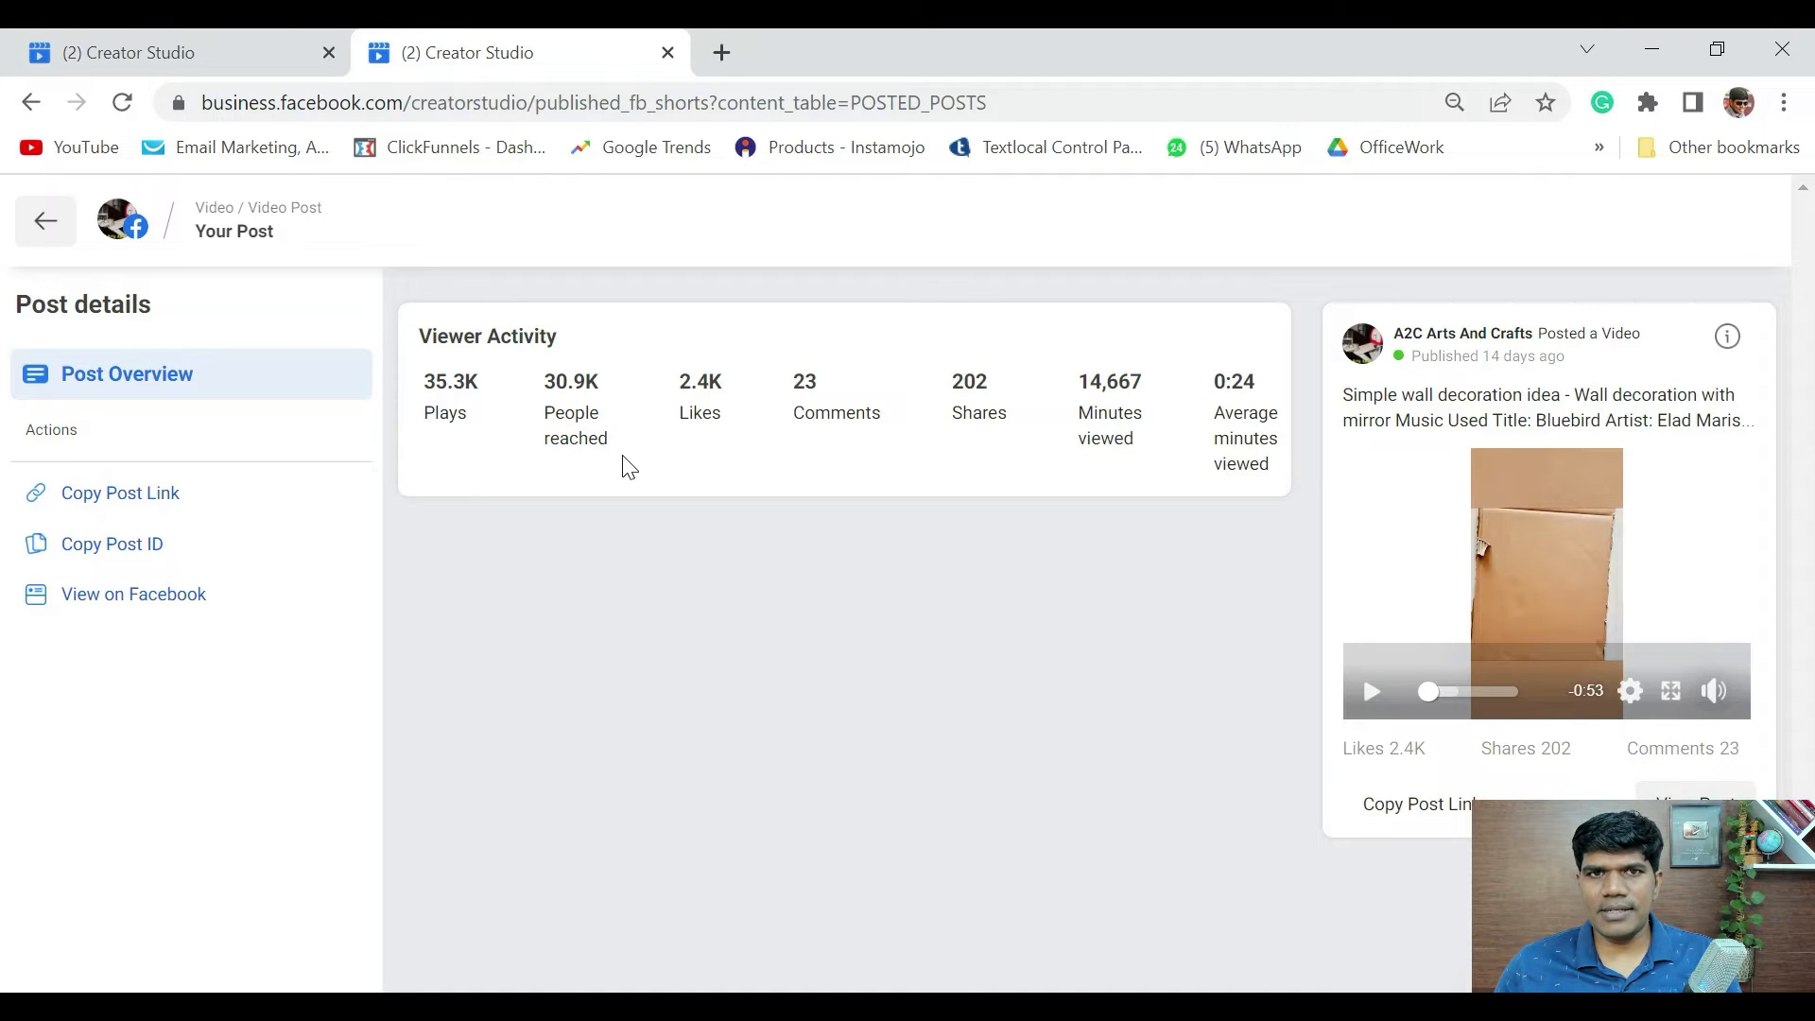
{"action": "left_click", "coordinate": [1670, 691]}
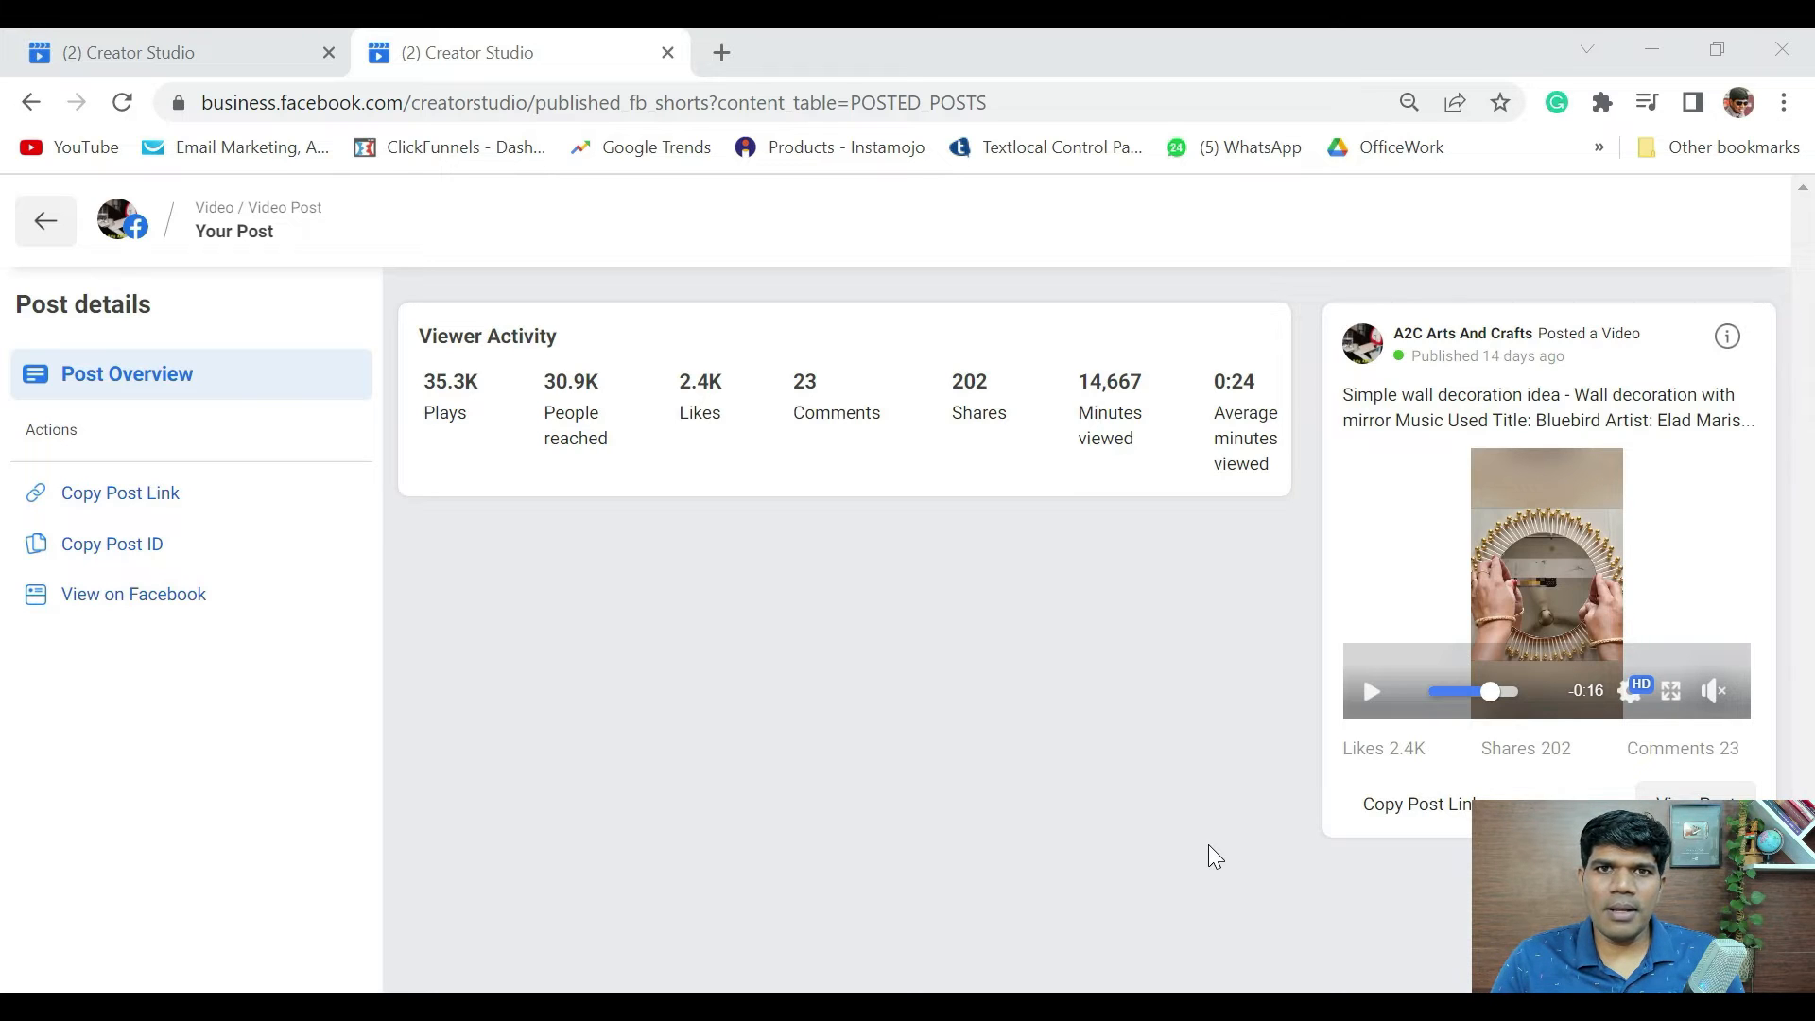
{"action": "mouse_move", "coordinate": [845, 830]}
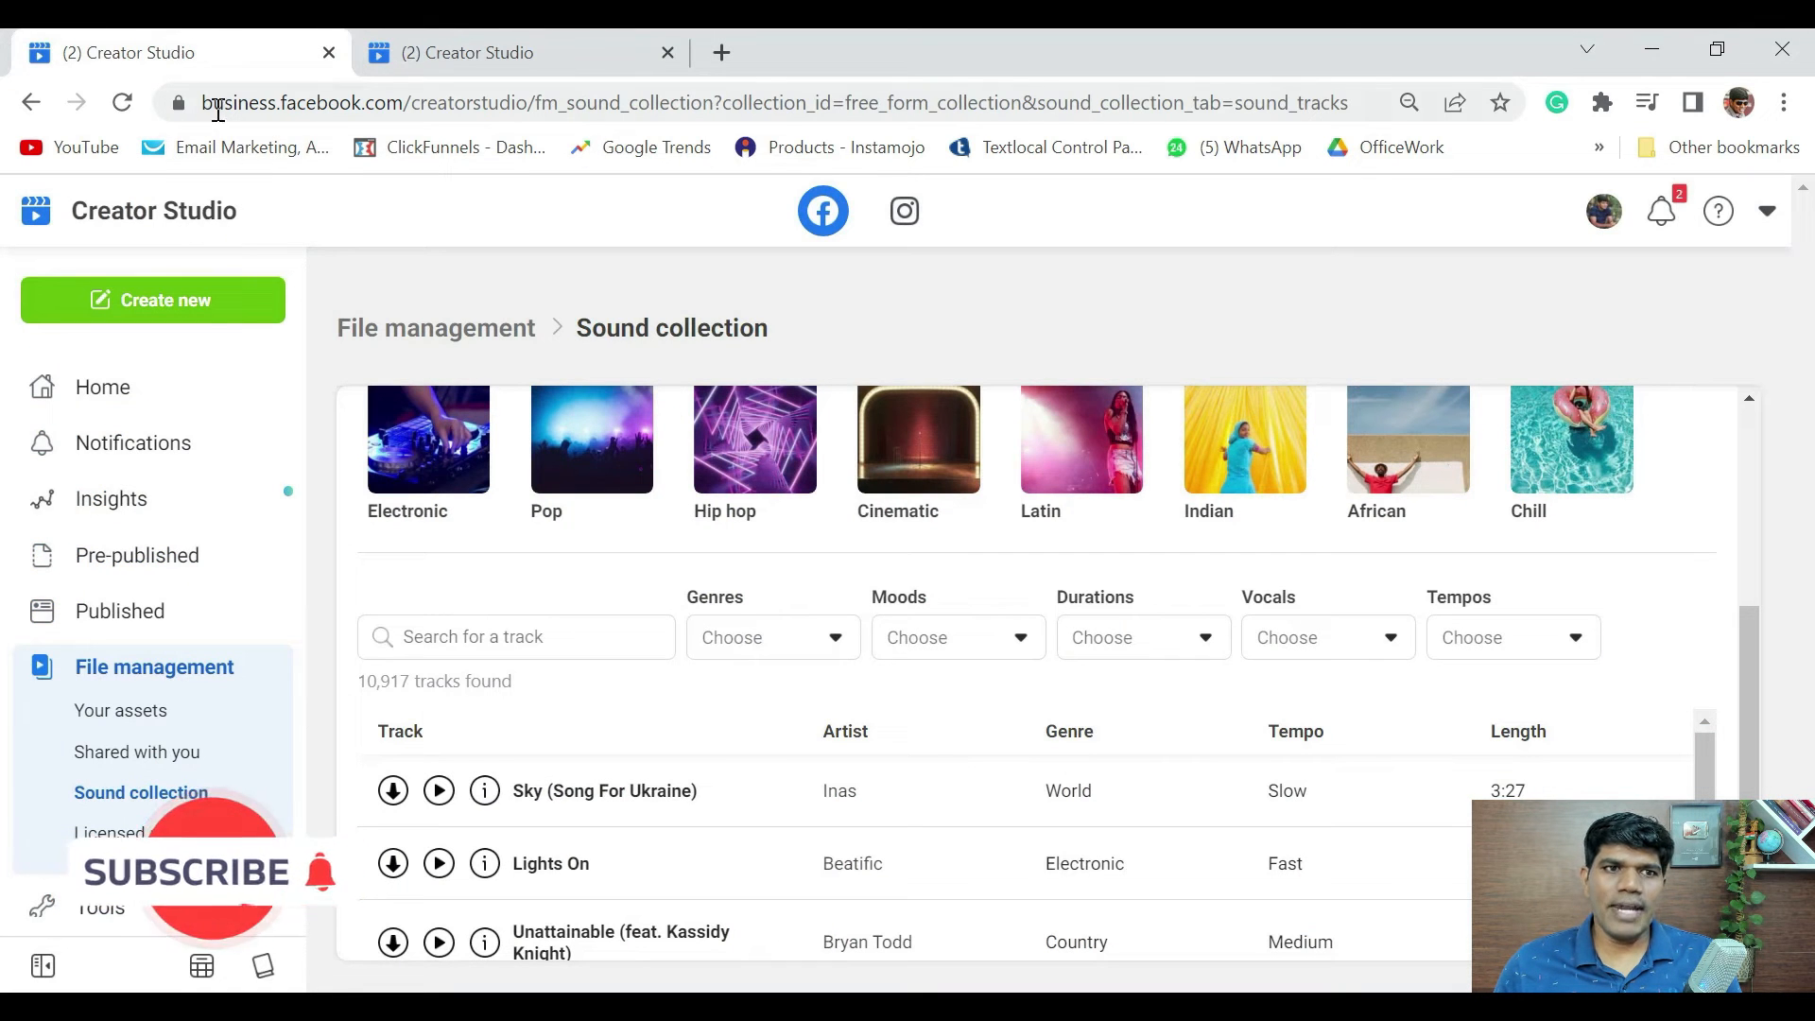
{"action": "mouse_move", "coordinate": [128, 52]}
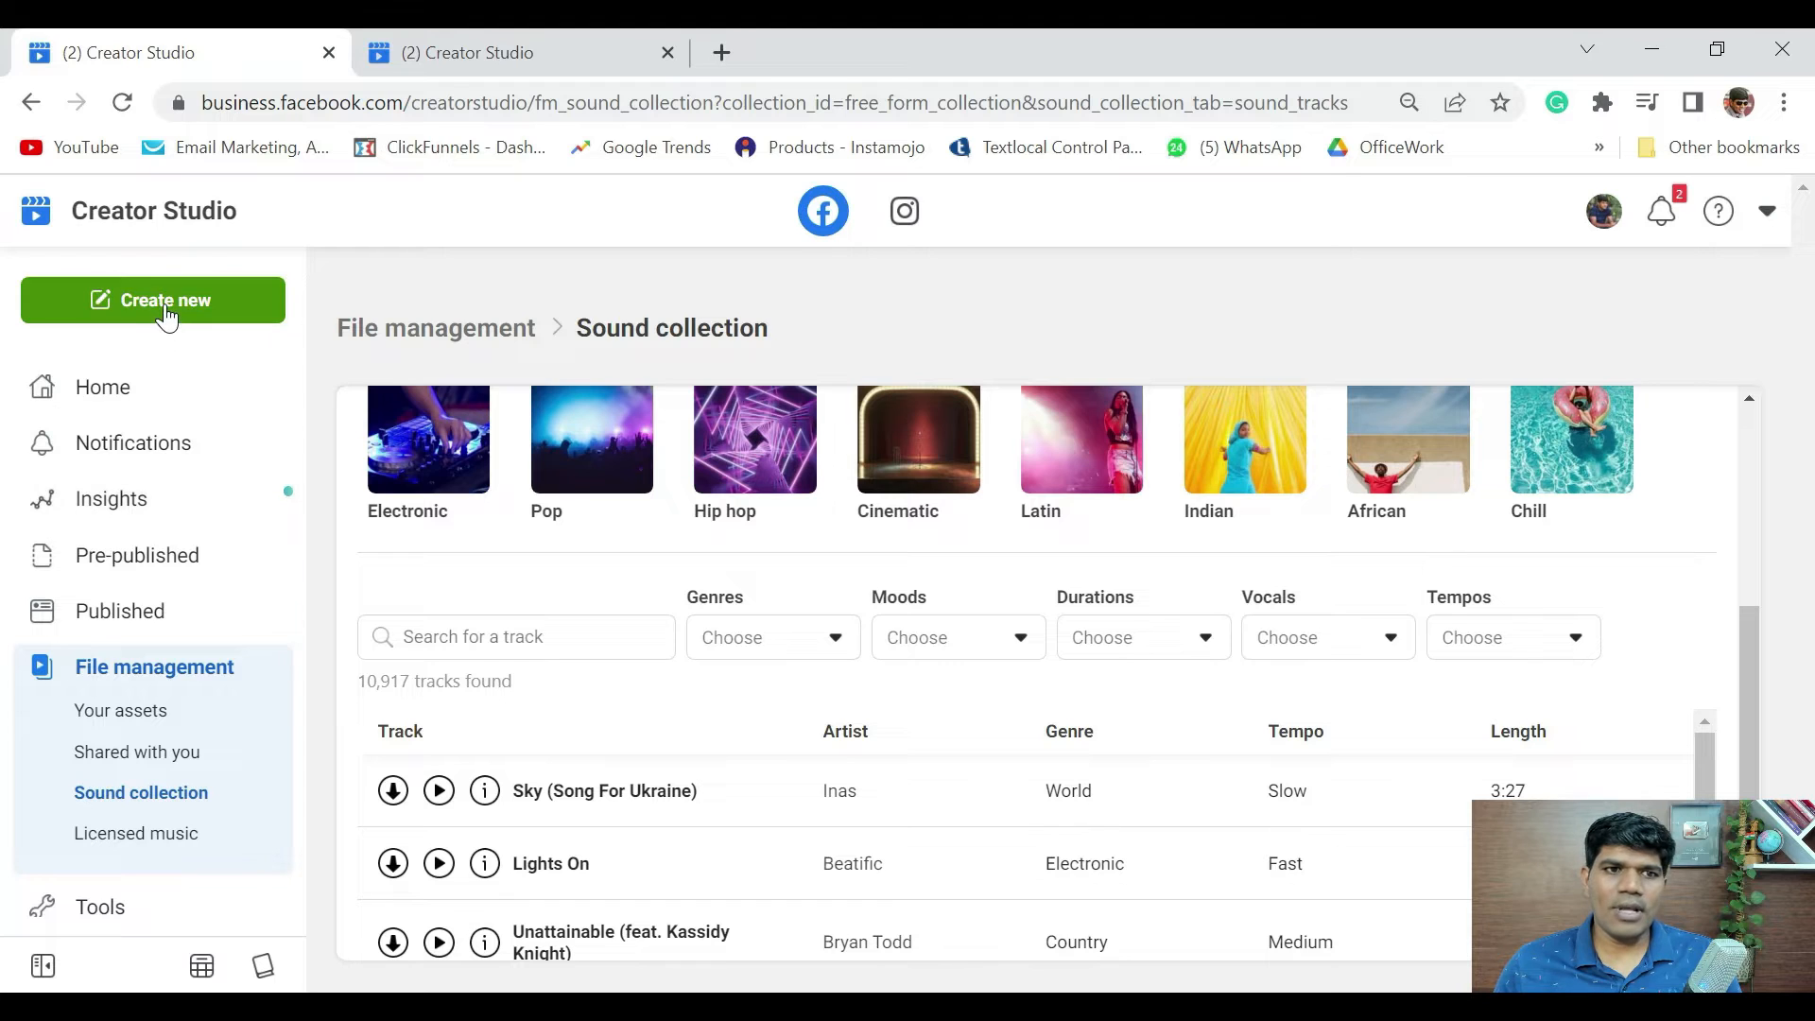
Step: Choose Create new > Create reel to open the video file picker
{"action": "left_click", "coordinate": [153, 300]}
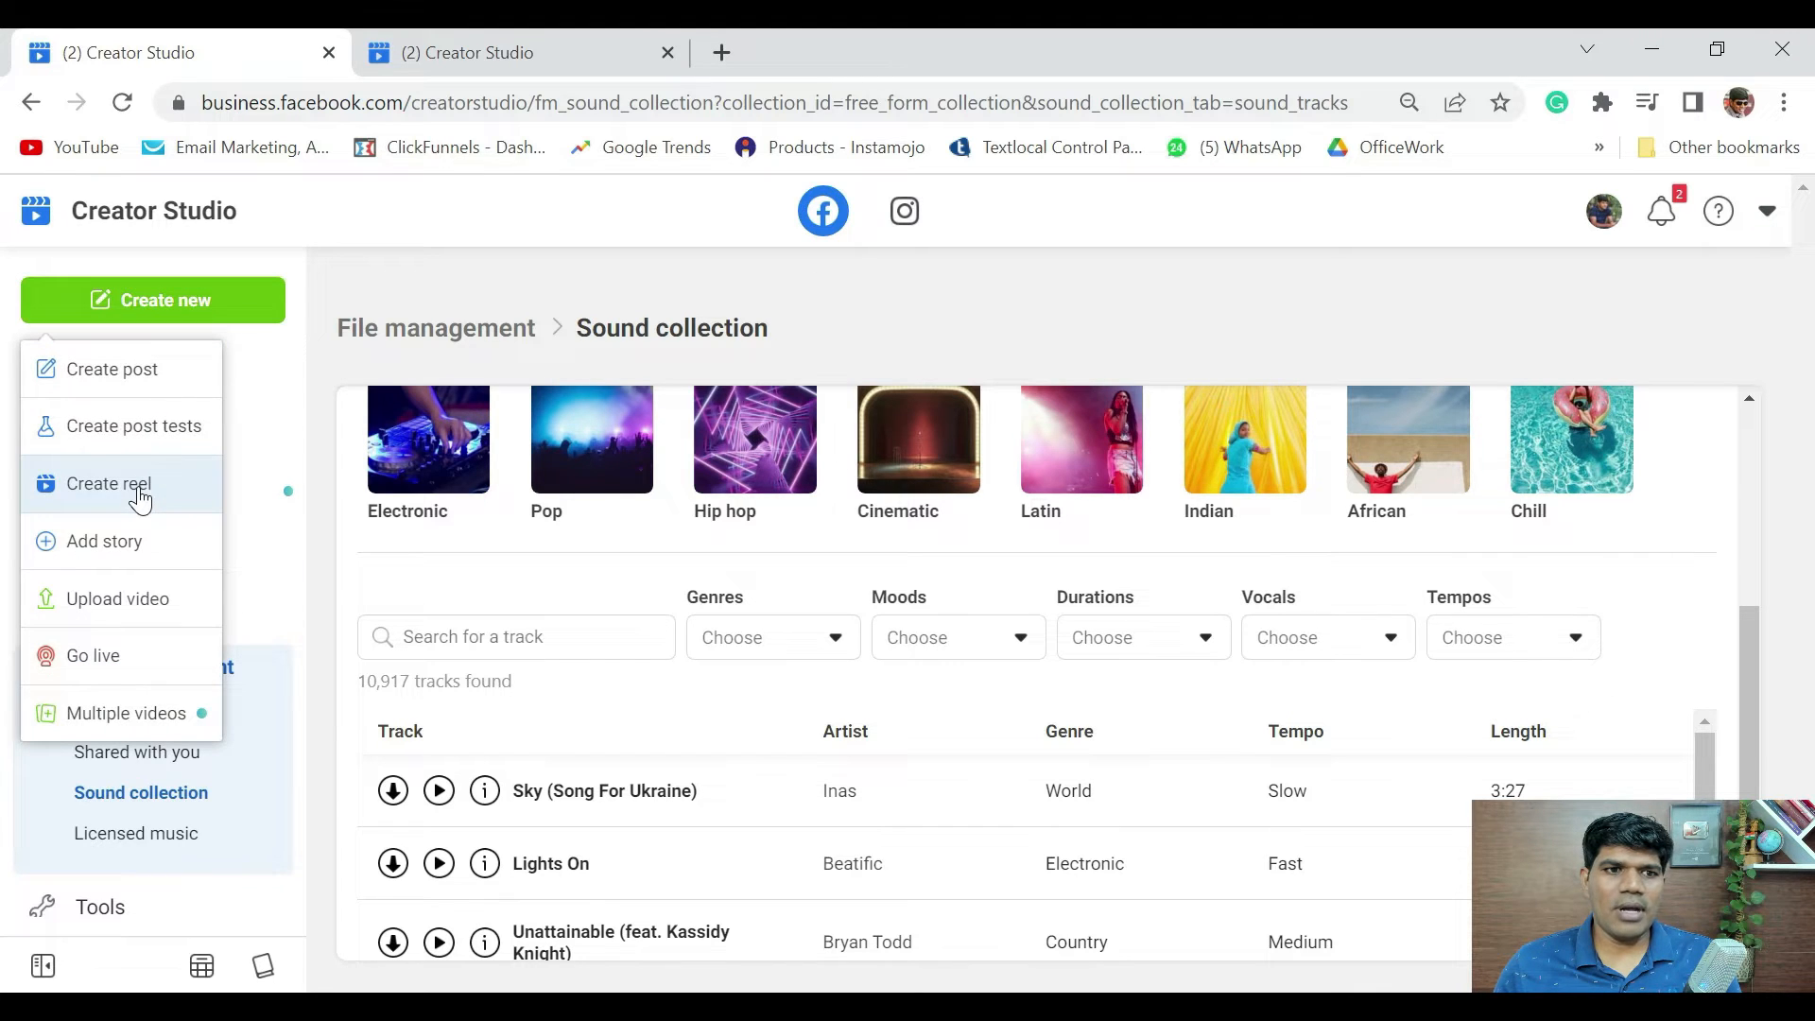
{"action": "left_click", "coordinate": [107, 483]}
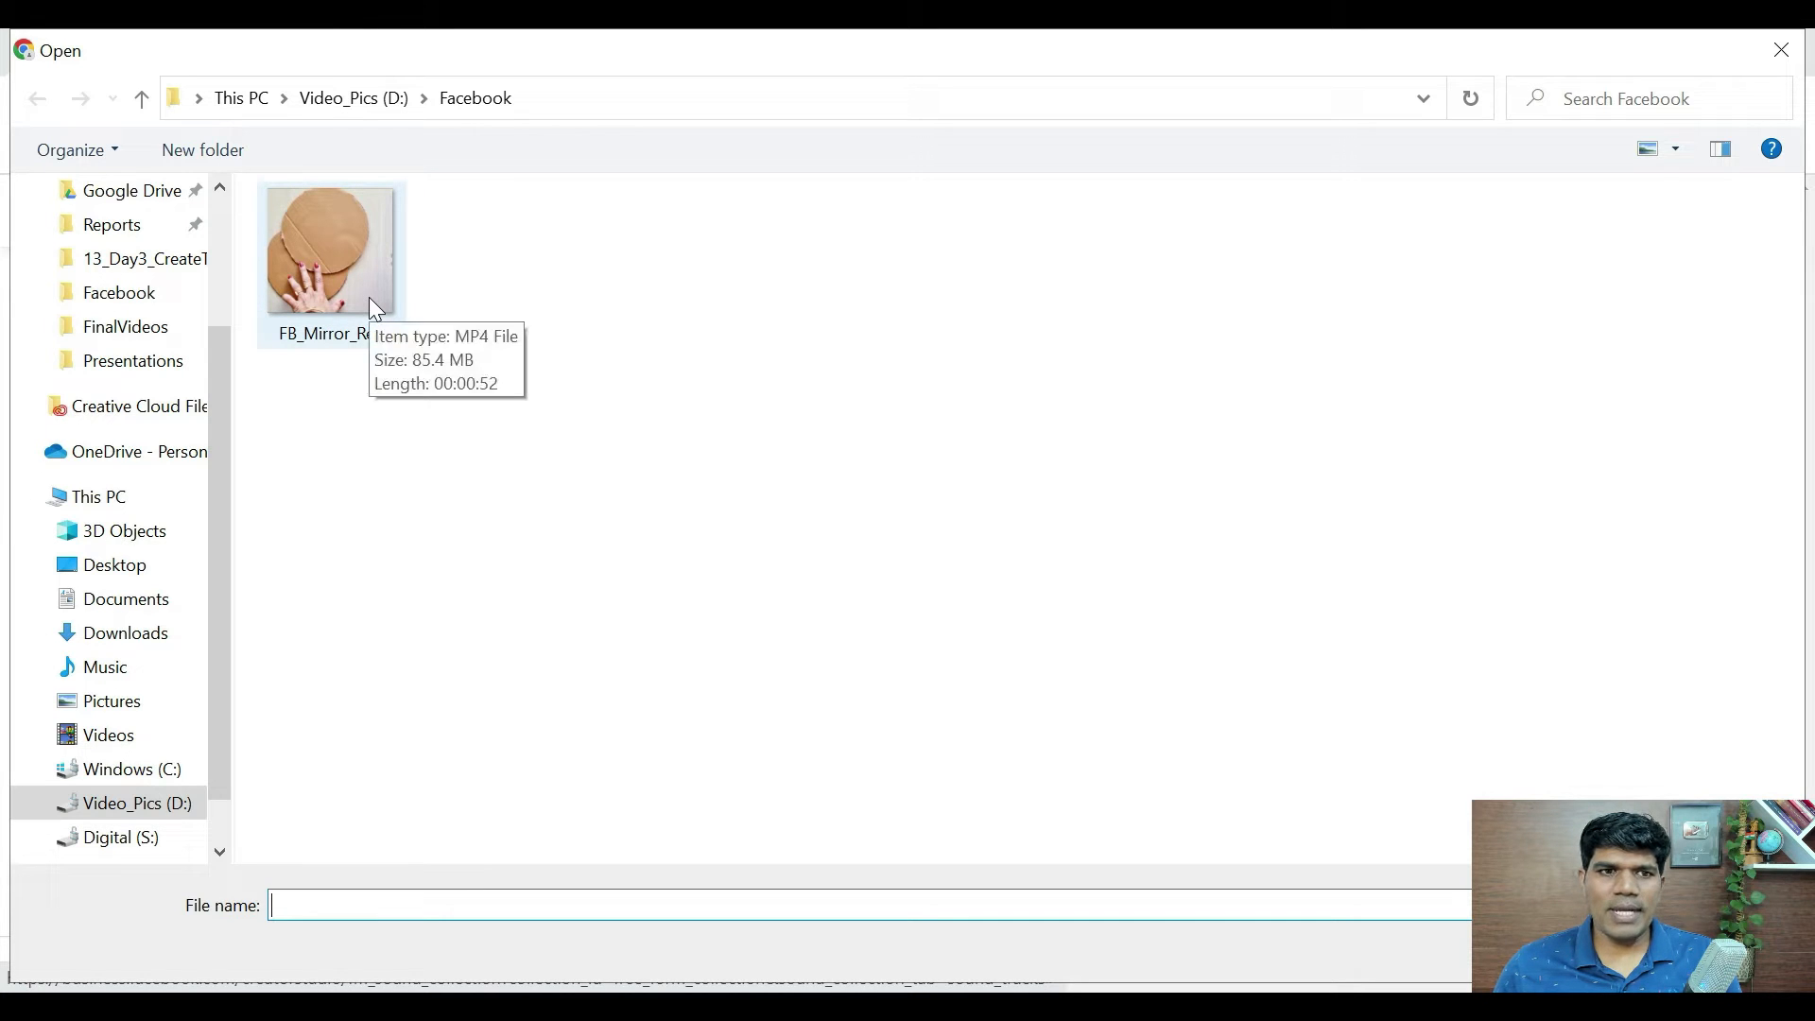
Step: Upload FB_Mirror_Reel.mp4, zoom the browser in, and caption 'Best out of waste creative wall hanging.'
{"action": "double_click", "coordinate": [329, 243]}
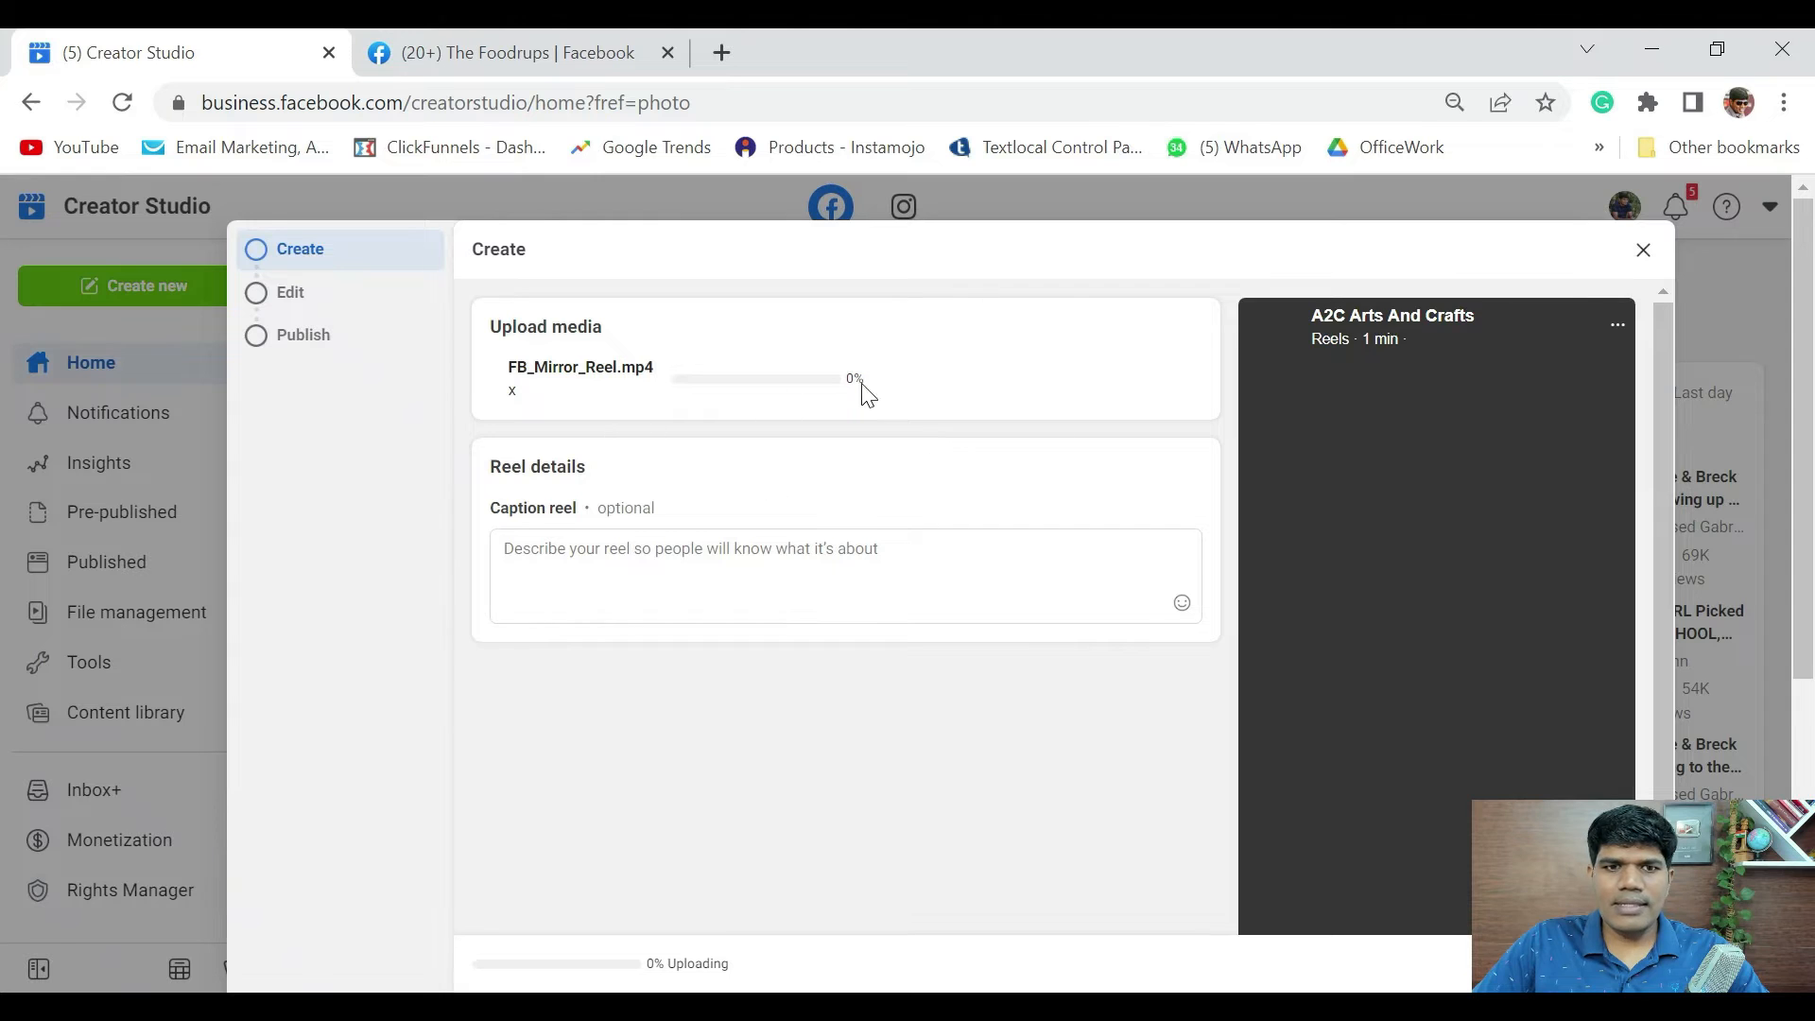
{"action": "left_click", "coordinate": [1784, 103]}
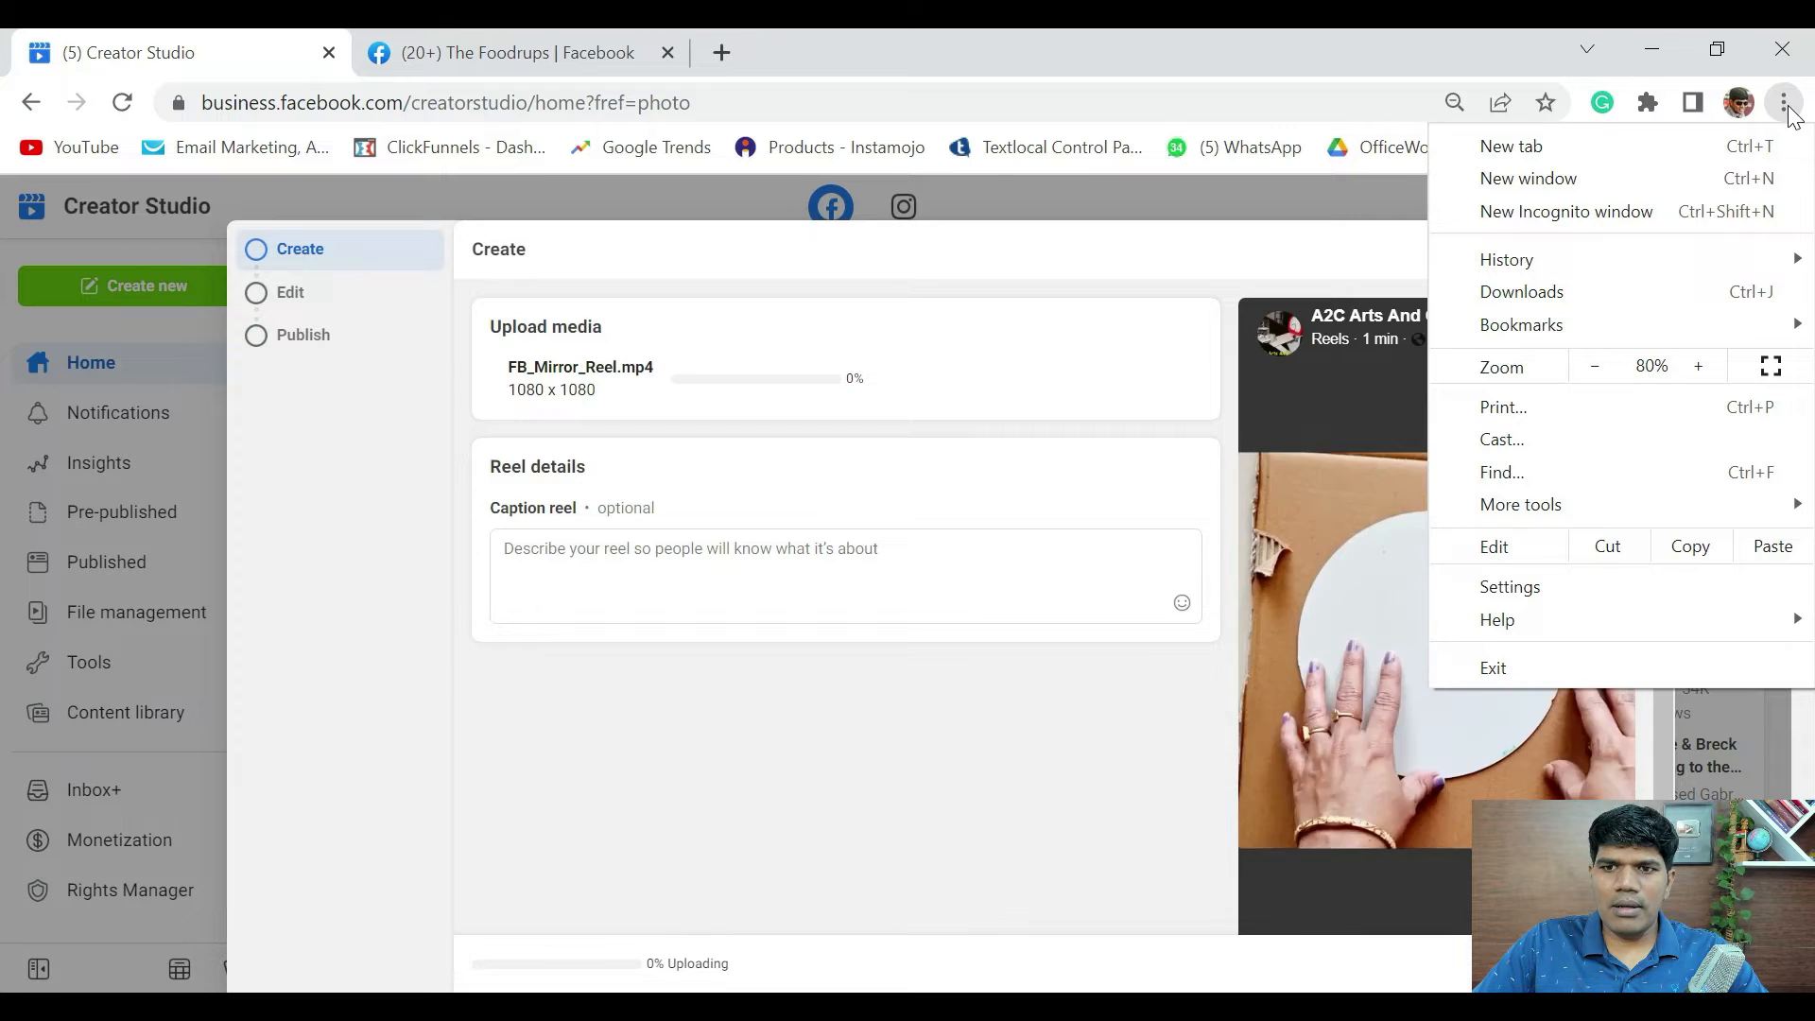
{"action": "left_click", "coordinate": [1697, 366]}
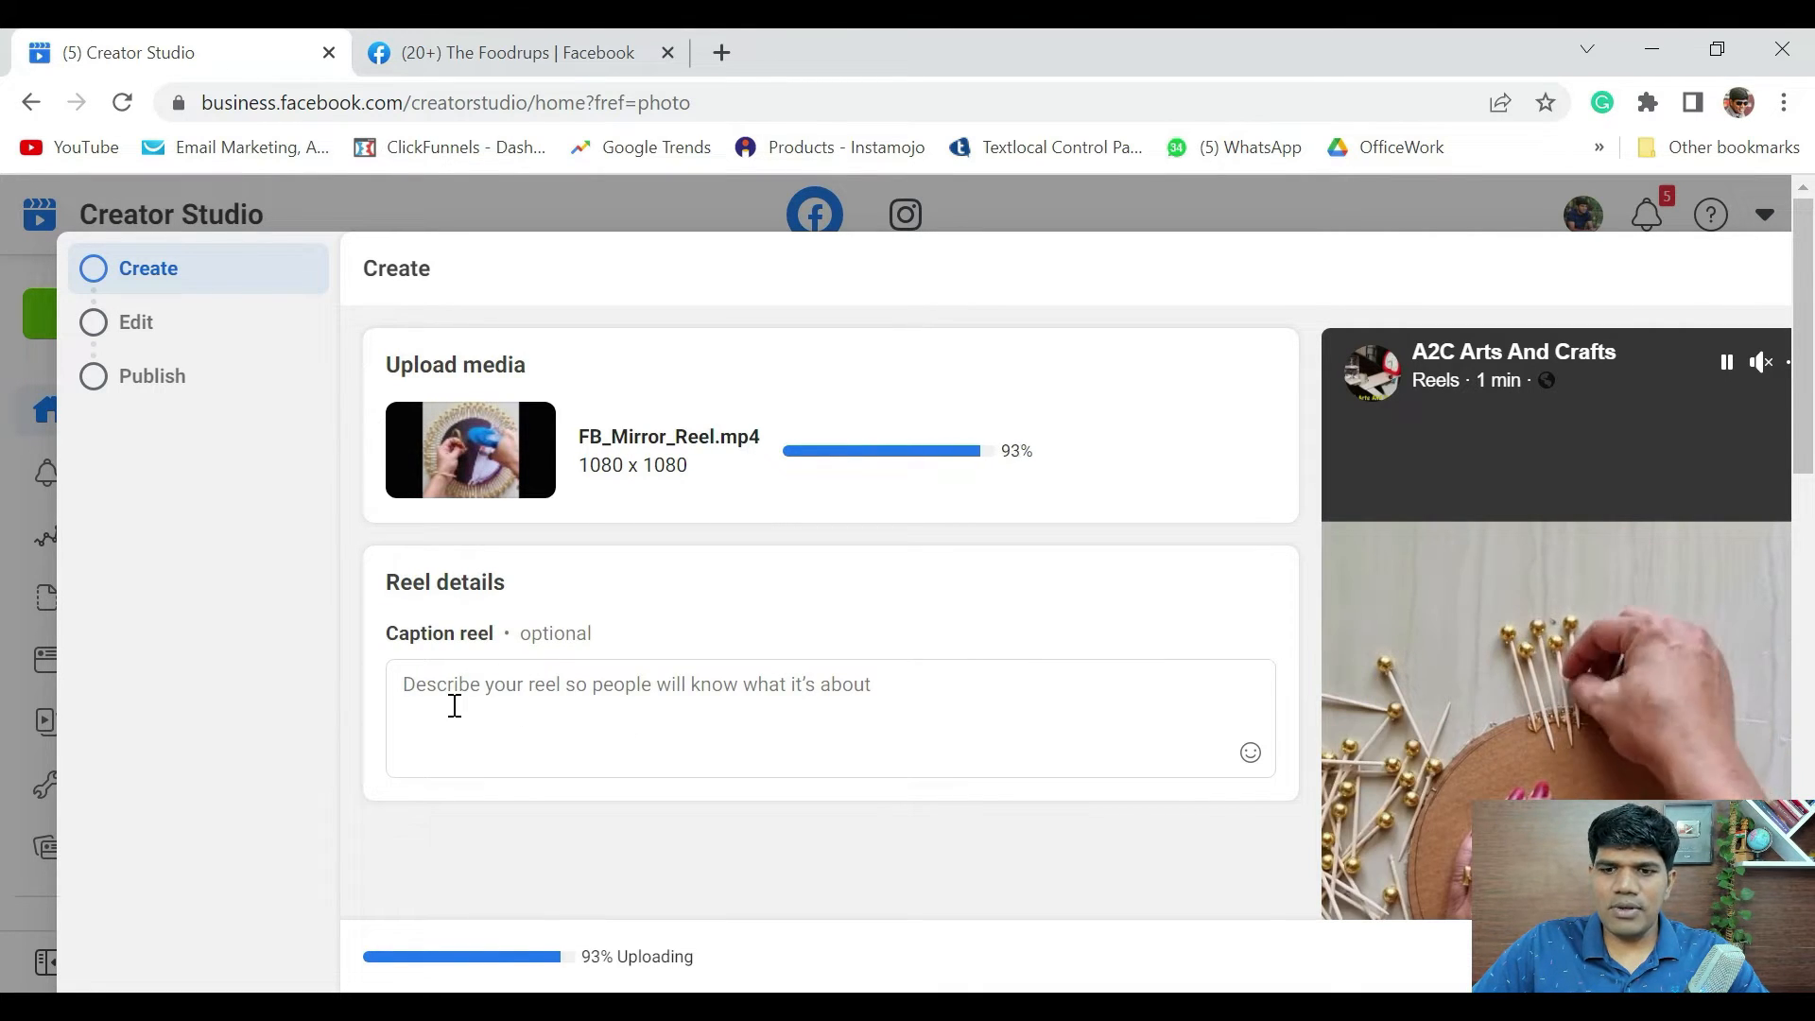
{"action": "type", "text": "Best out of waste creative wall hanging."}
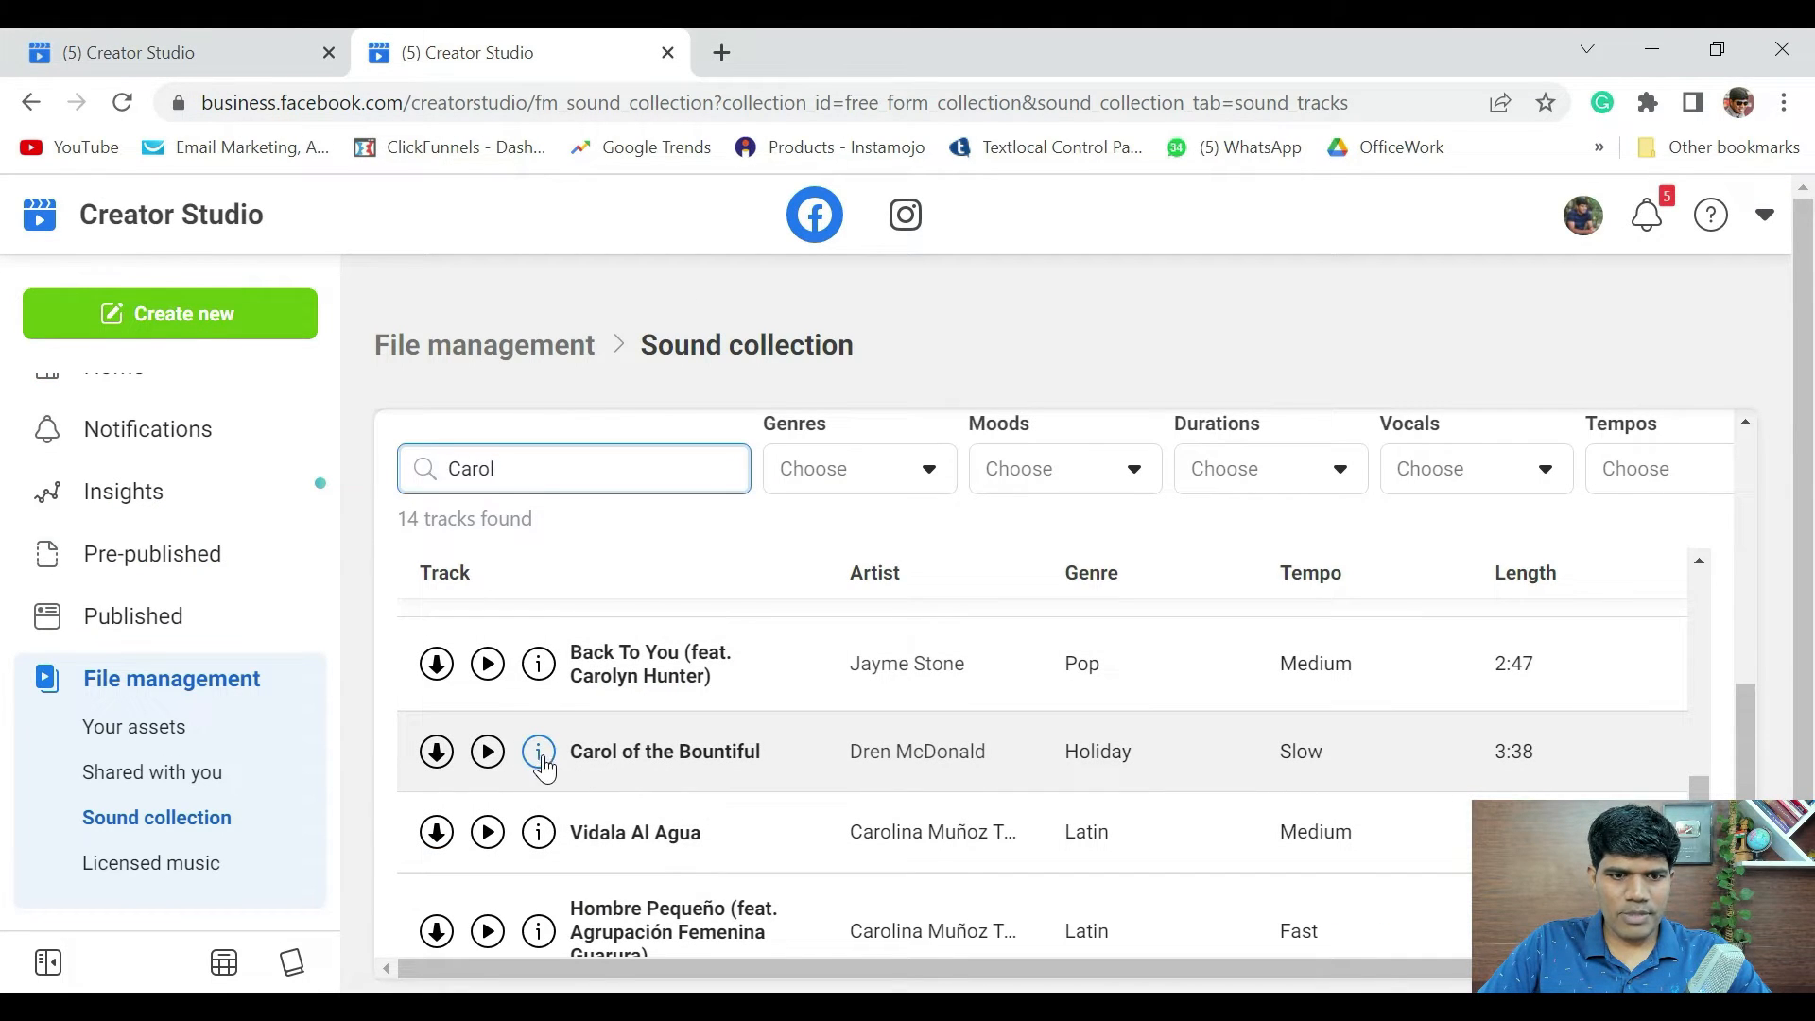
Step: Paste the Carol of the Bountiful (Dren McDonald) track link into the caption
{"action": "left_click", "coordinate": [537, 749]}
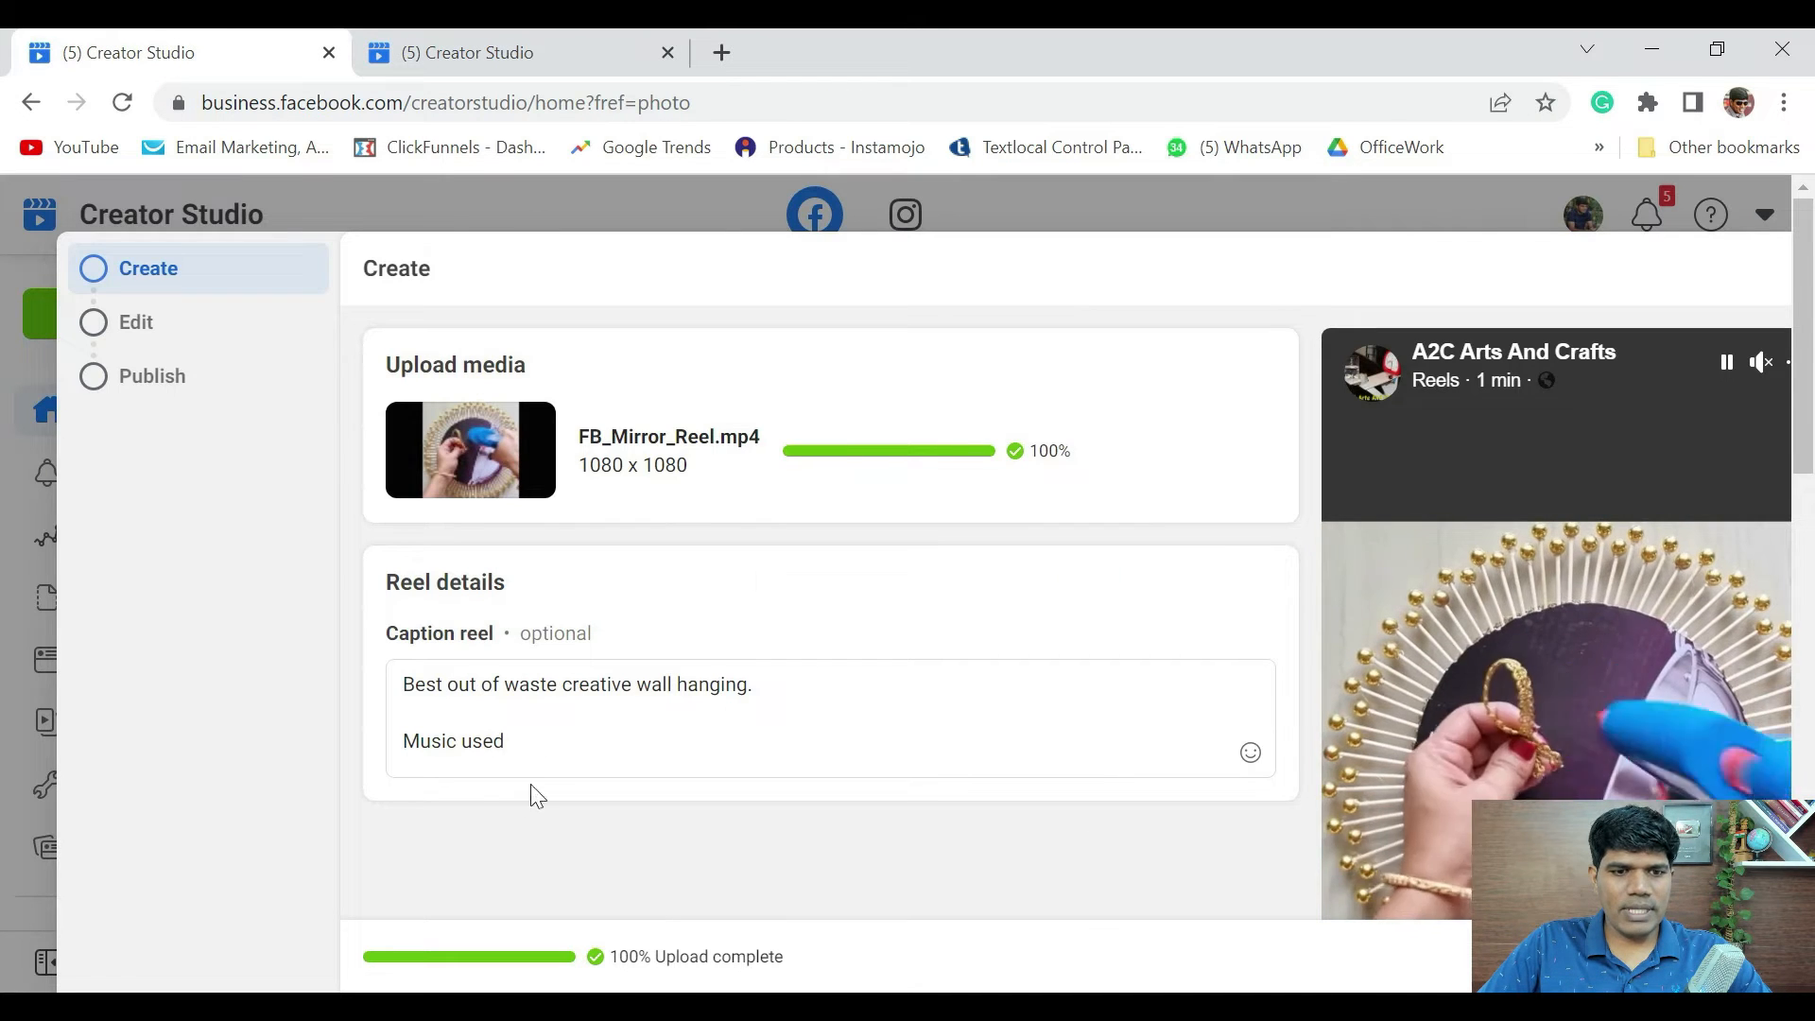
{"action": "key", "text": "ctrl+v"}
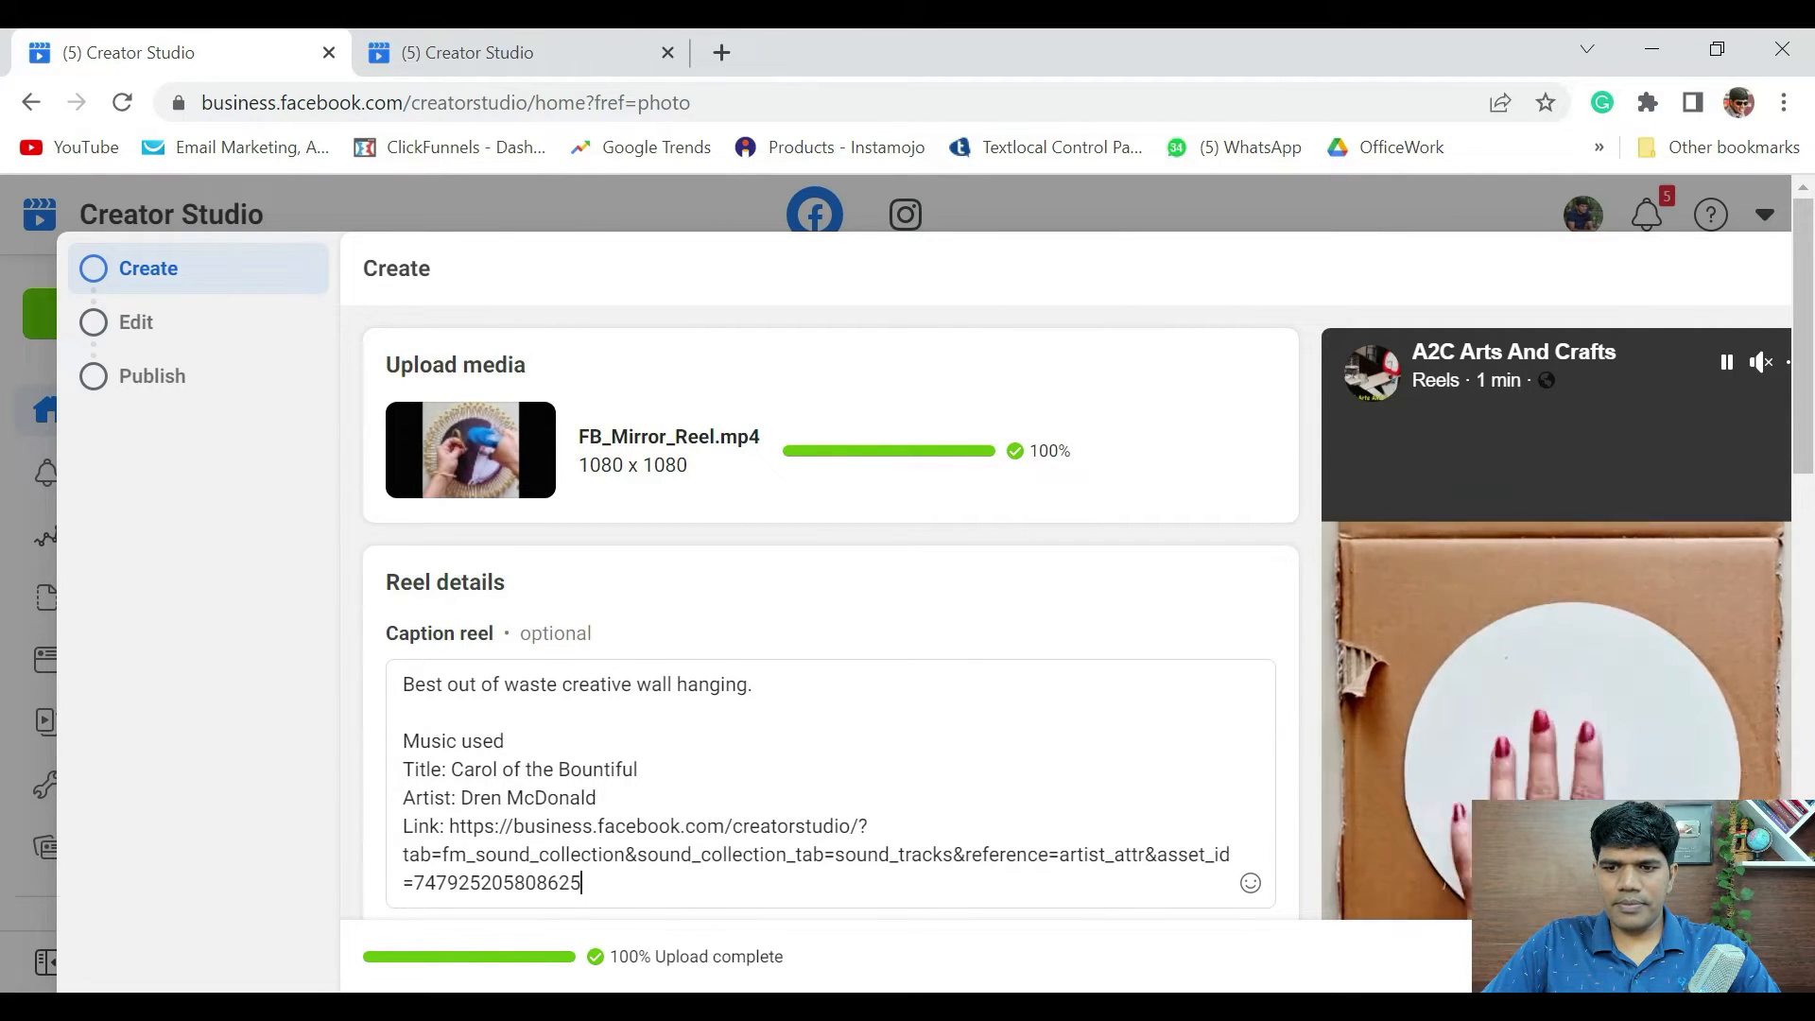
Step: Enter the Edit step and resize the reel to 9:16 Recommended
{"action": "left_click", "coordinate": [135, 321]}
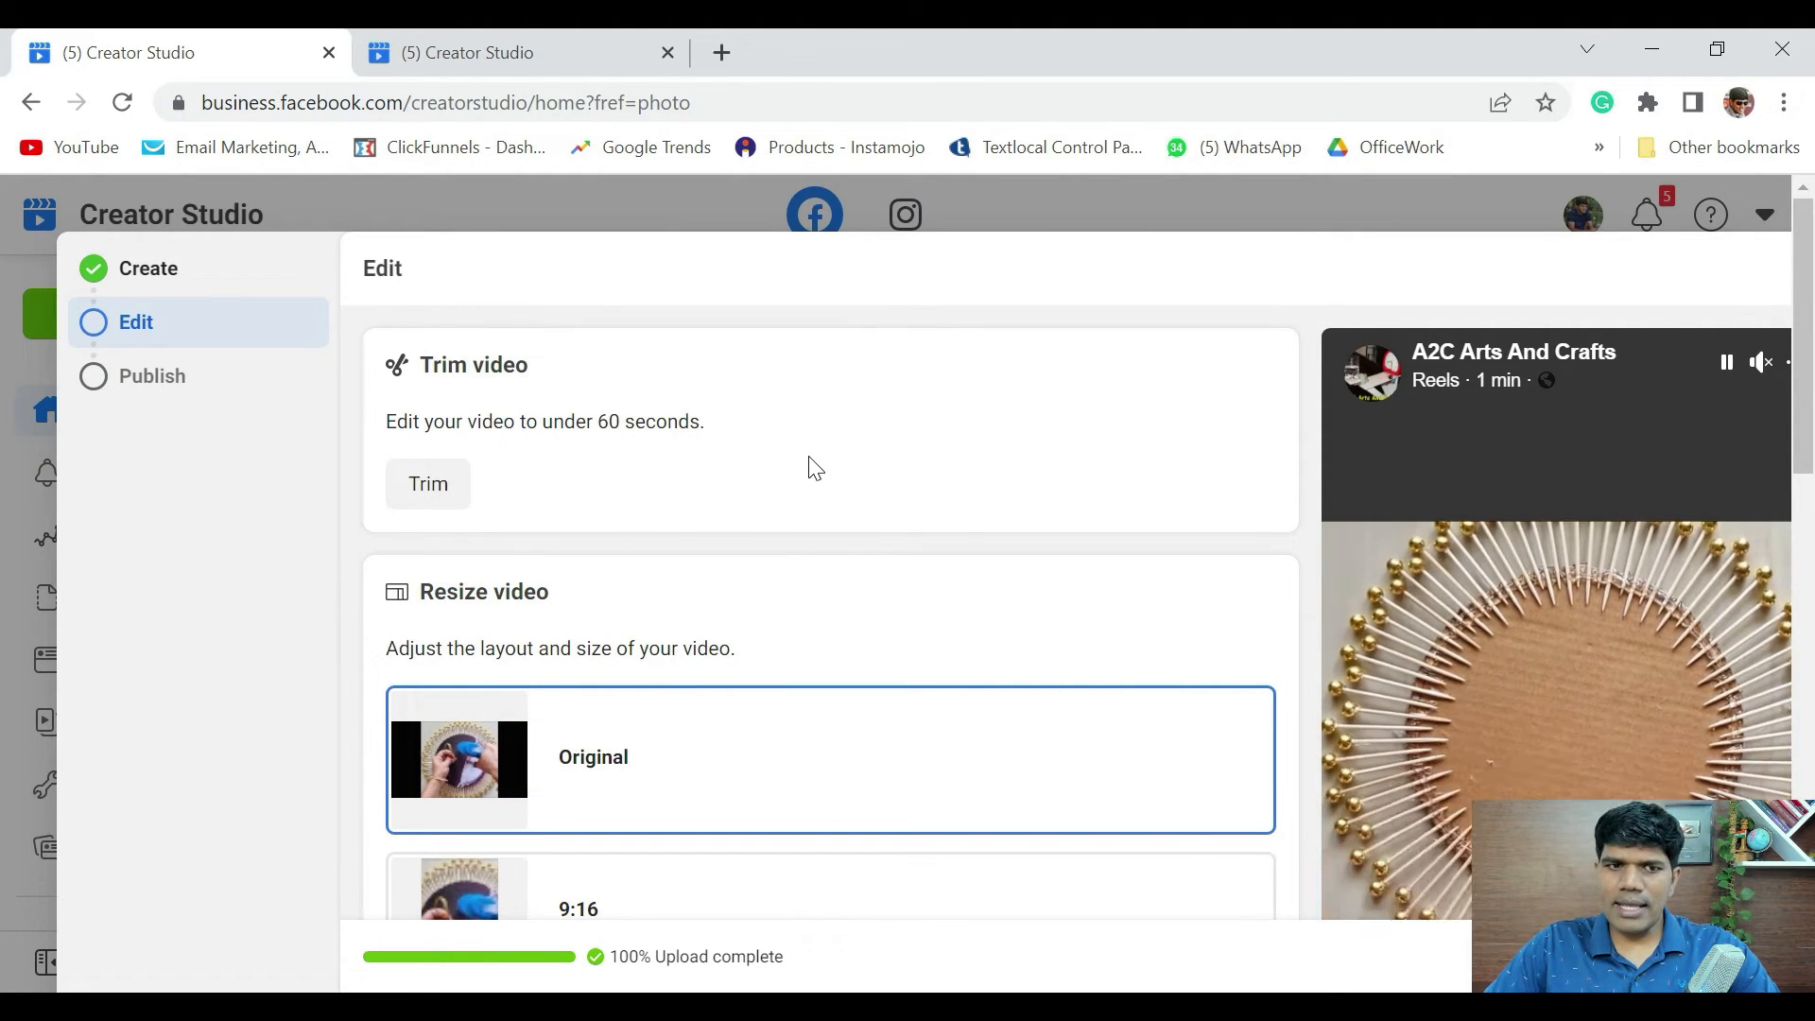
{"action": "scroll", "scroll_direction": "down", "scroll_amount": 3}
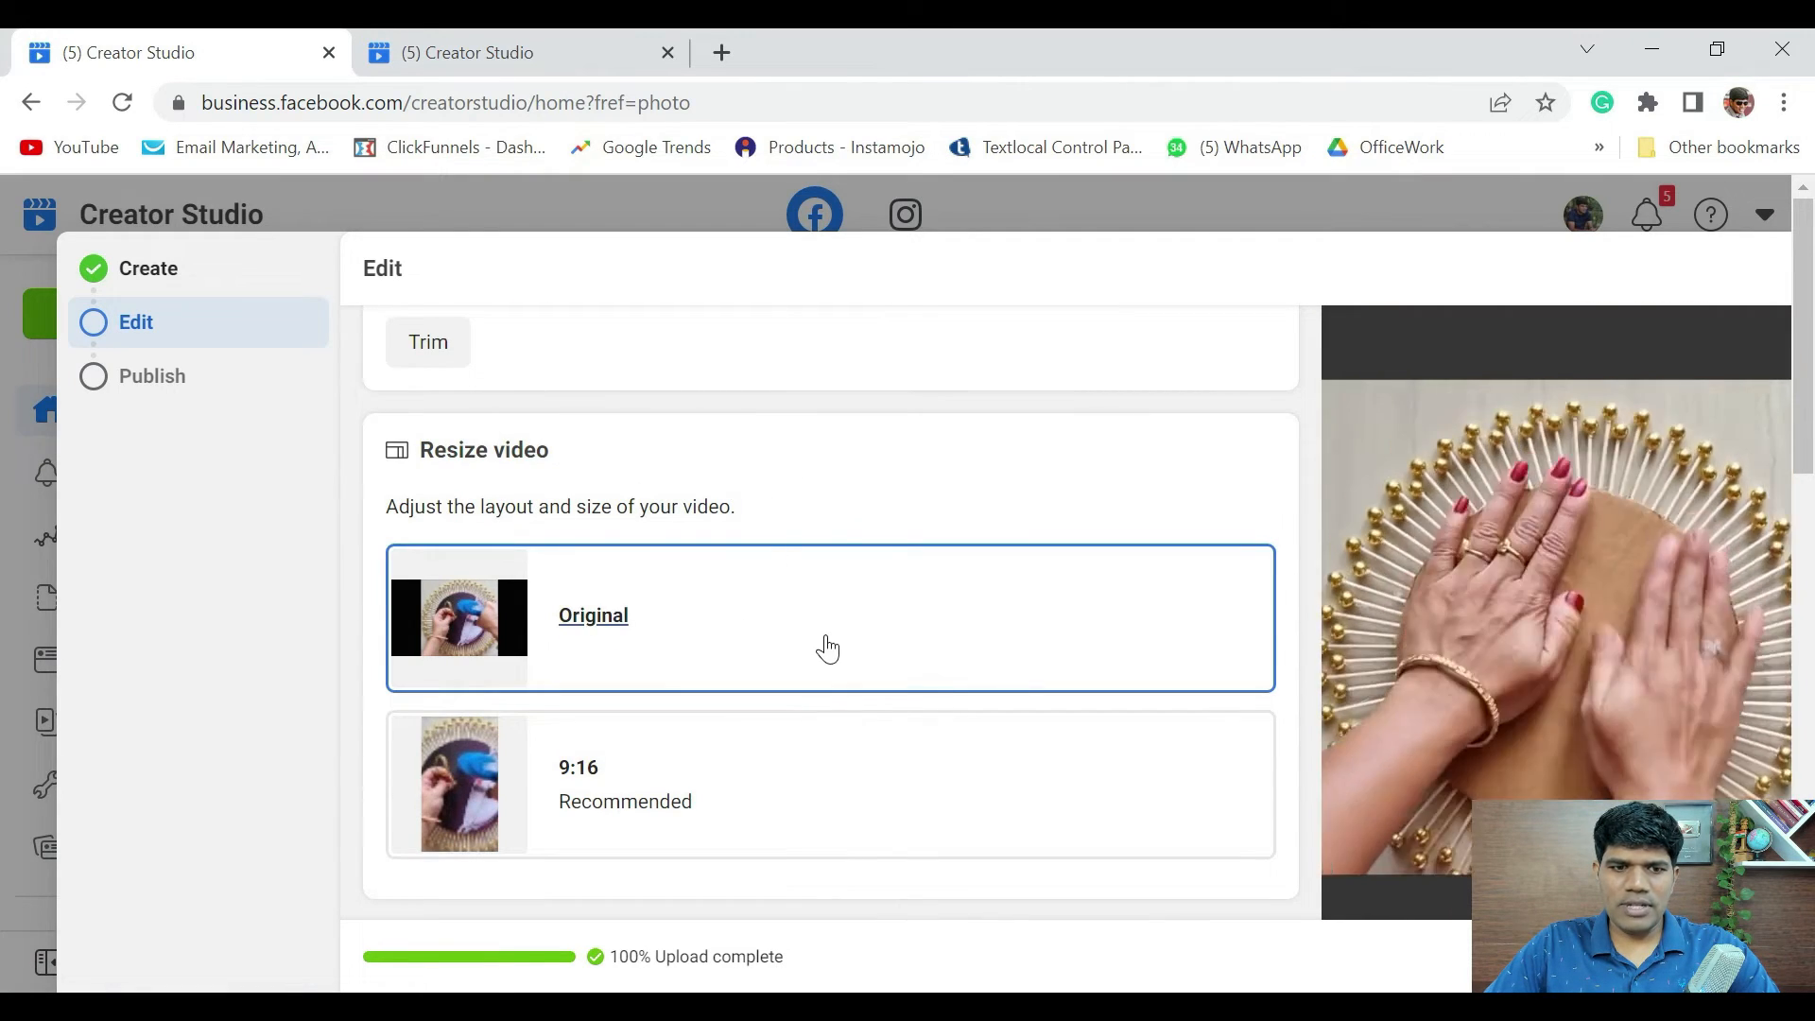
{"action": "scroll", "scroll_direction": "down", "scroll_amount": 3}
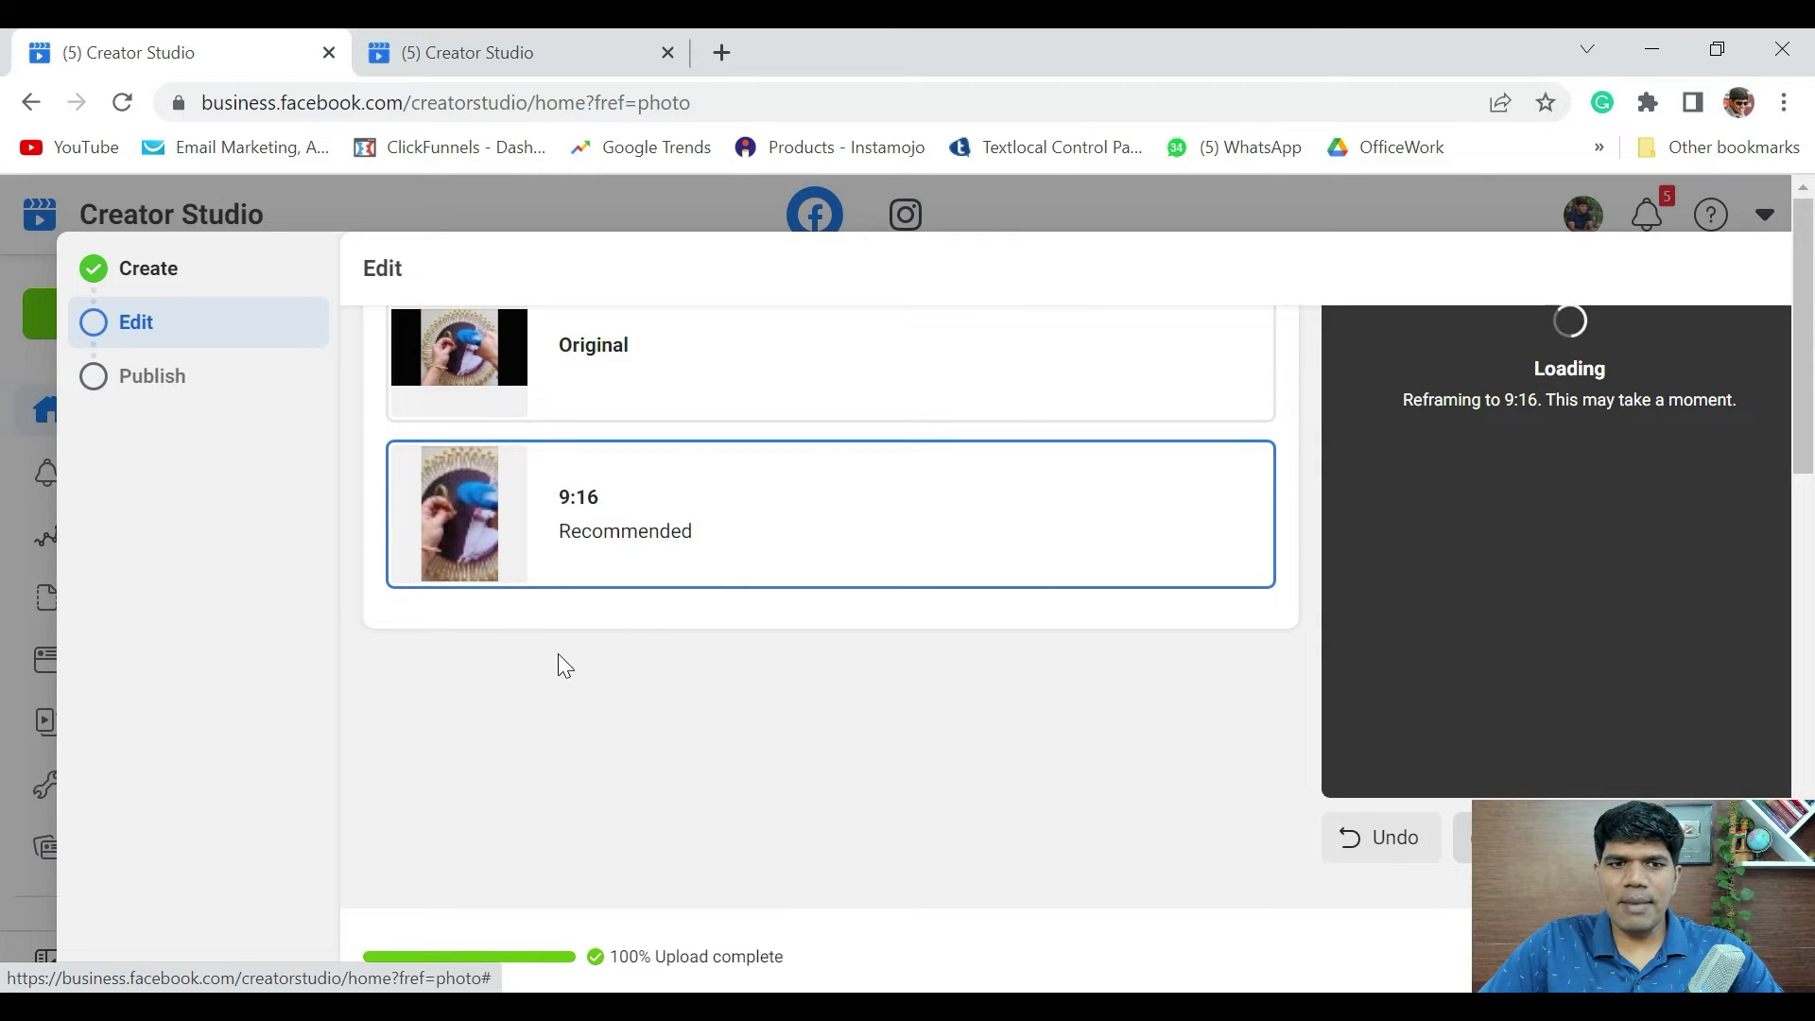
{"action": "mouse_move", "coordinate": [611, 626]}
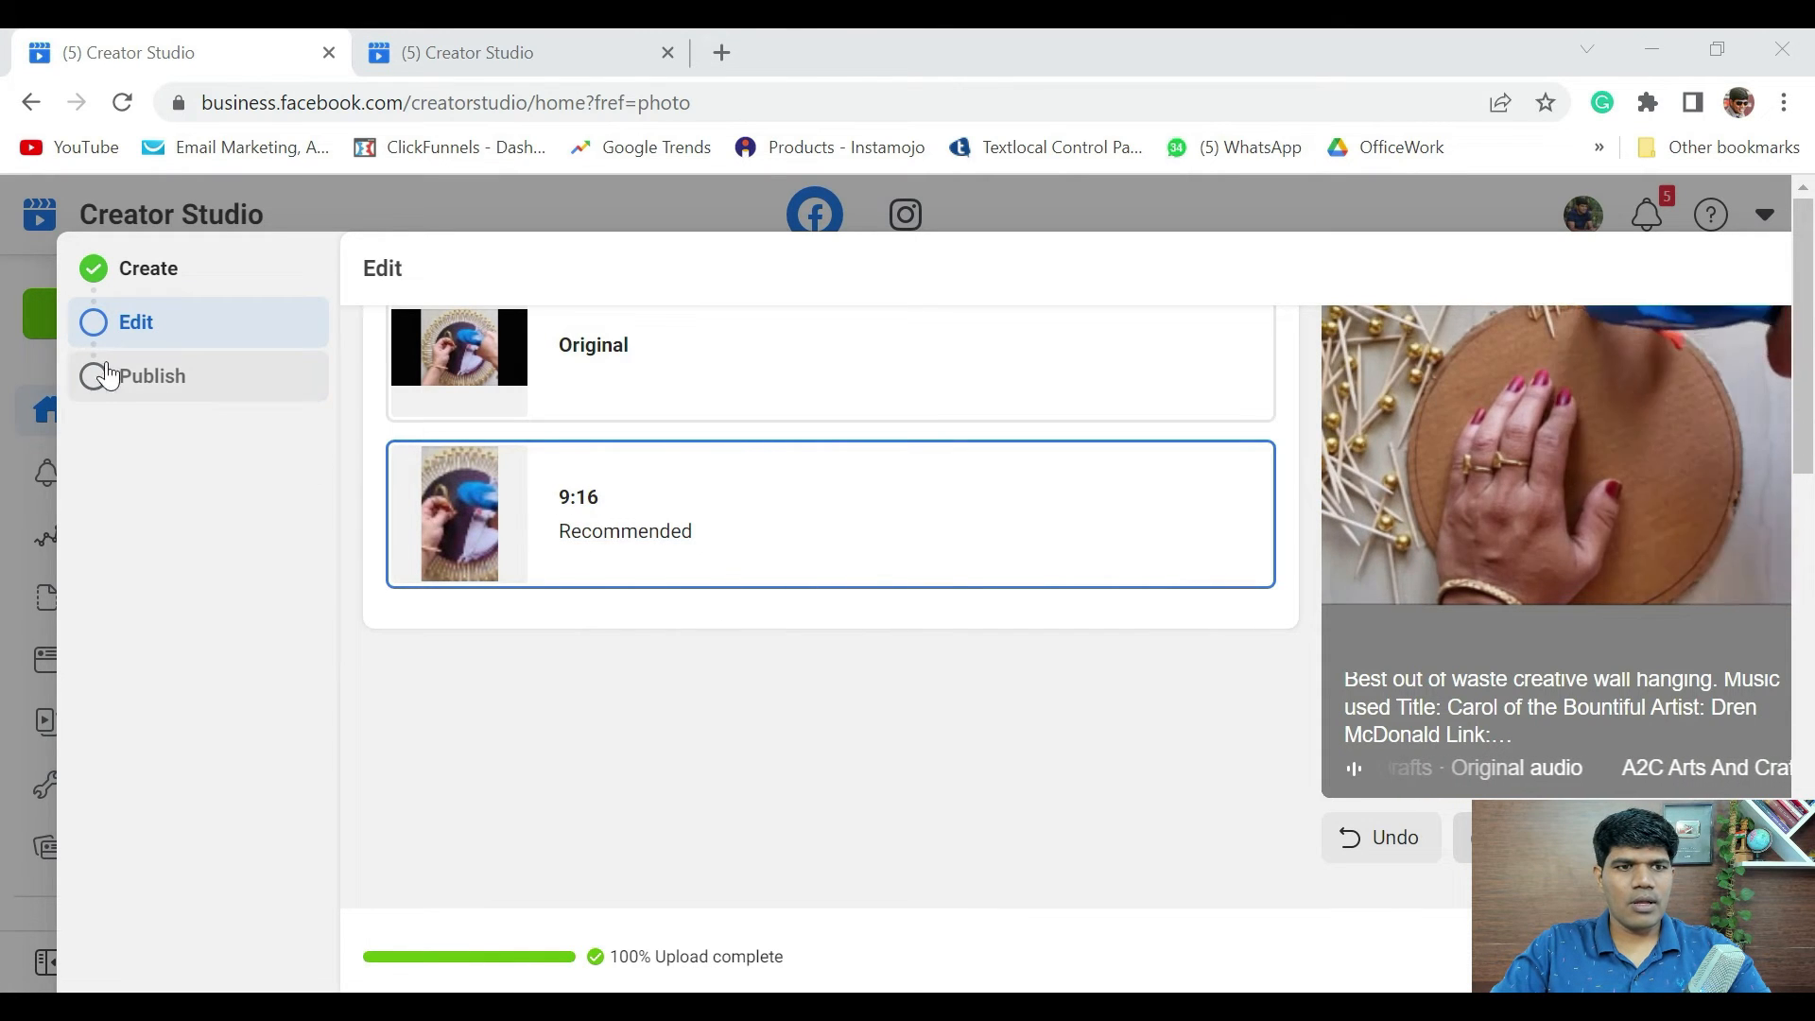
Step: On the Publish step, check Schedule, then choose Publish now with remixing allowed
{"action": "left_click", "coordinate": [150, 375]}
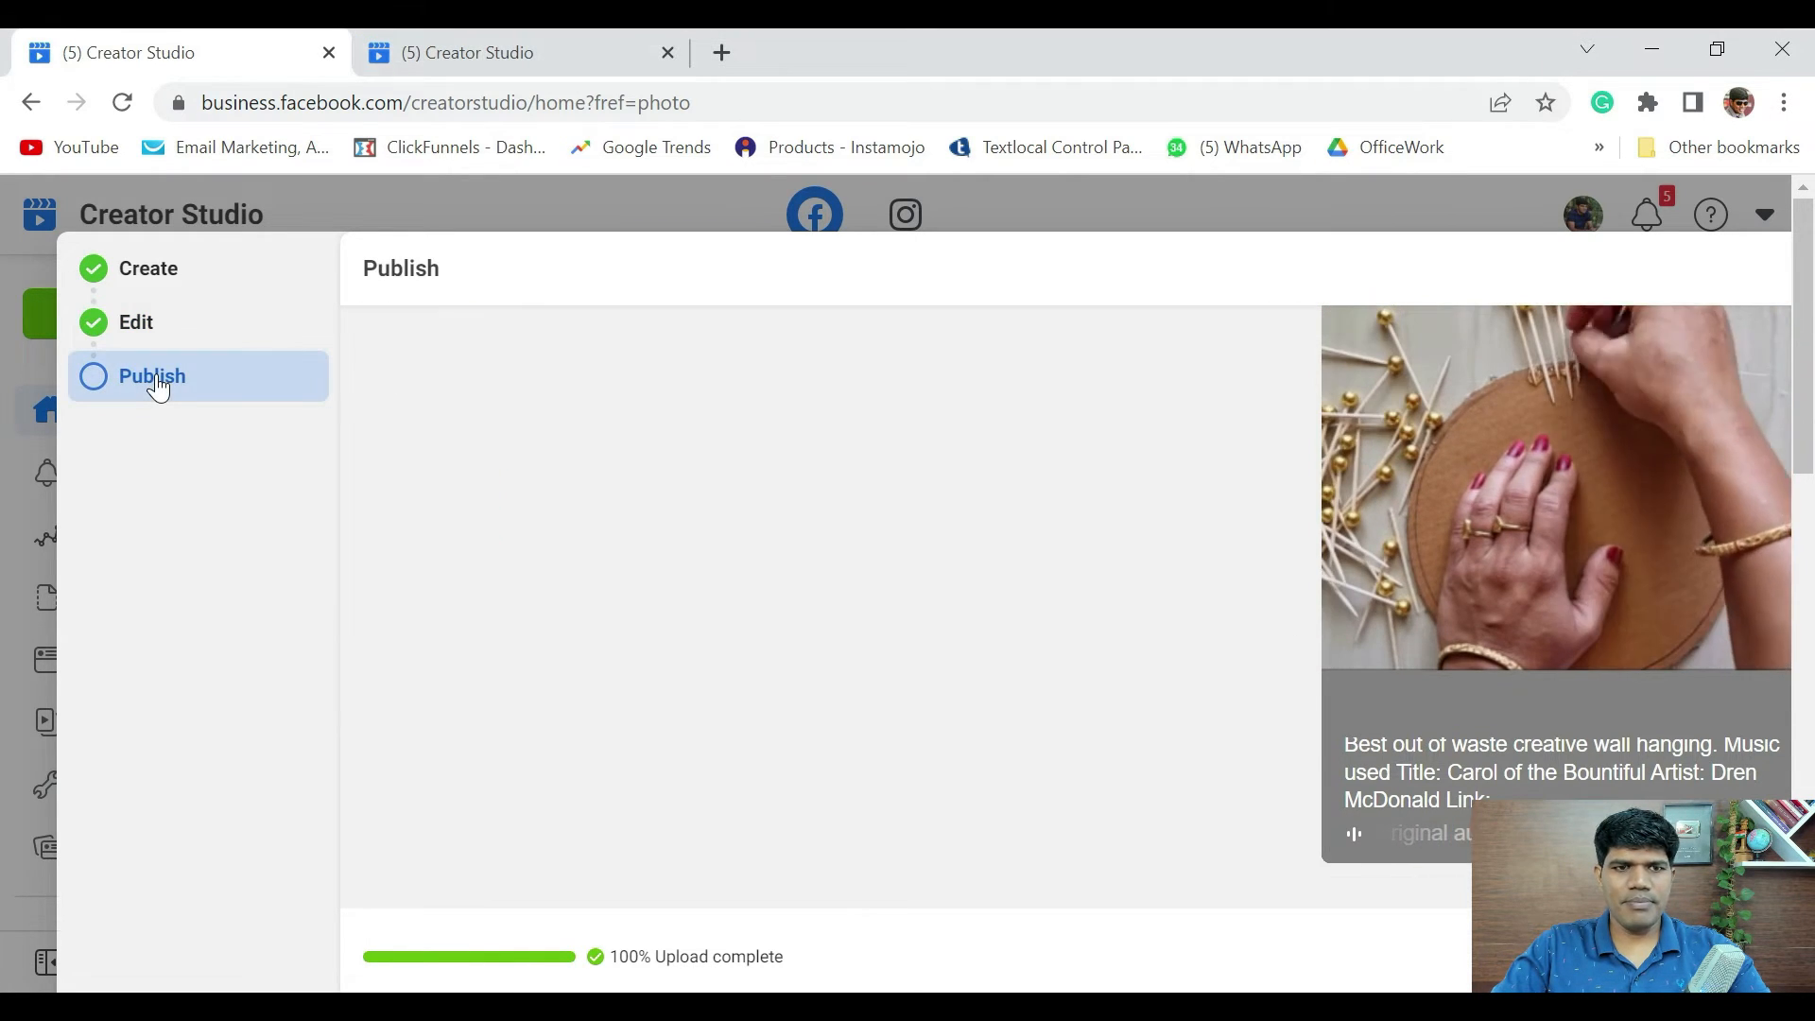
{"action": "left_click", "coordinate": [150, 375]}
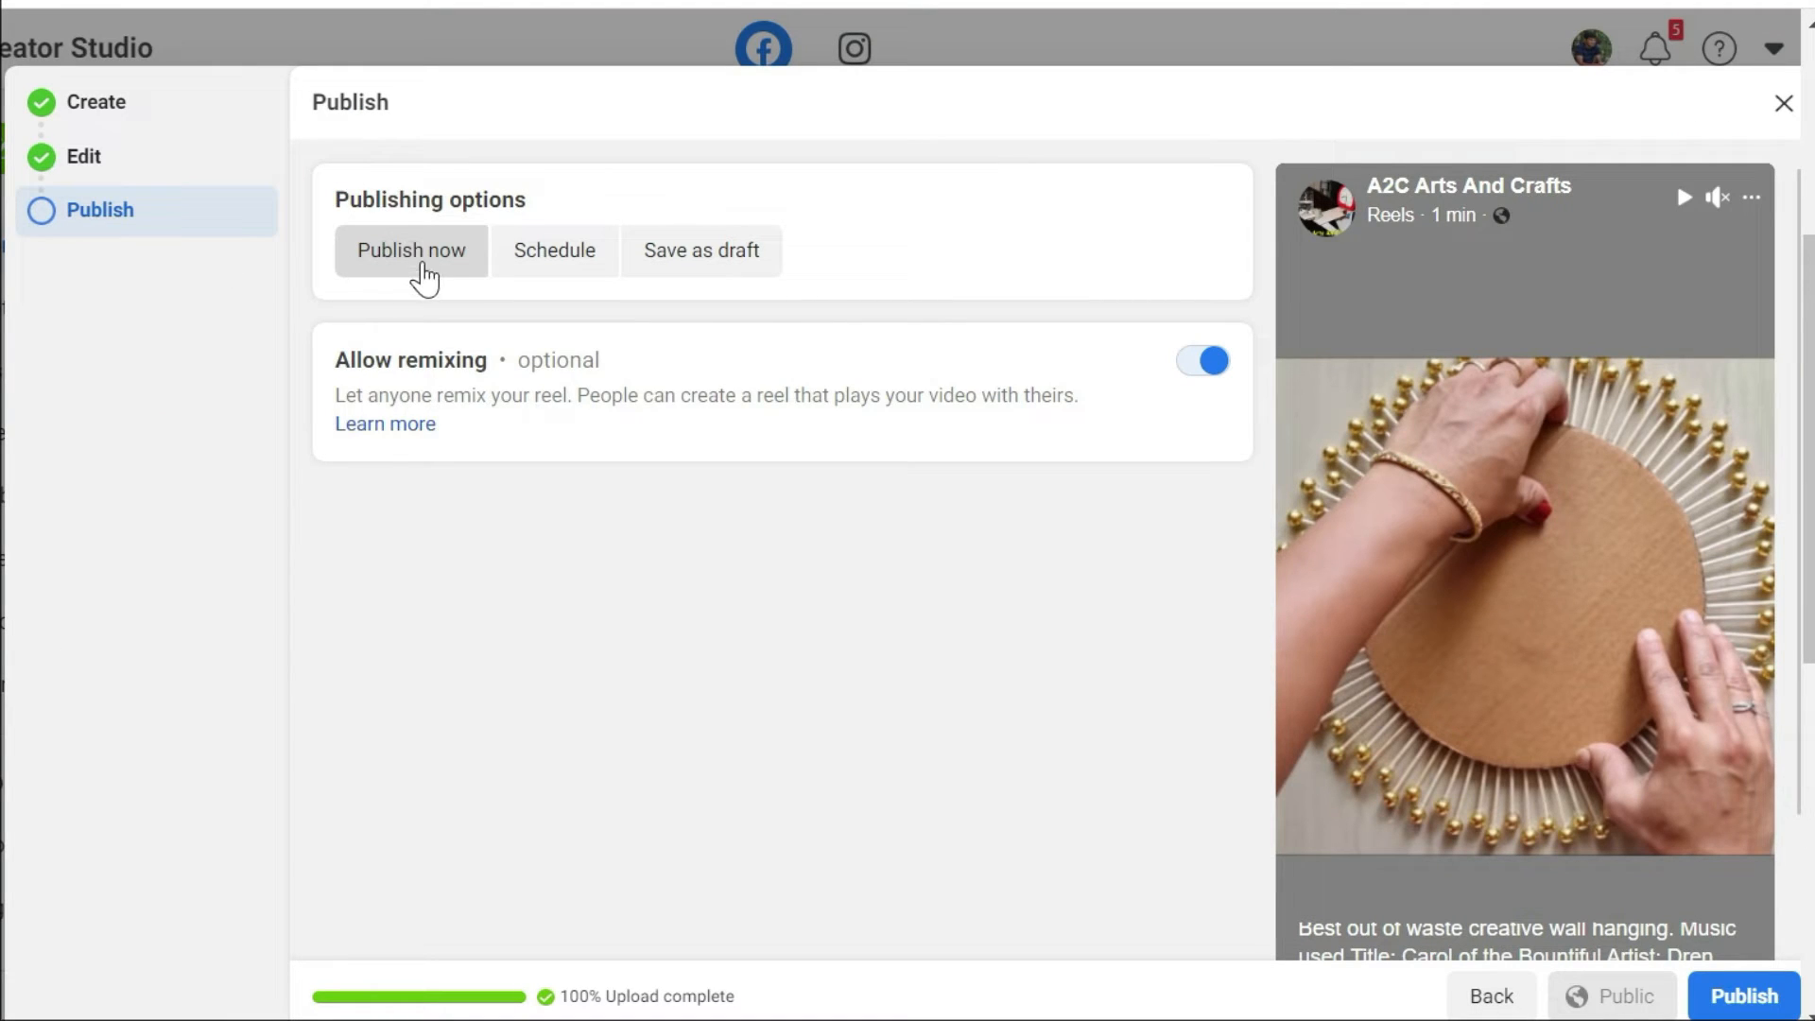
{"action": "left_click", "coordinate": [553, 250]}
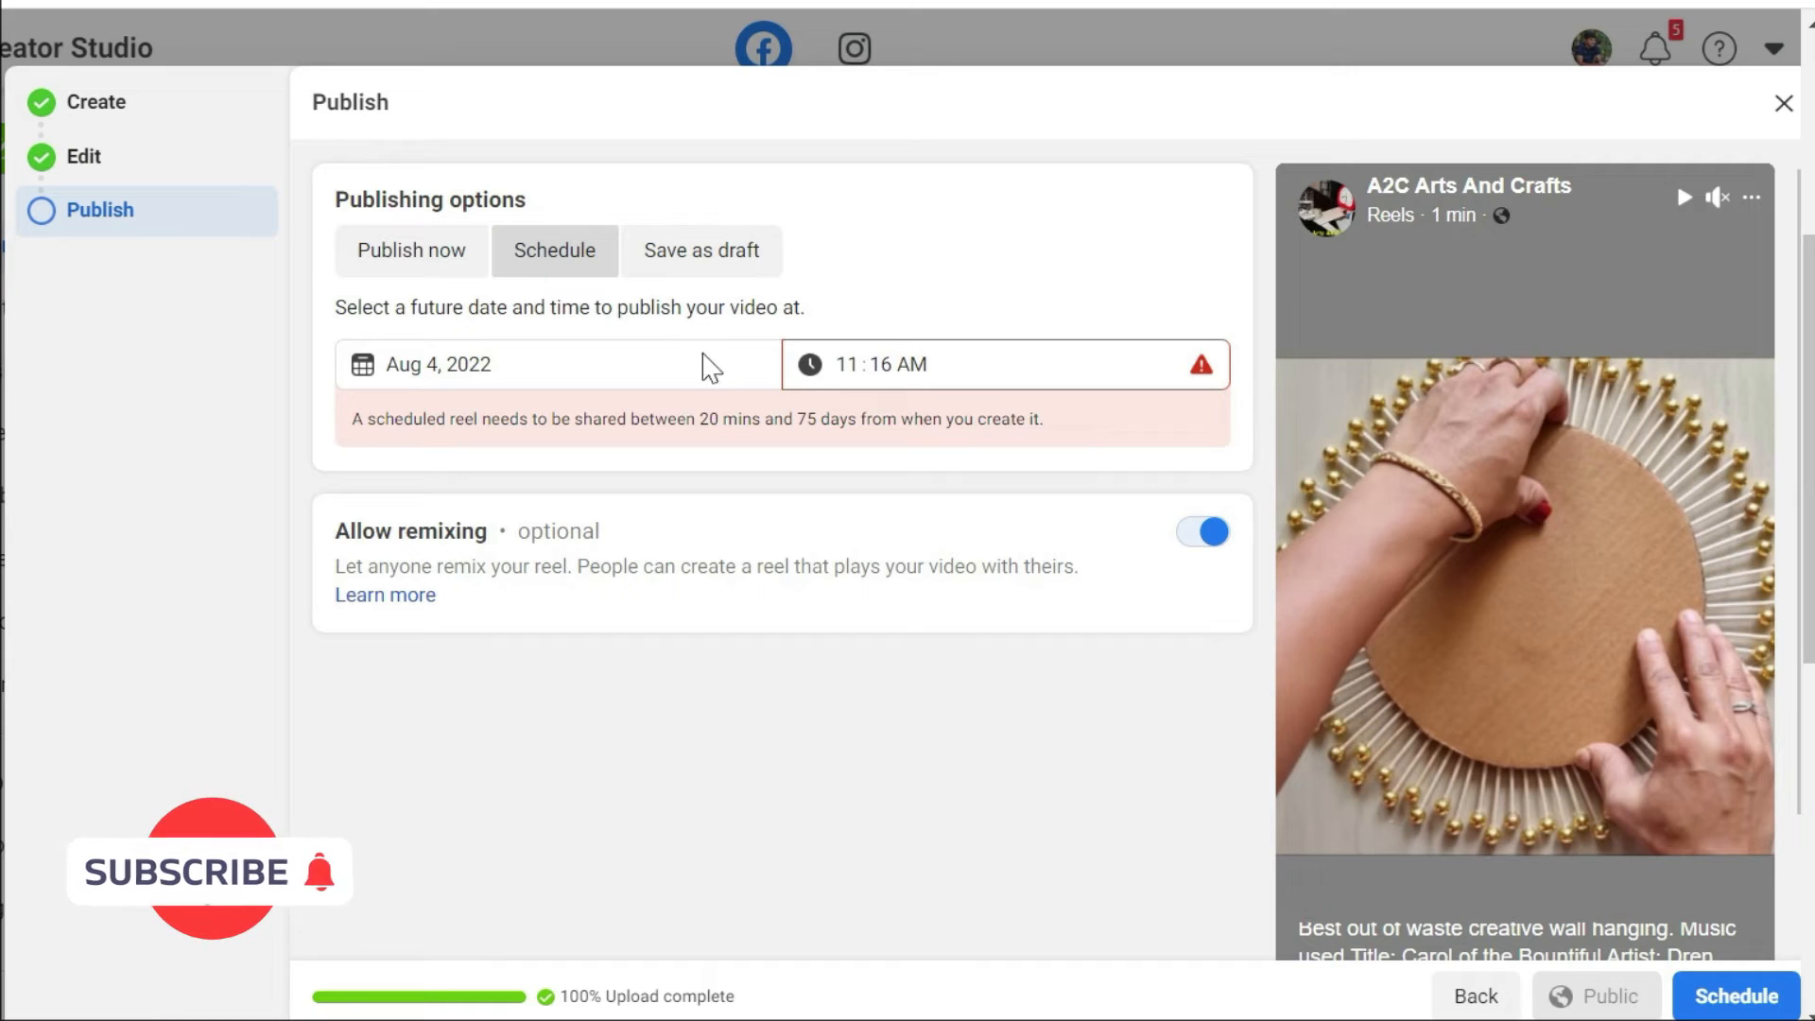
{"action": "left_click", "coordinate": [520, 363]}
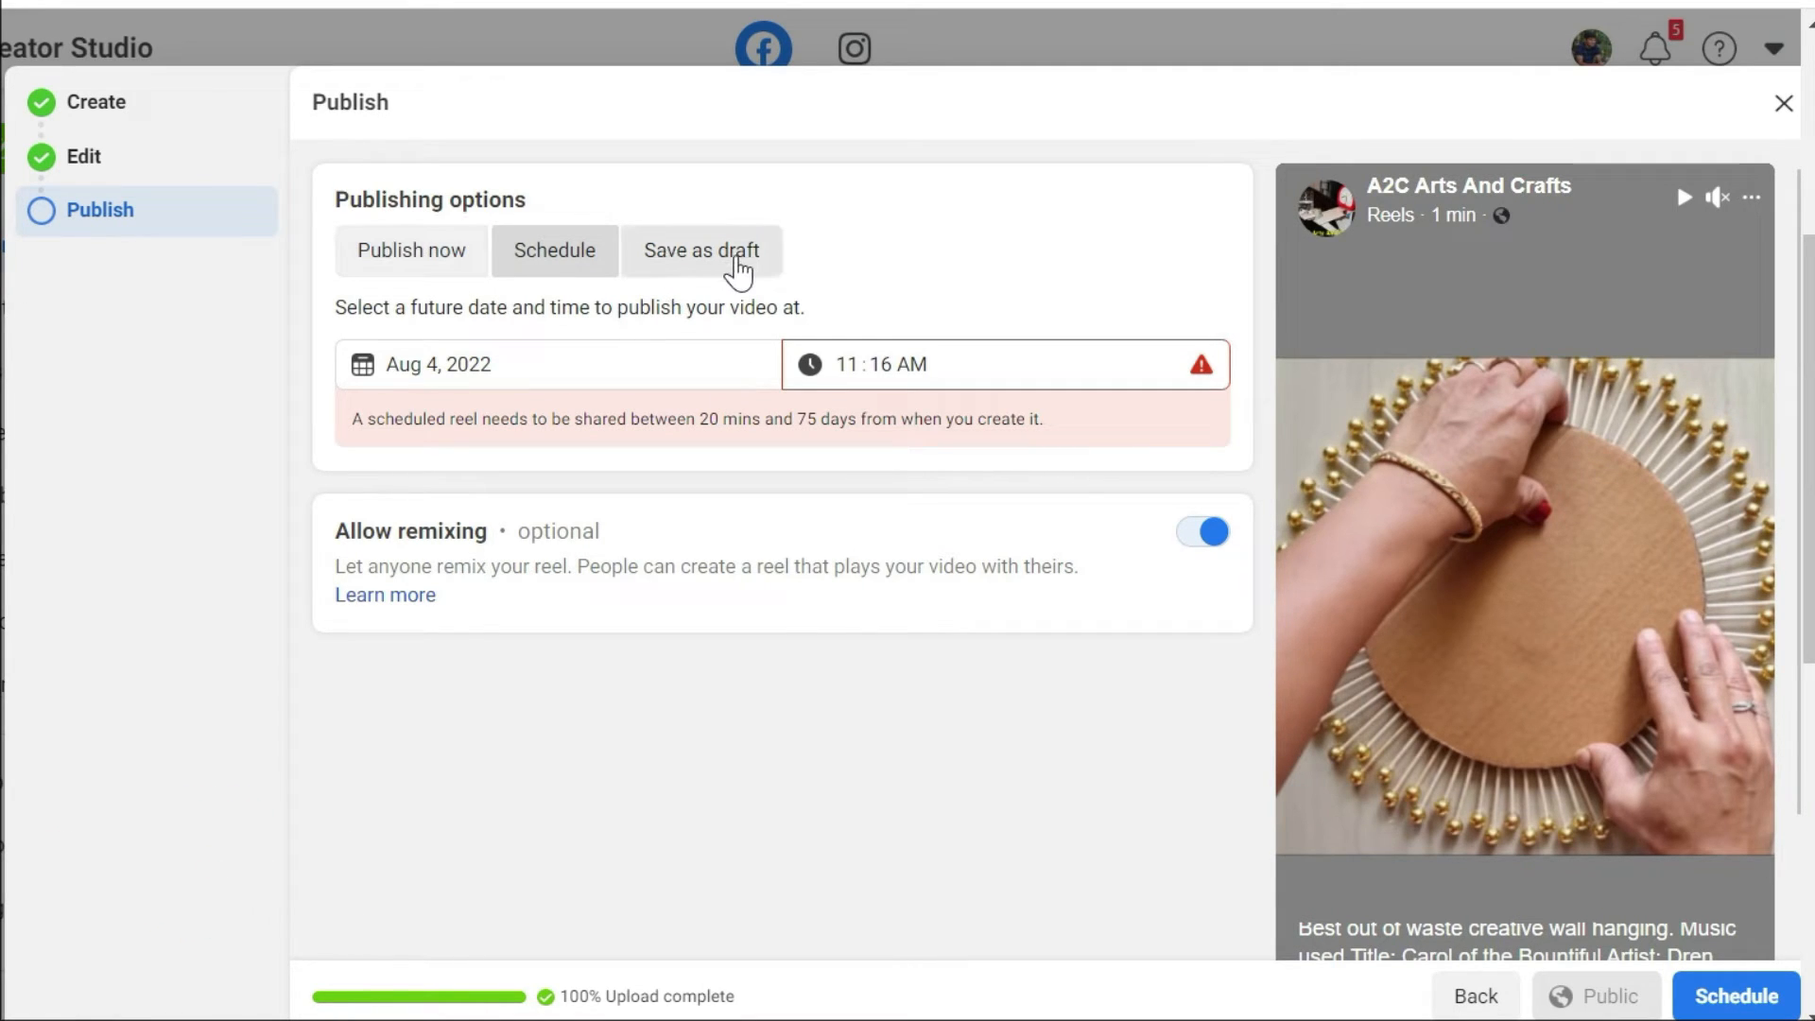
{"action": "left_click", "coordinate": [411, 249]}
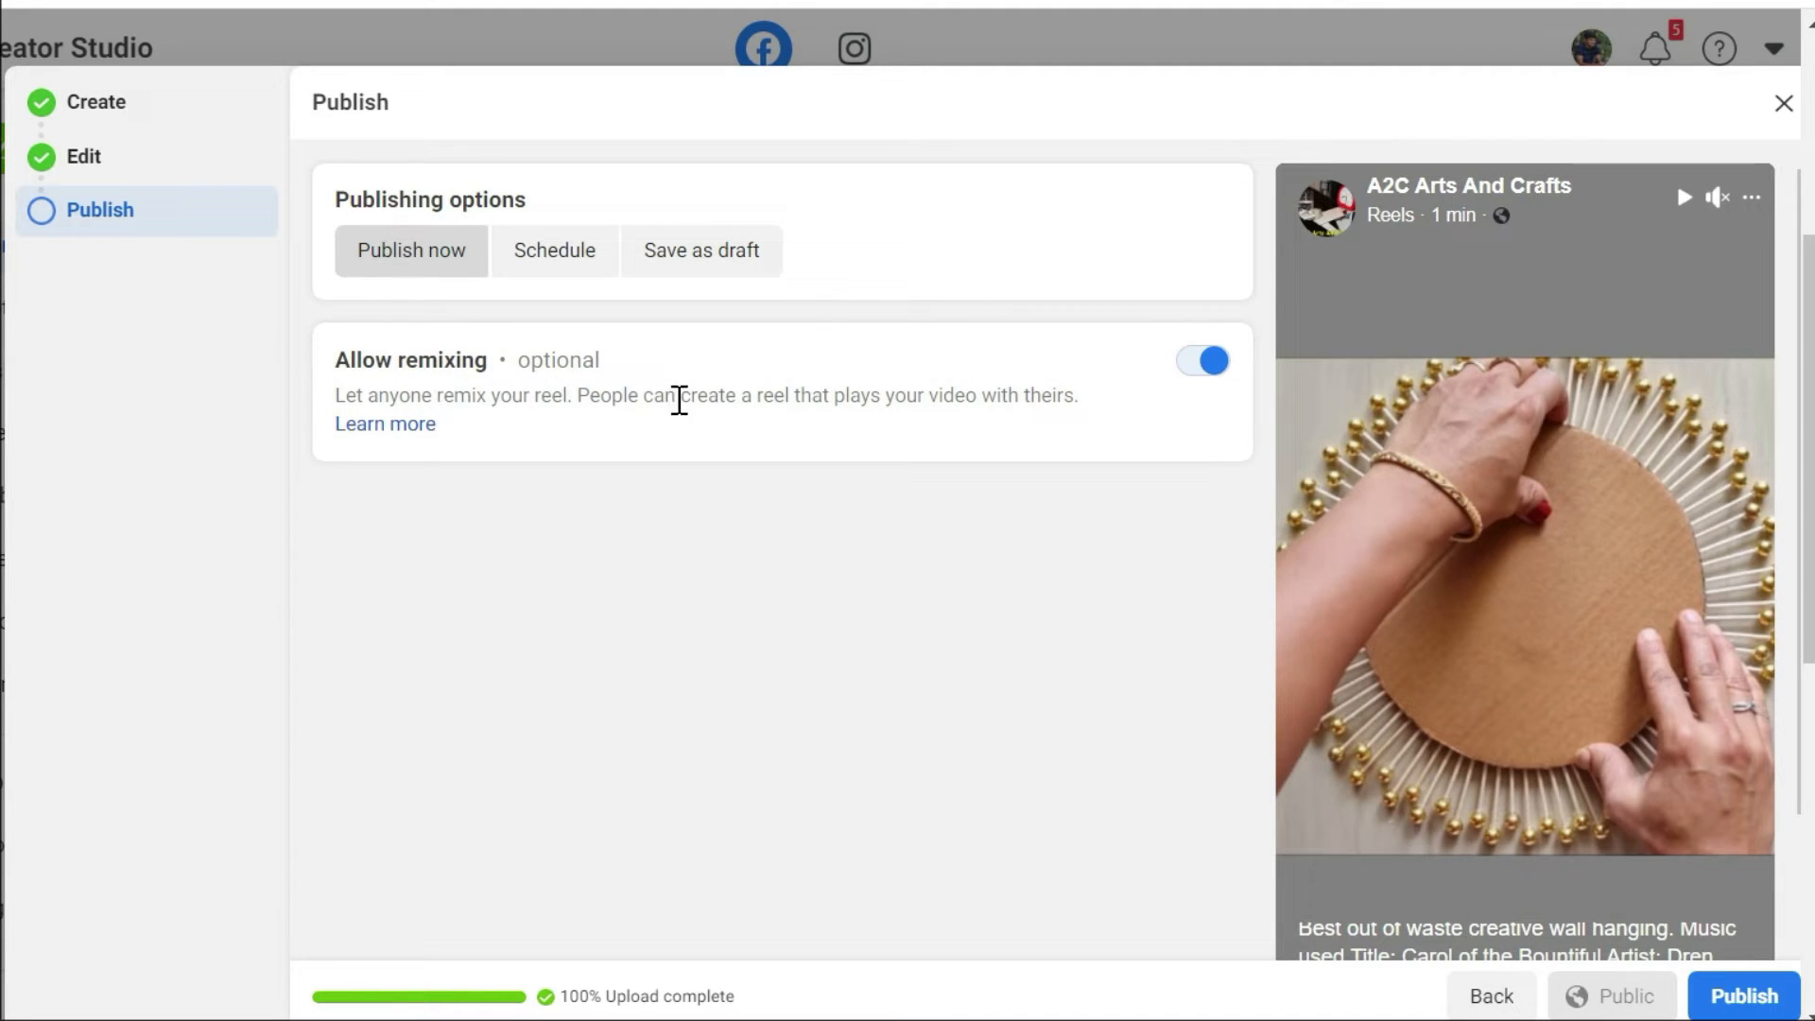
{"action": "mouse_move", "coordinate": [795, 408]}
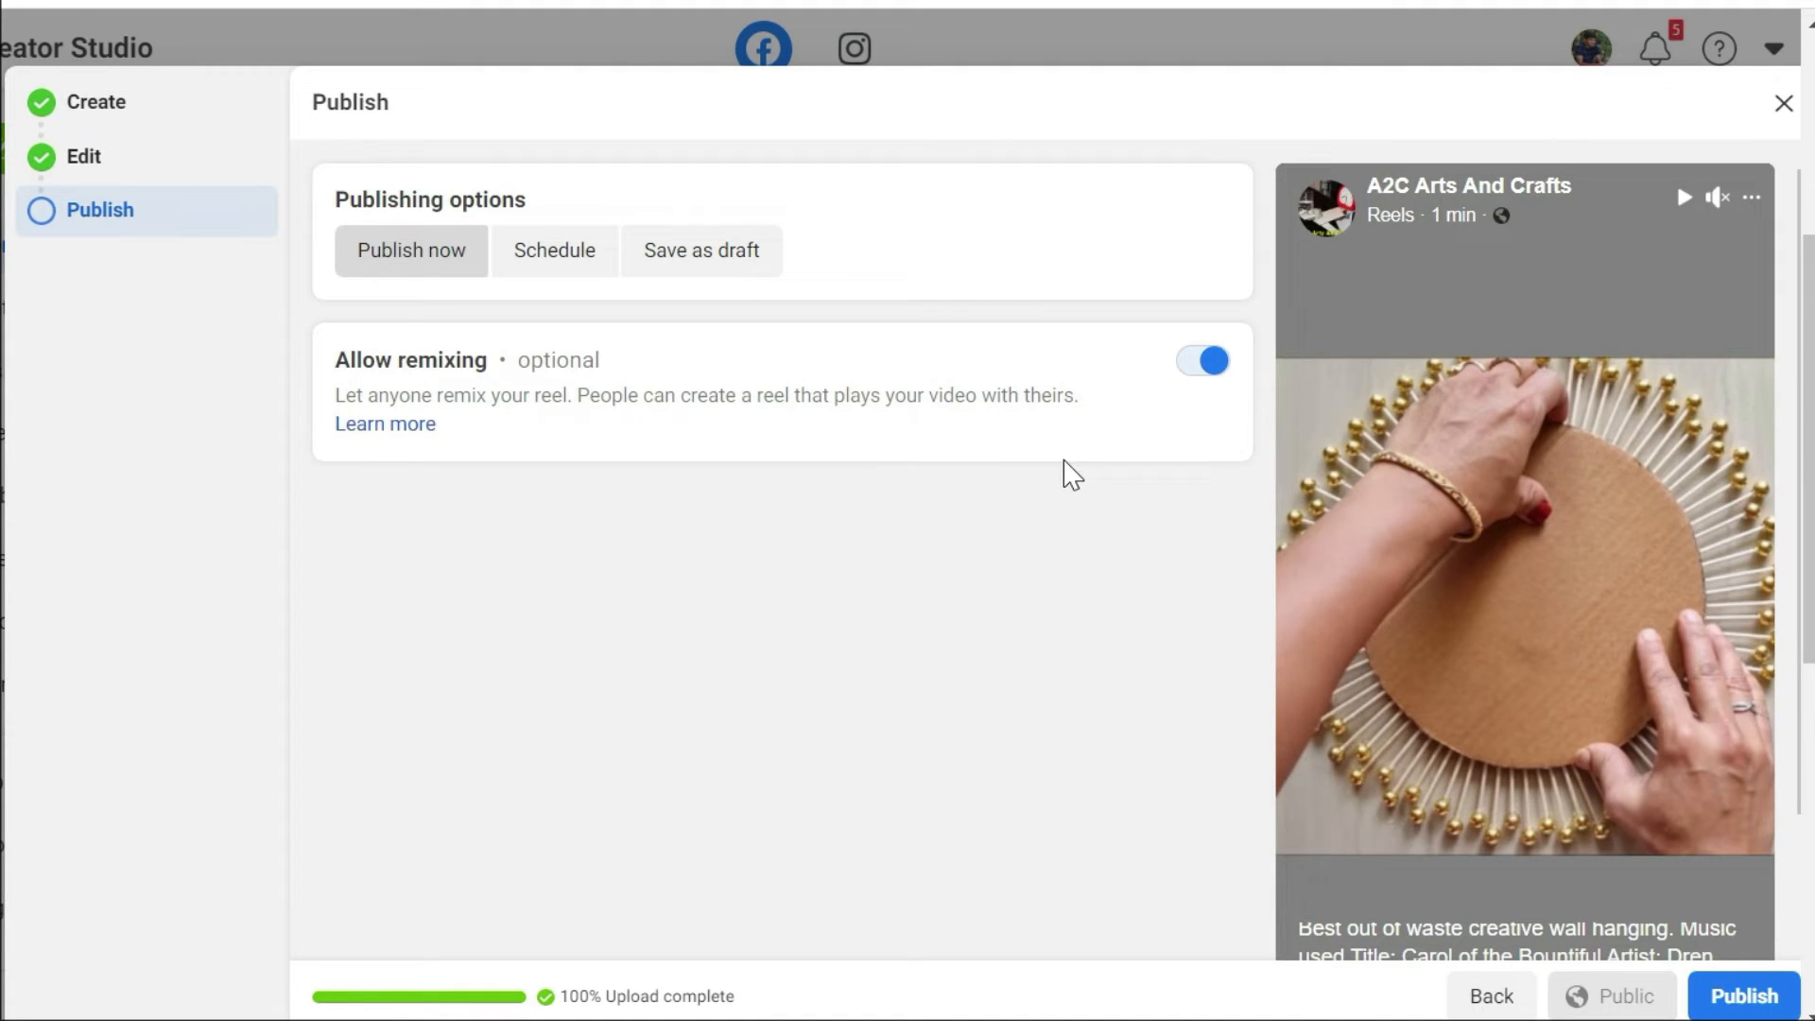
{"action": "mouse_move", "coordinate": [999, 609]}
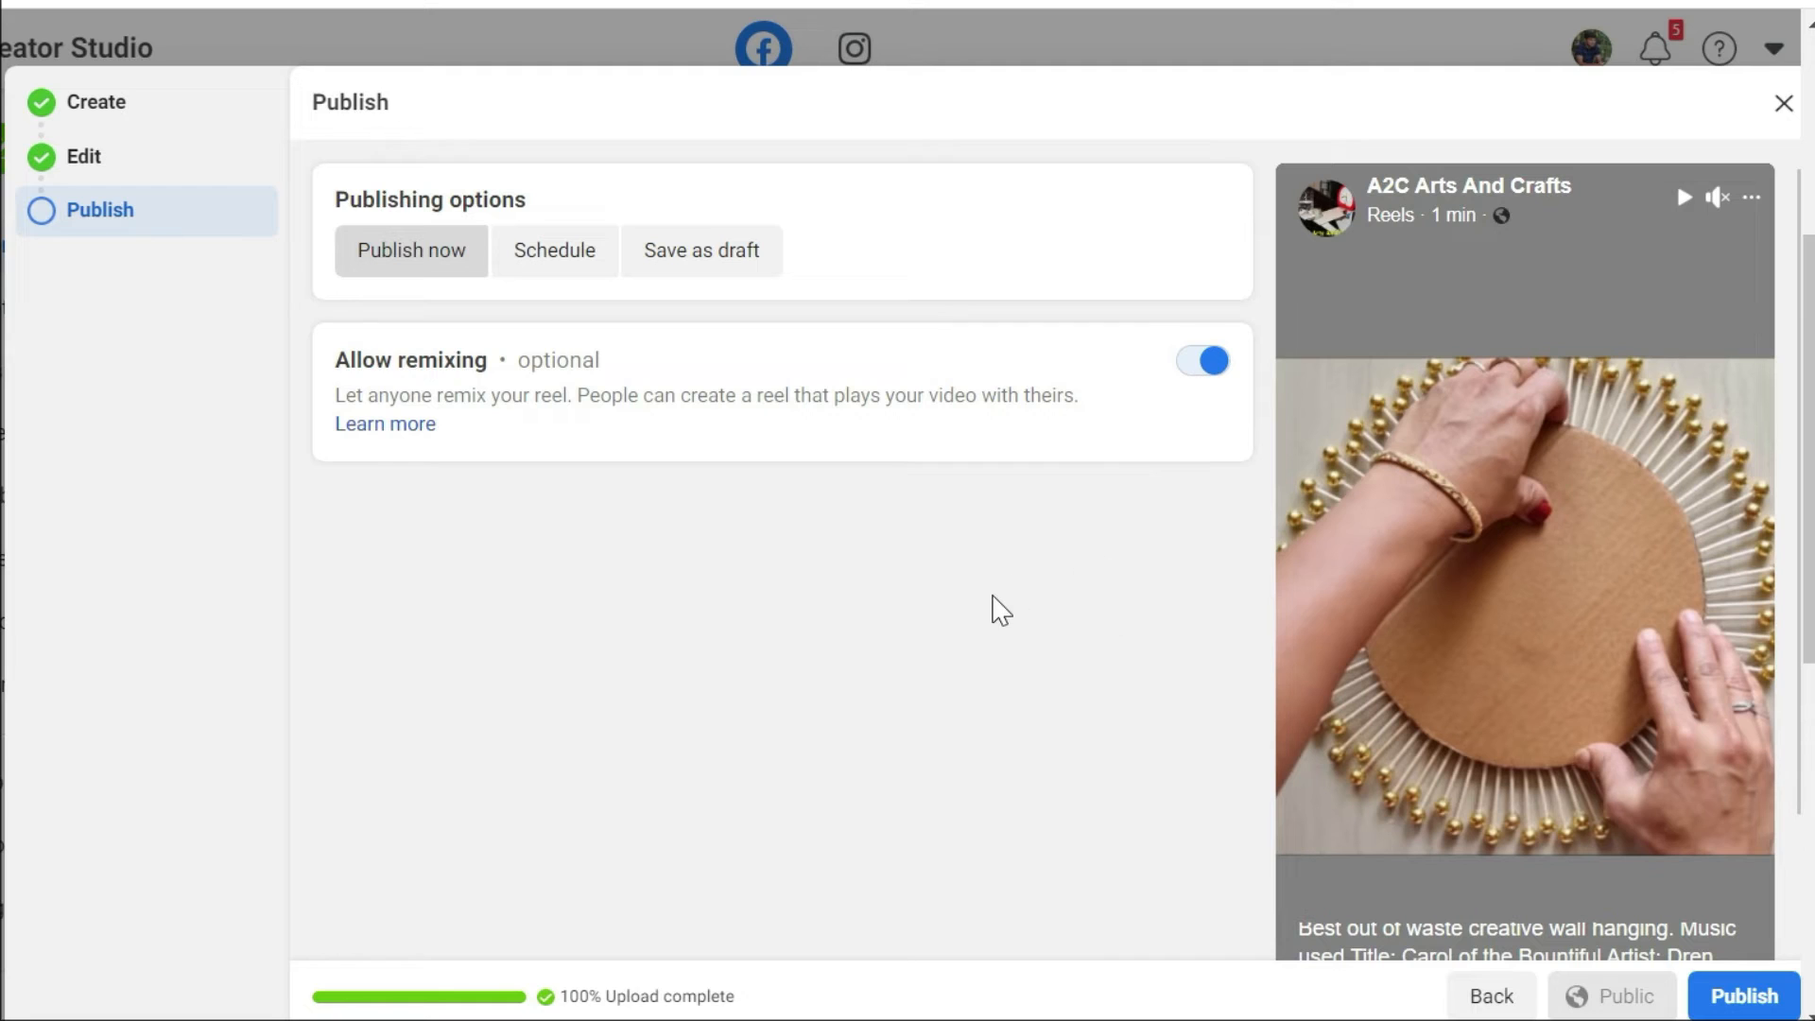
{"action": "scroll", "scroll_direction": "down", "scroll_amount": 3}
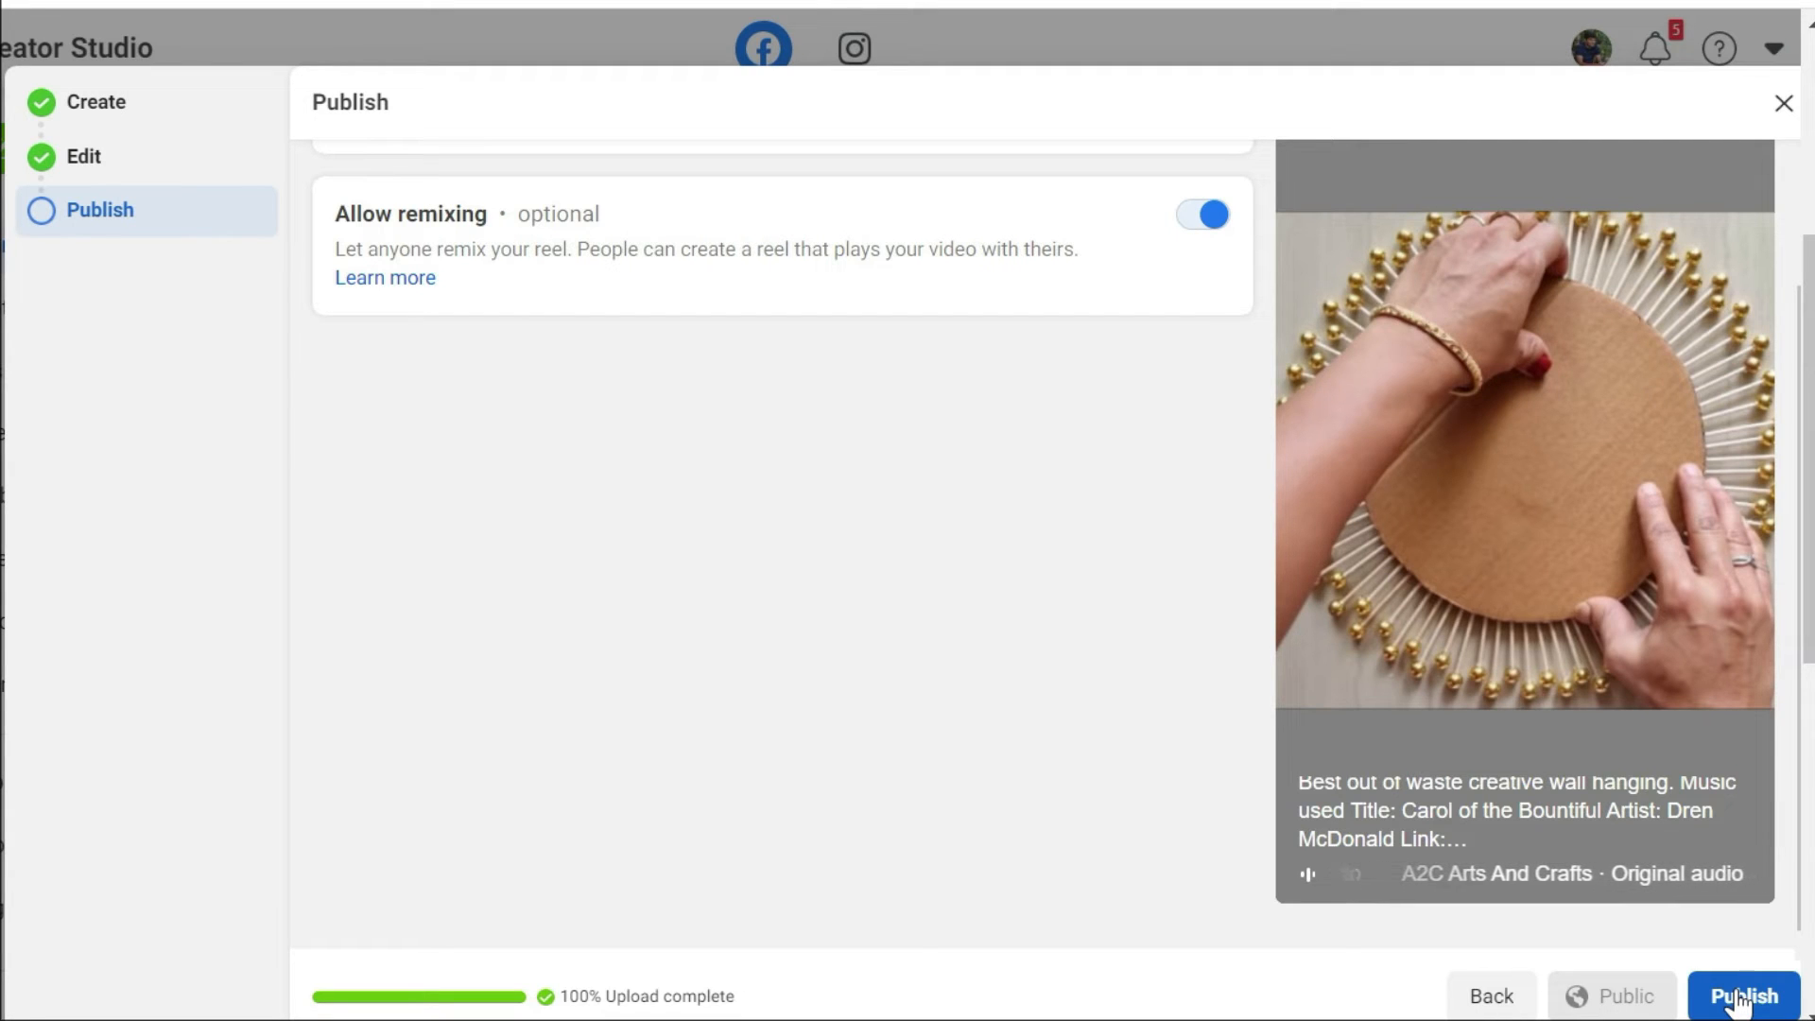
Step: Publish the reel, landing on the Published > All posts list
{"action": "left_click", "coordinate": [1743, 996]}
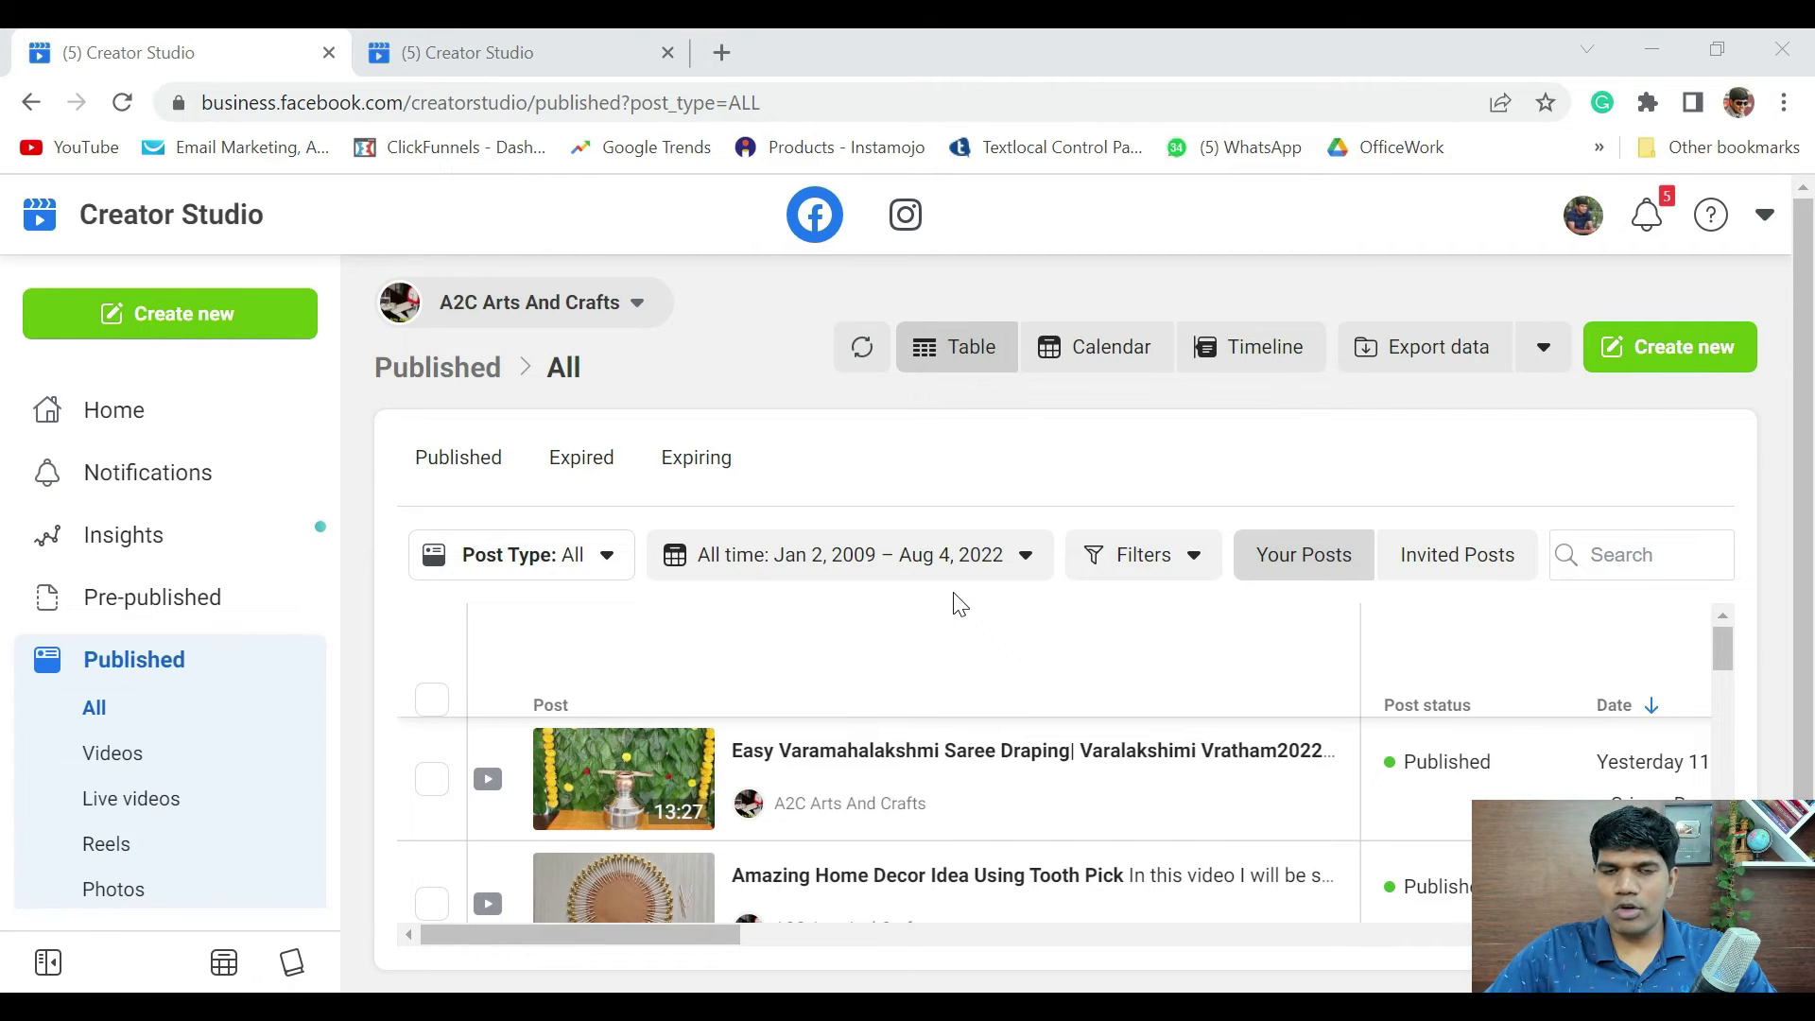
{"action": "mouse_move", "coordinate": [299, 227]}
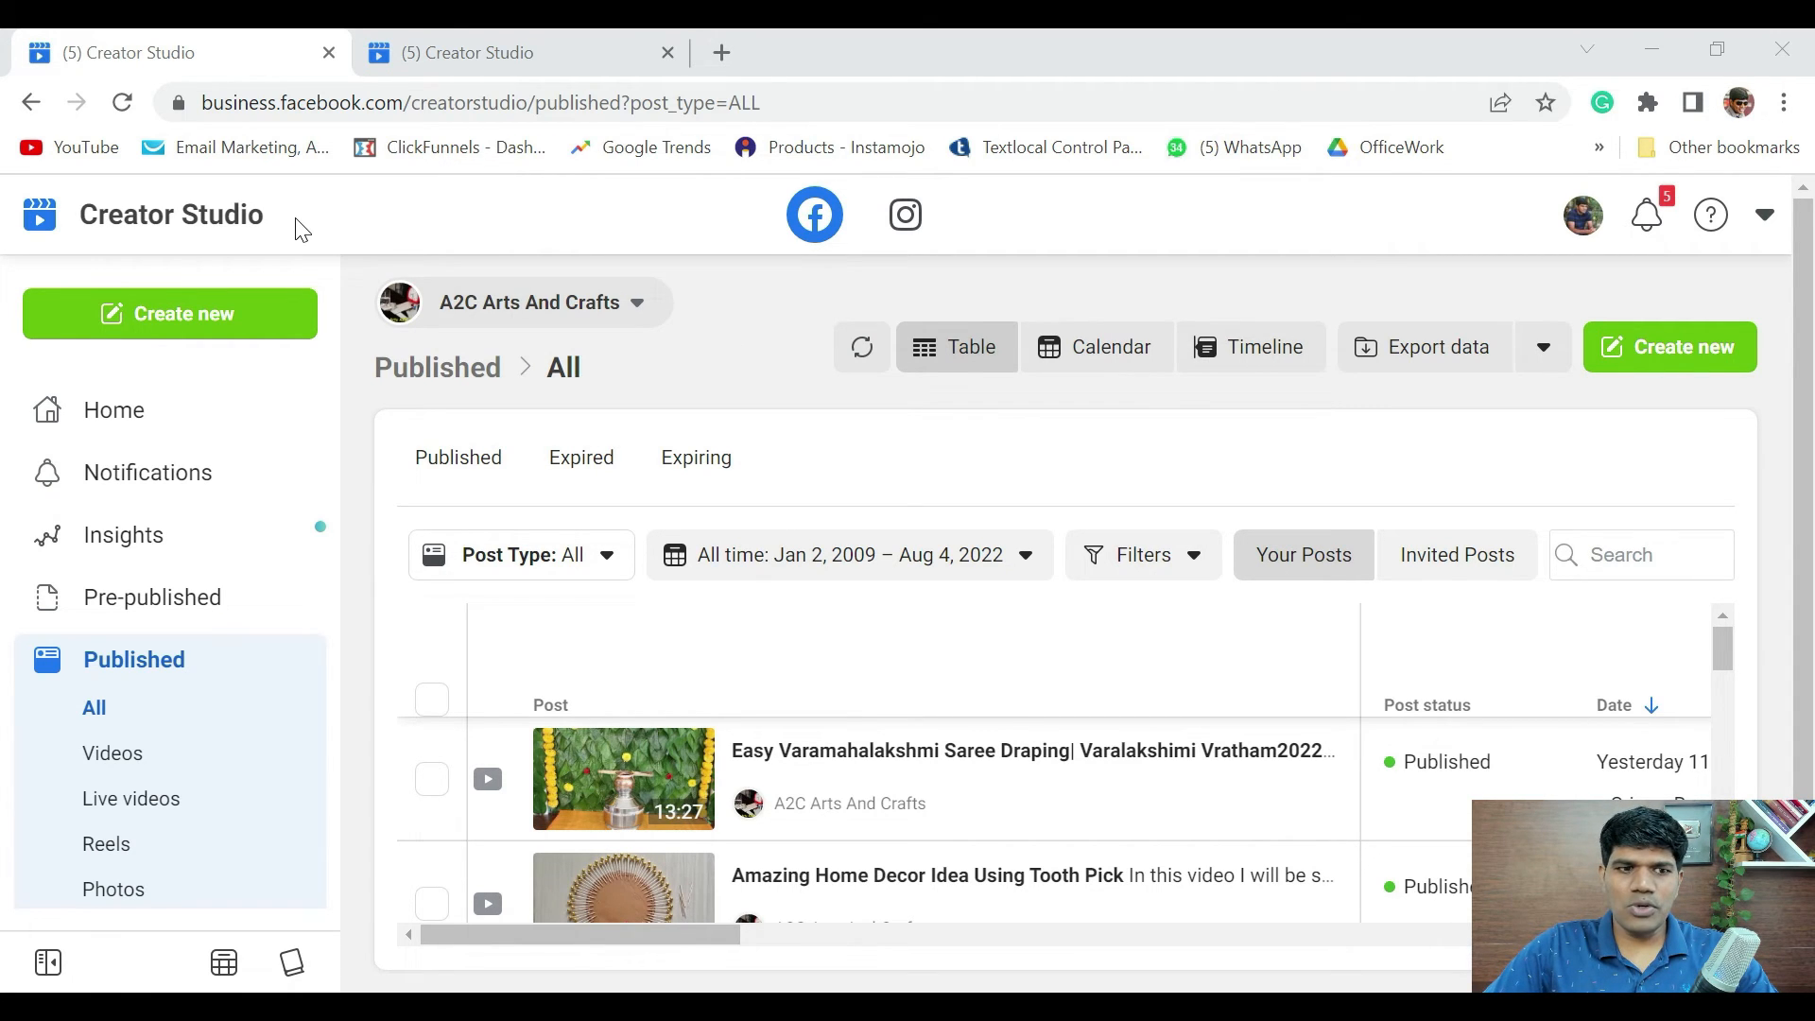
{"action": "mouse_move", "coordinate": [220, 677]}
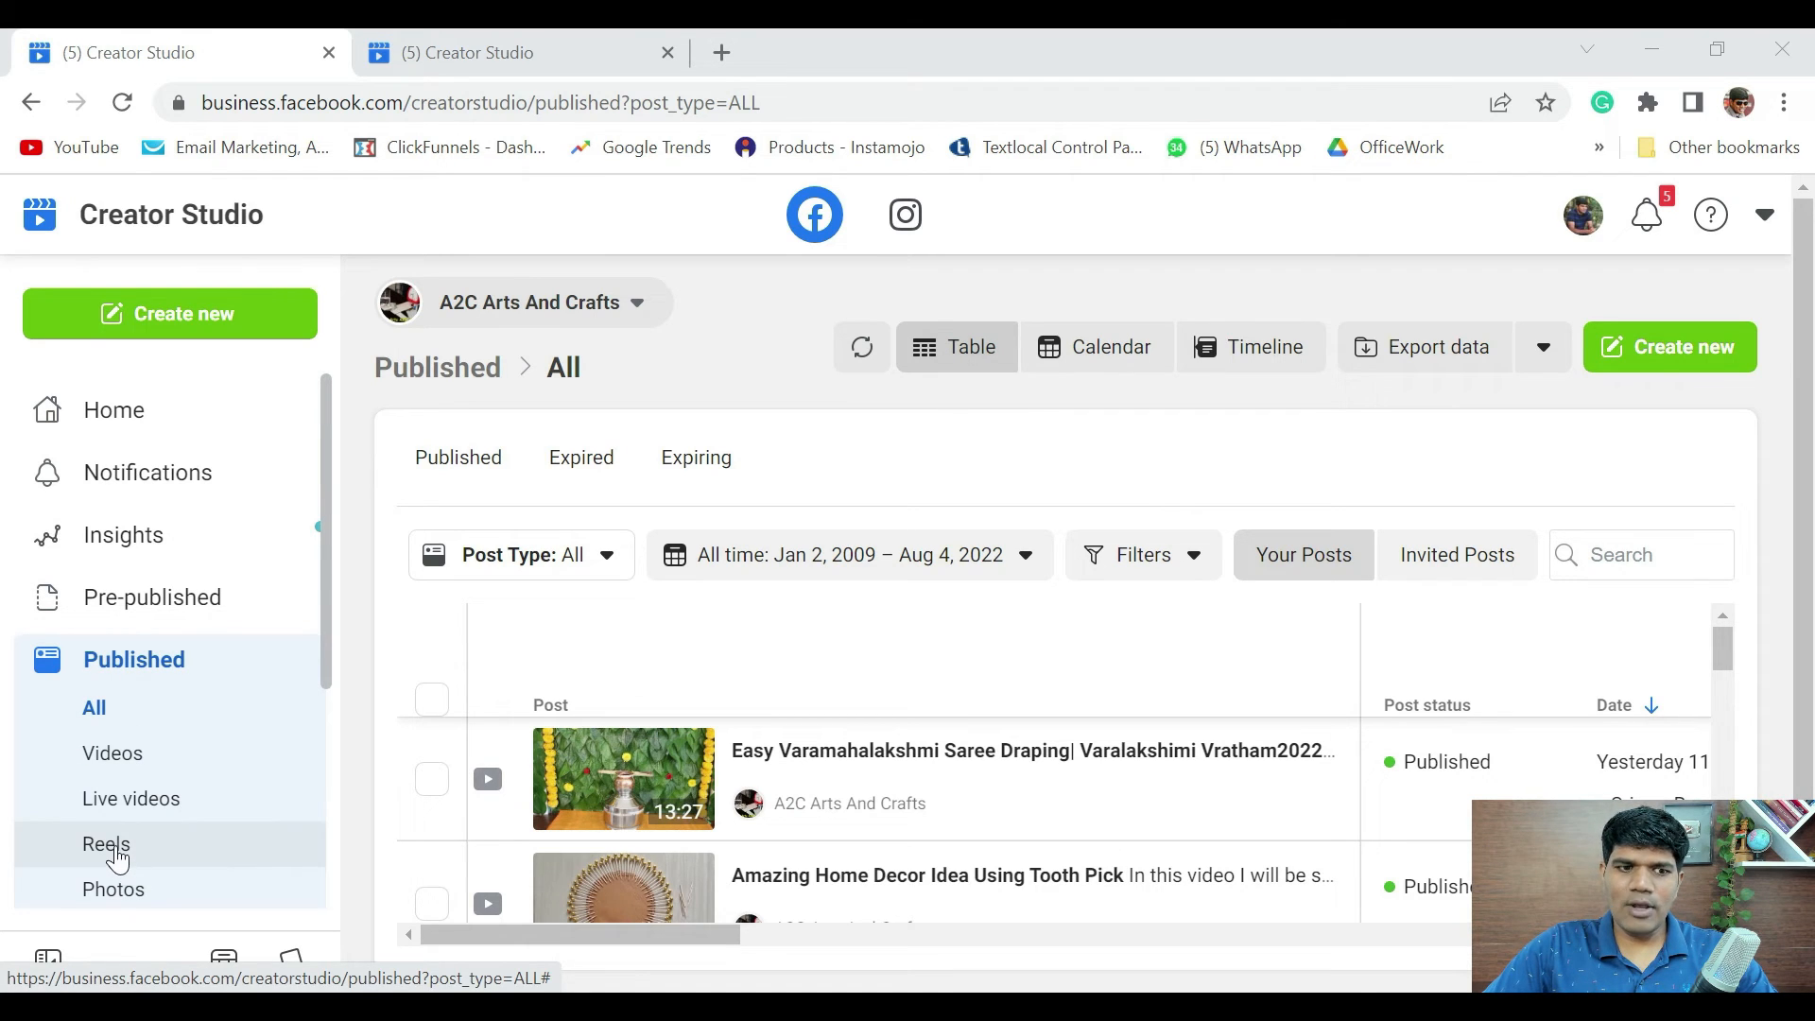
Step: Open Published > Reels to review each reel's plays, reach and average watch time
{"action": "left_click", "coordinate": [107, 844]}
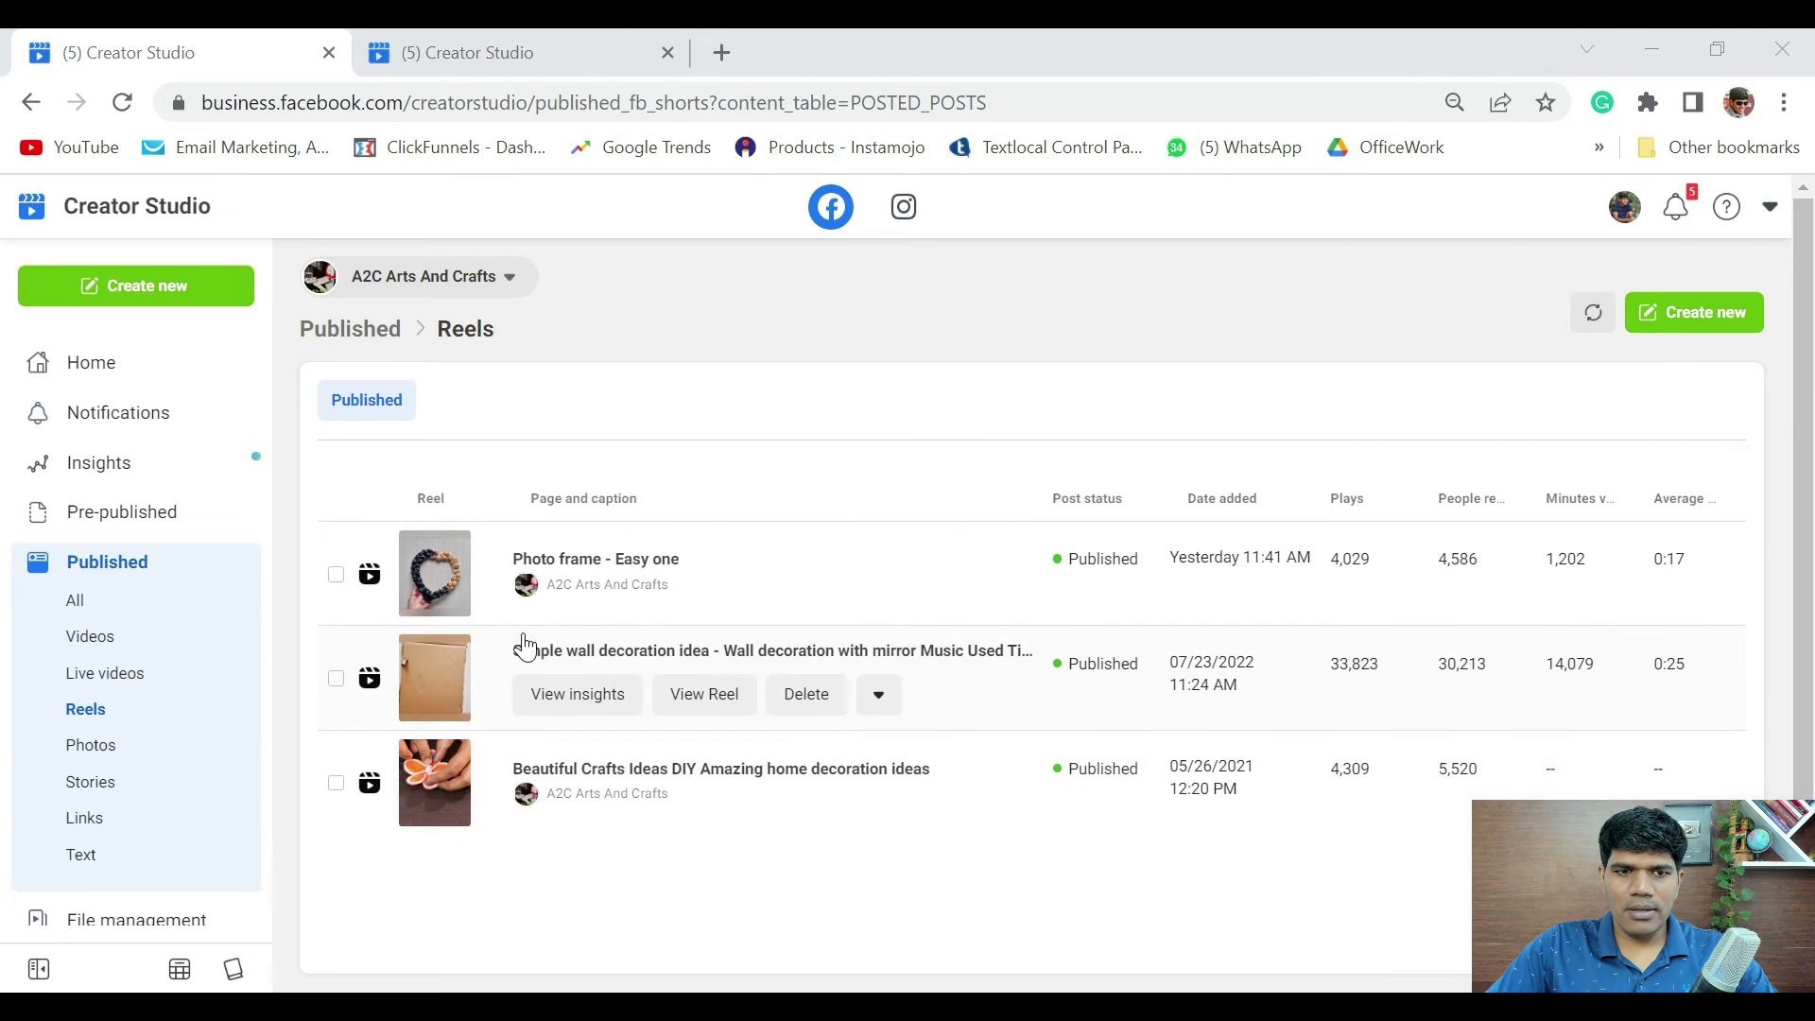
{"action": "mouse_move", "coordinate": [889, 468]}
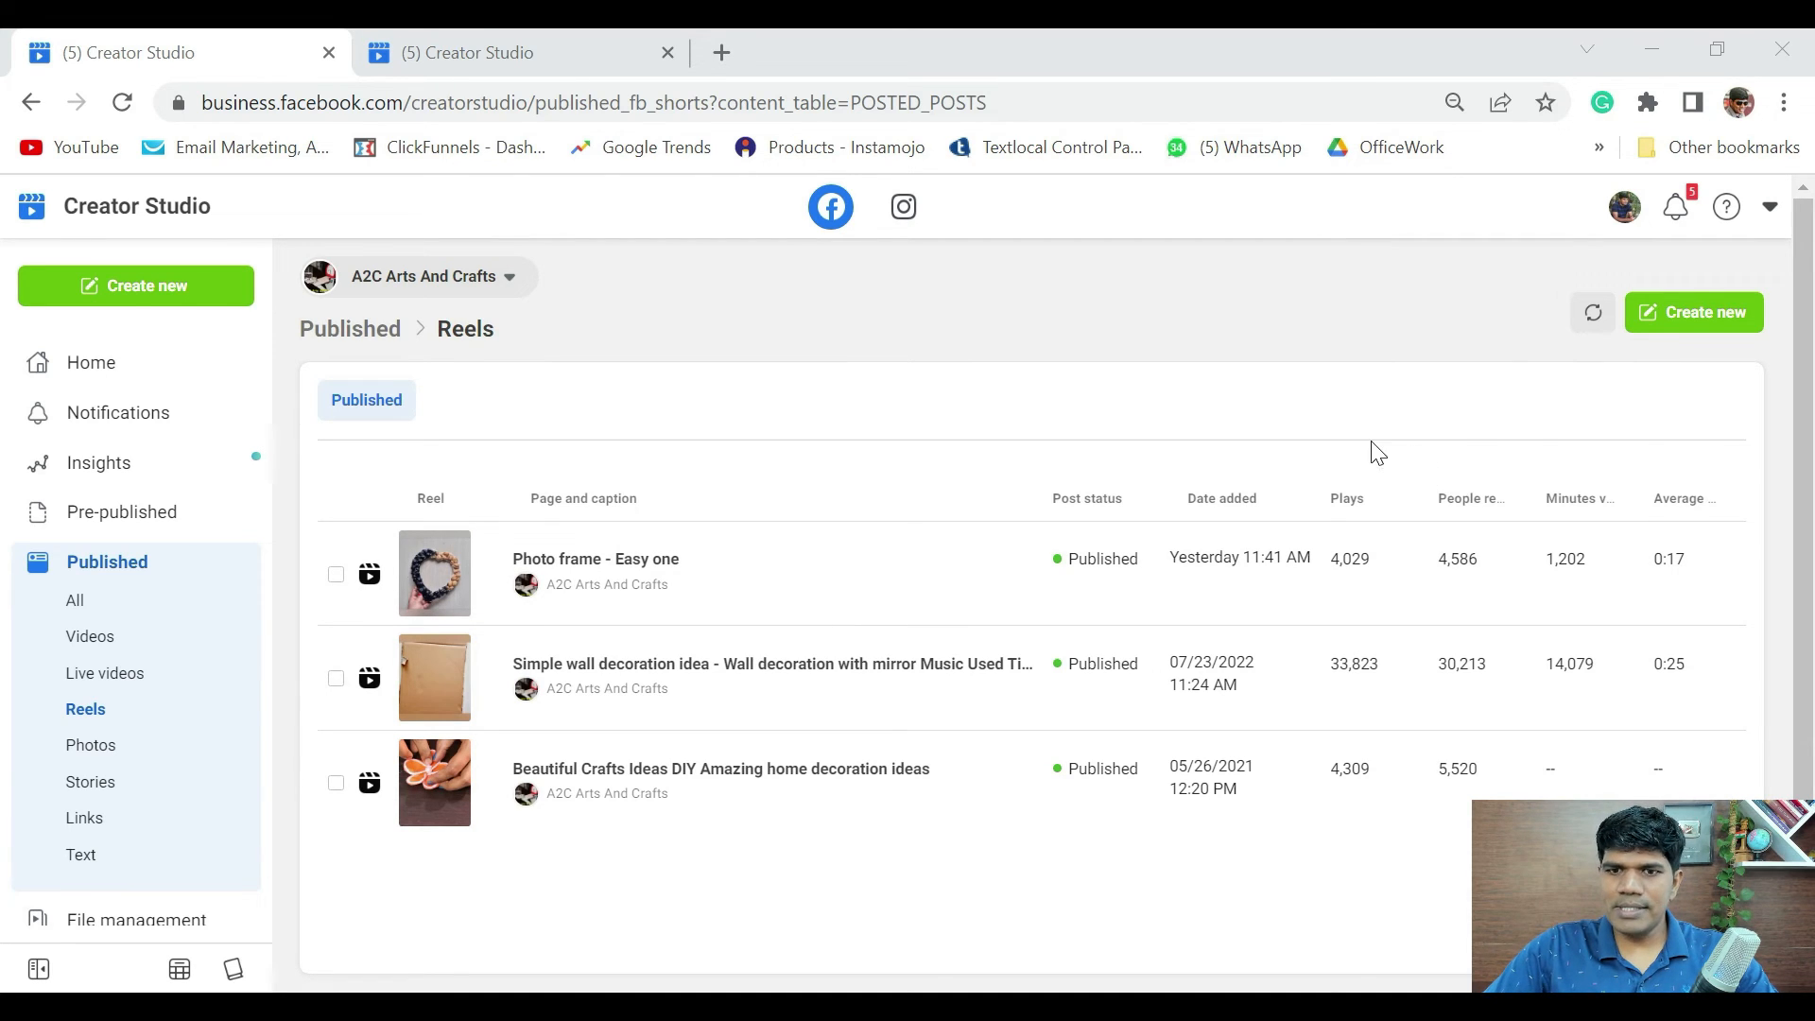
{"action": "mouse_move", "coordinate": [1355, 573]}
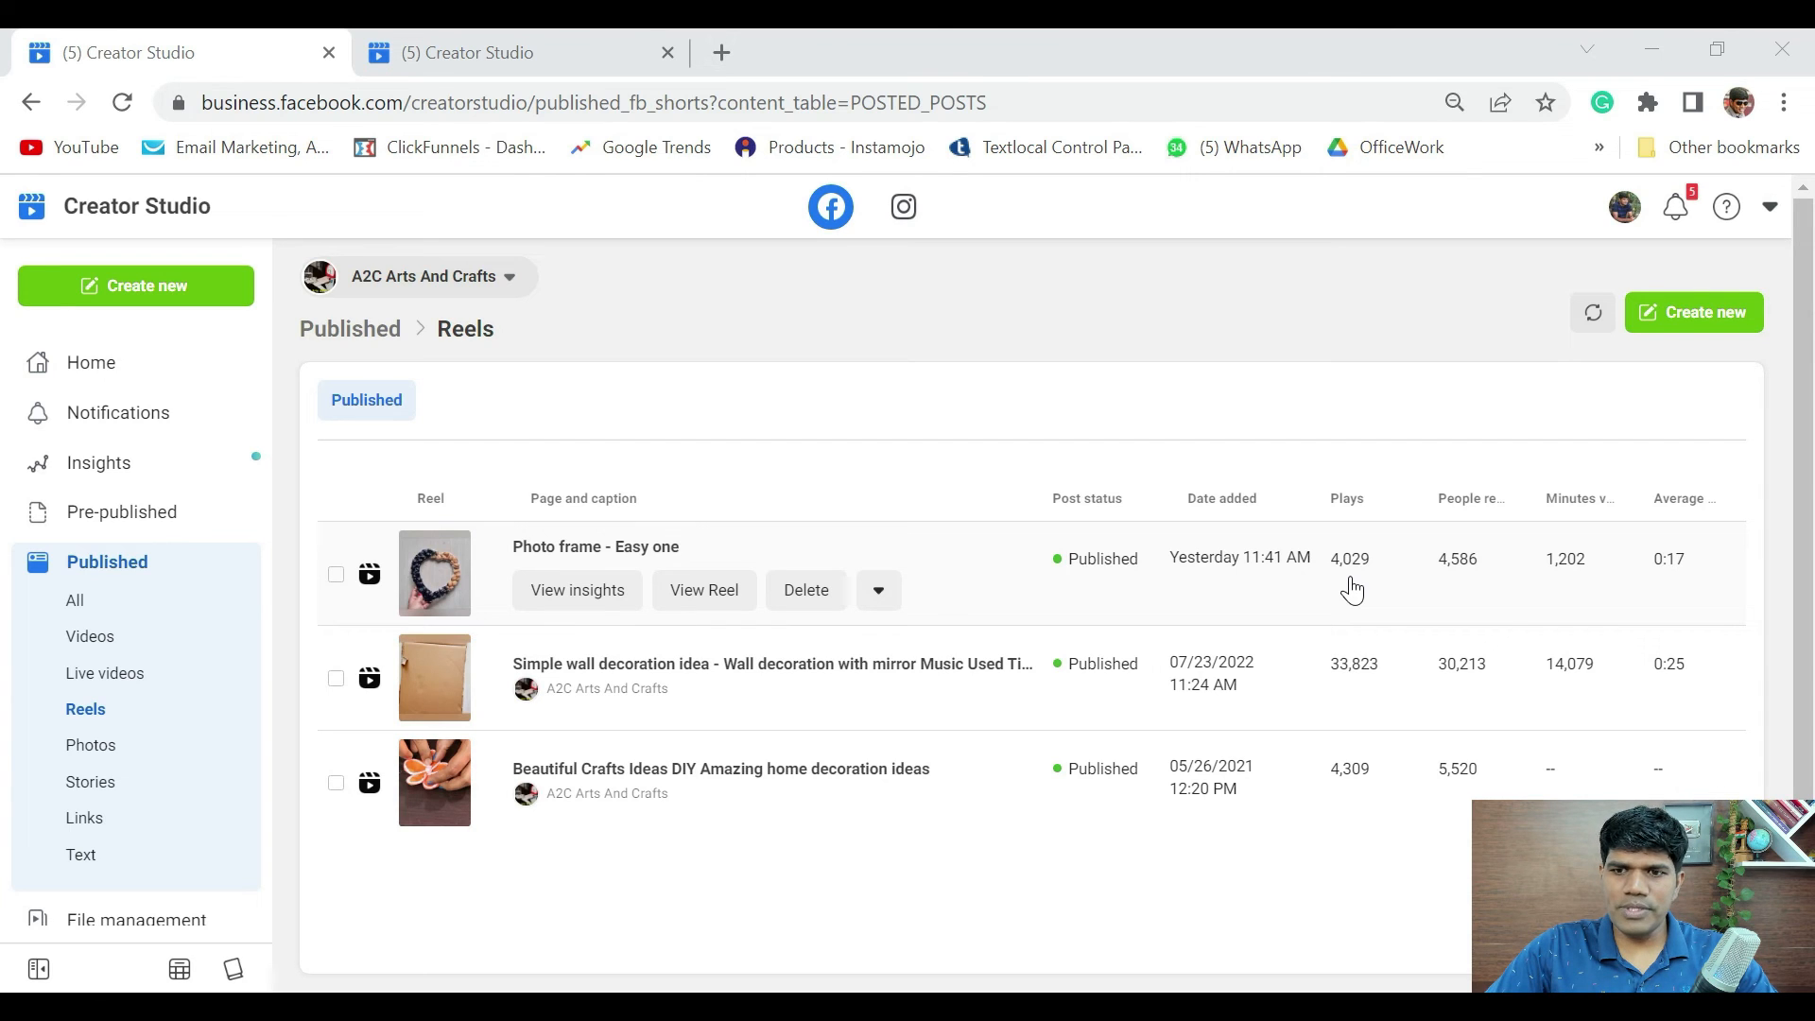
{"action": "mouse_move", "coordinate": [1563, 596]}
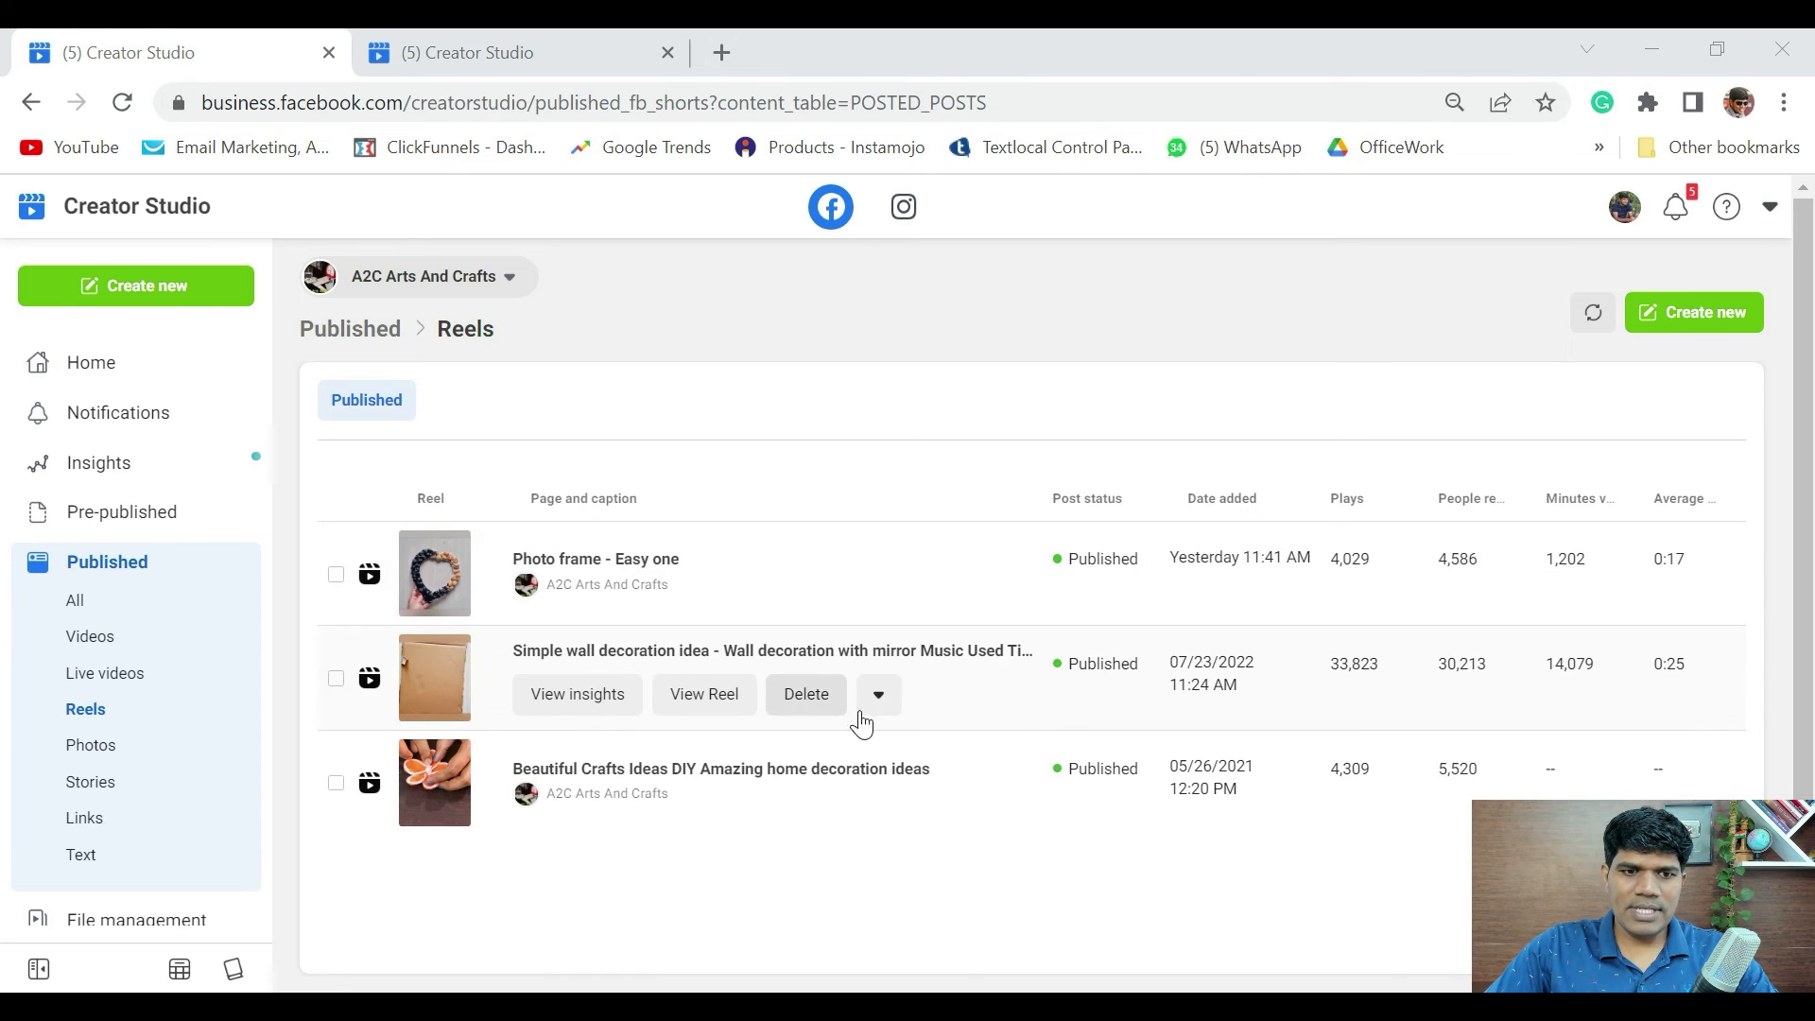
{"action": "mouse_move", "coordinate": [1403, 721]}
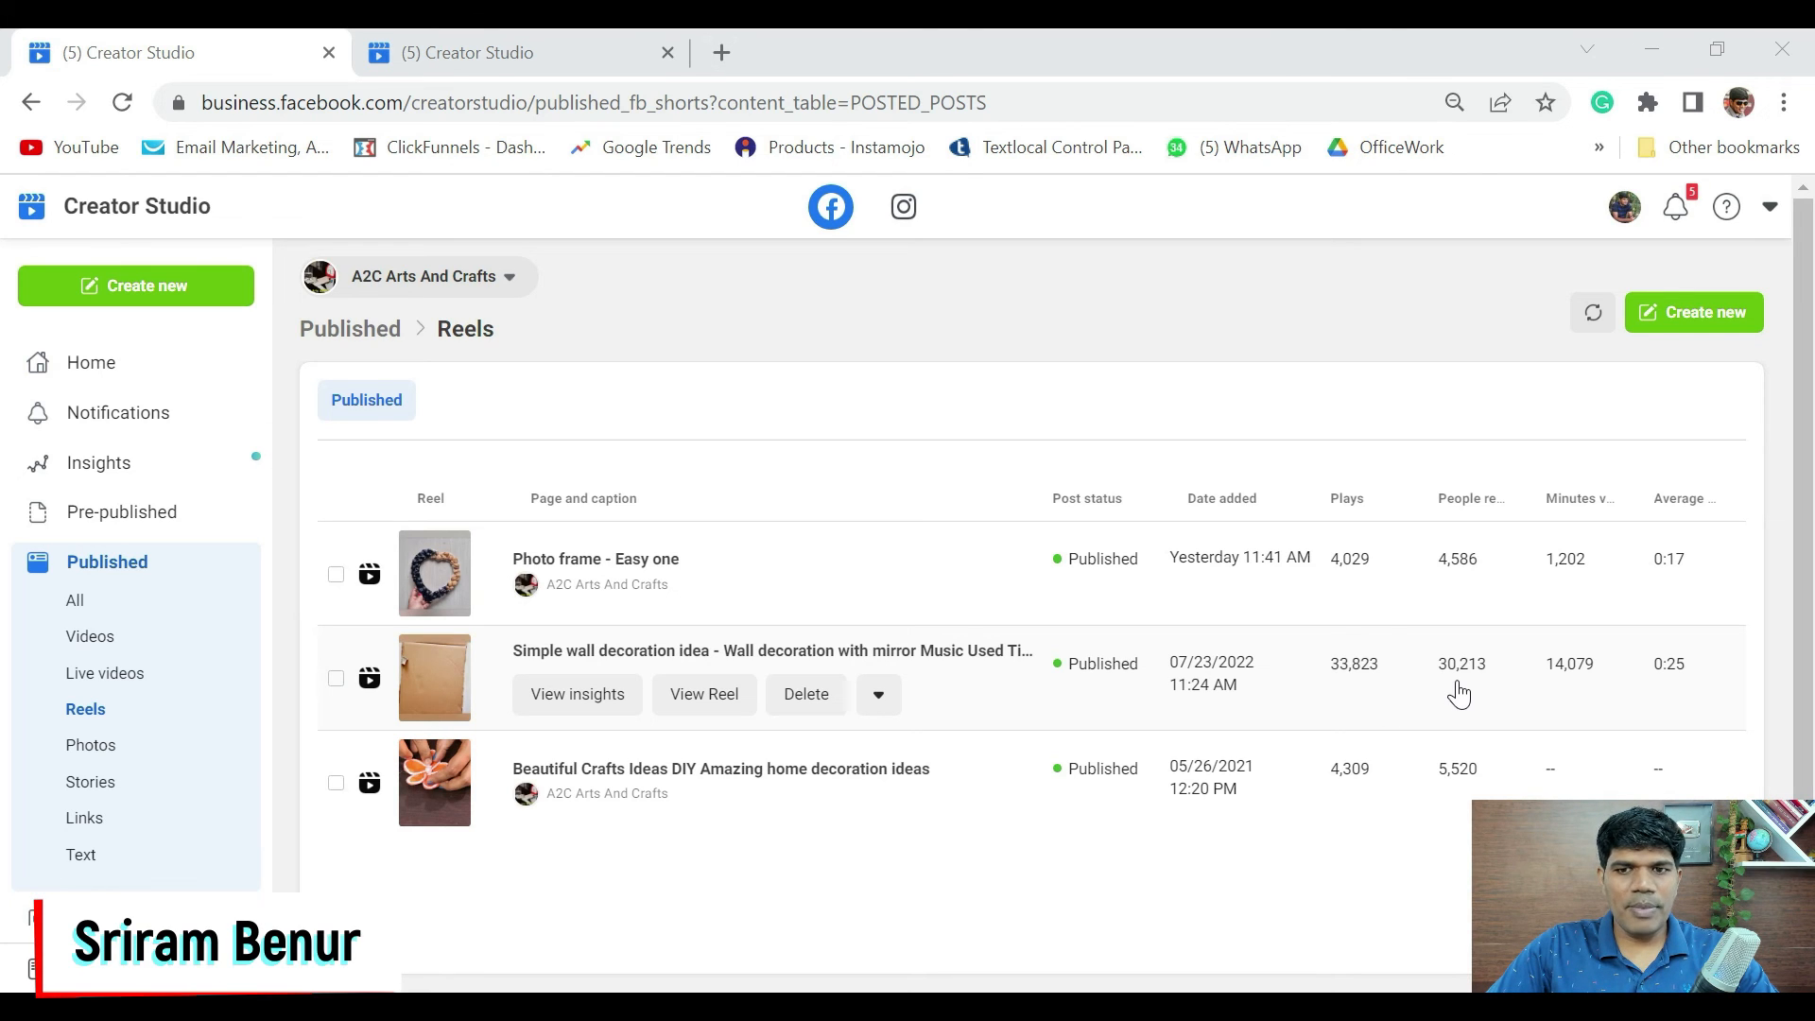
{"action": "mouse_move", "coordinate": [1560, 707]}
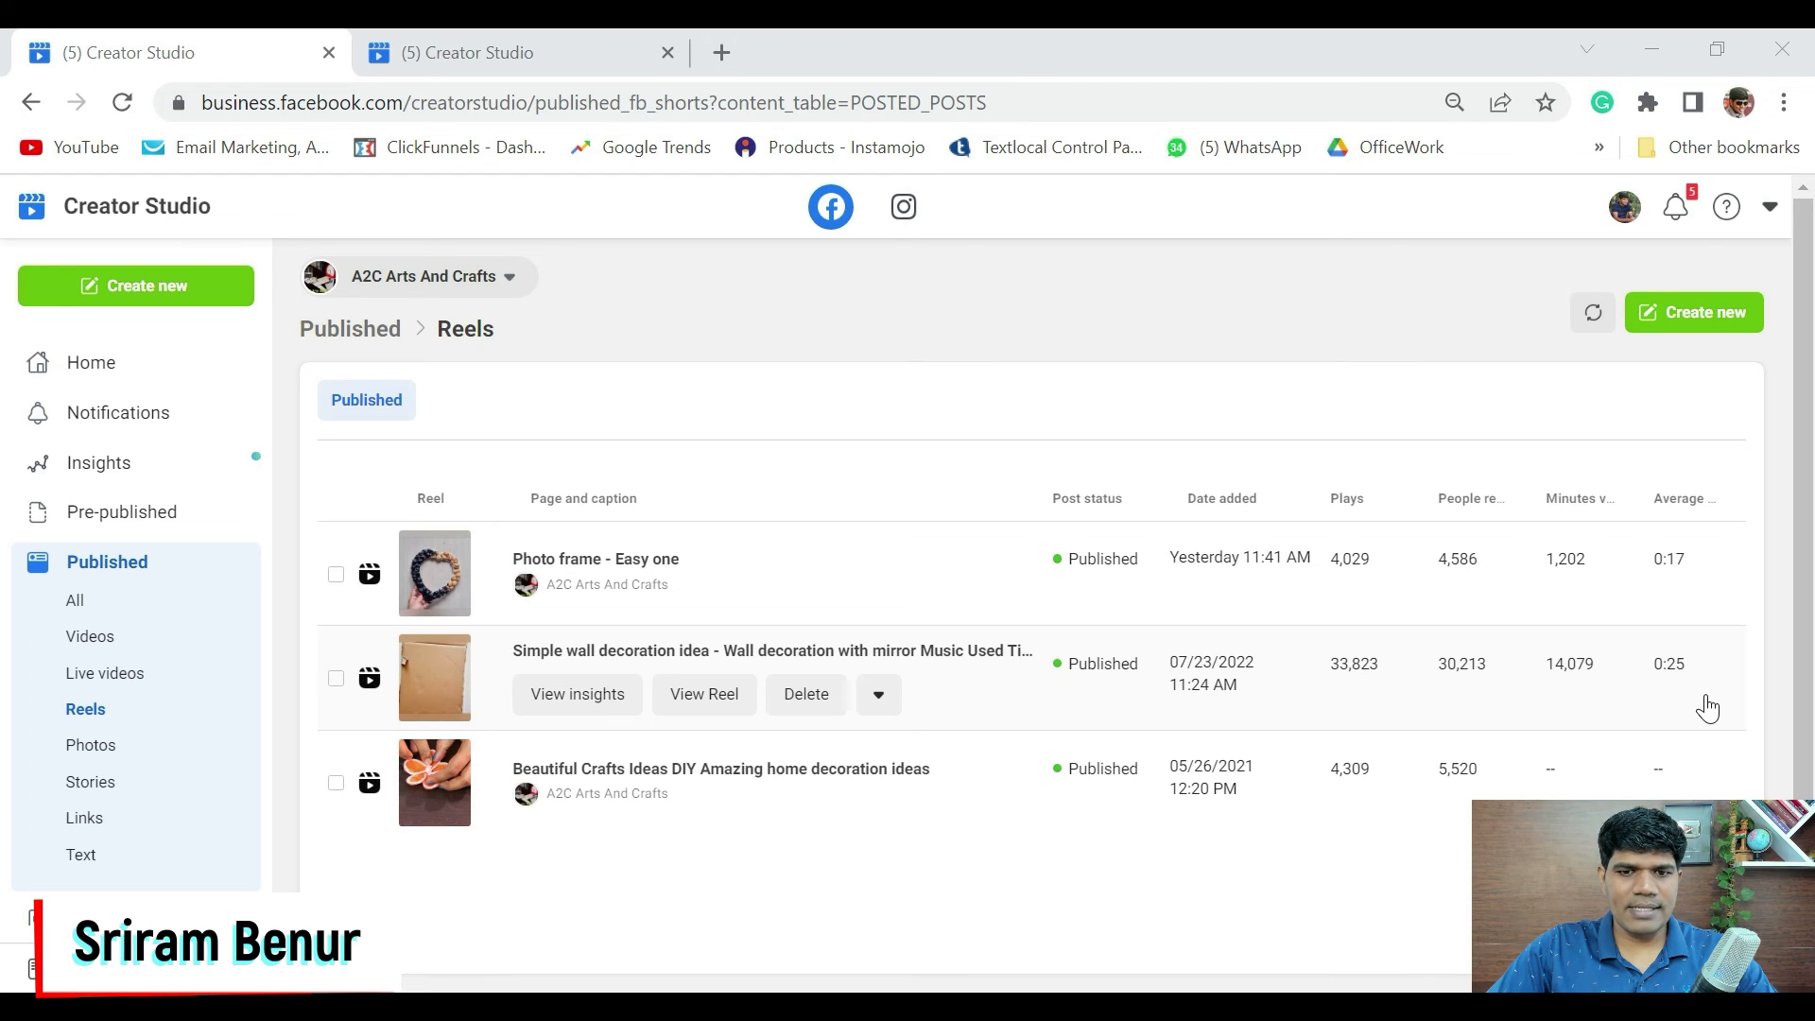
{"action": "mouse_move", "coordinate": [1705, 669]}
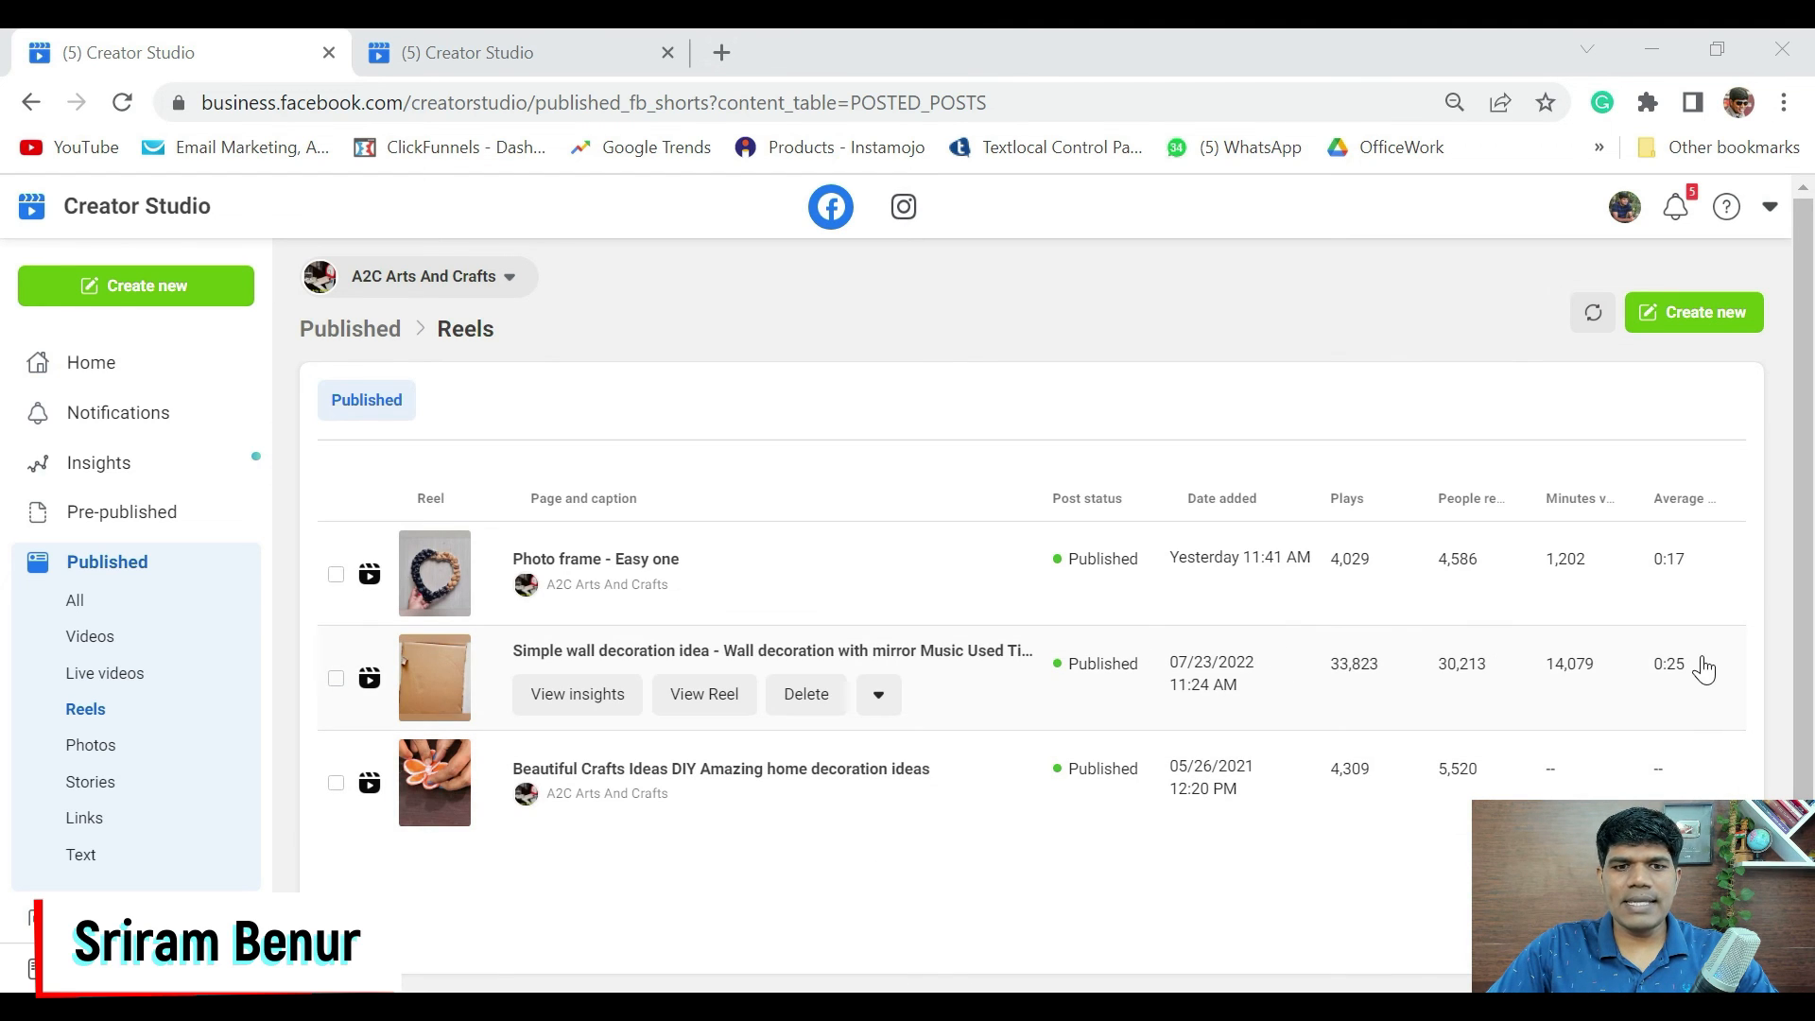